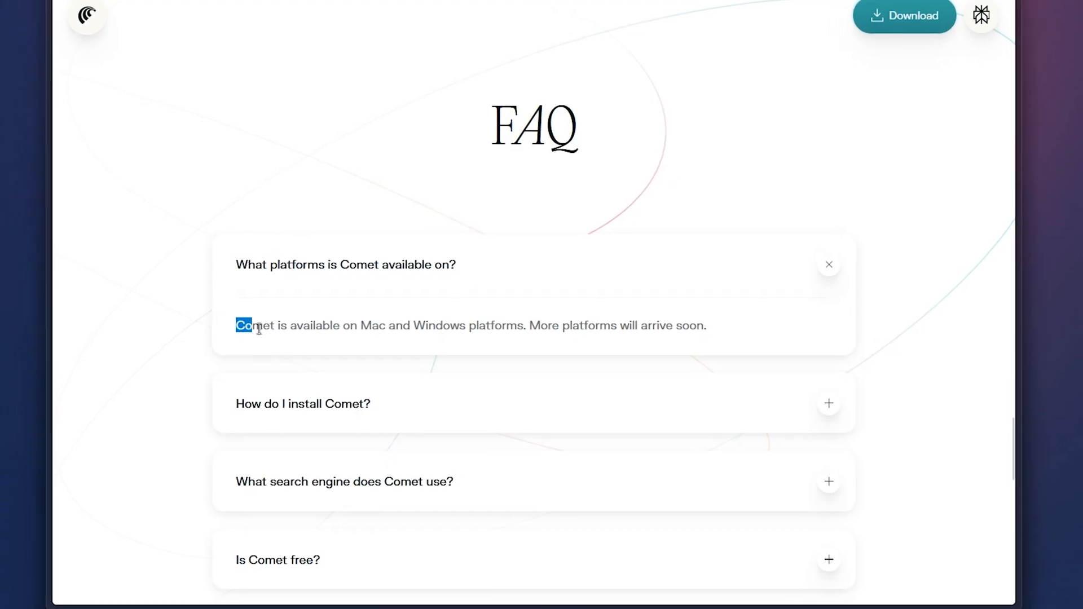
Highlight the Mac/Windows and coming-soon platform notes, then launch the installed Comet browser
drag(249, 326, 530, 325)
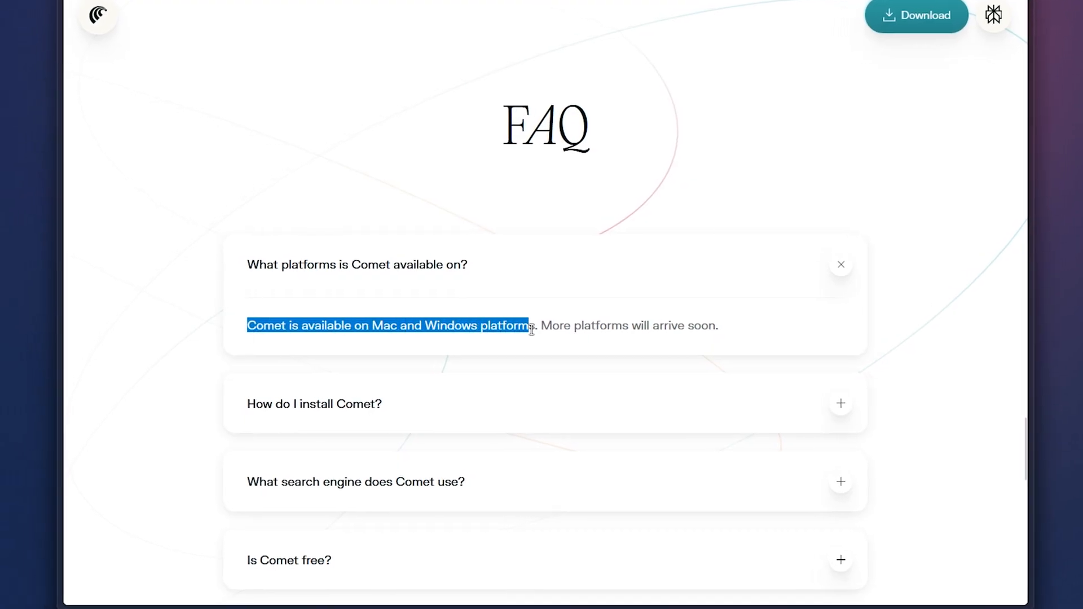
click(545, 326)
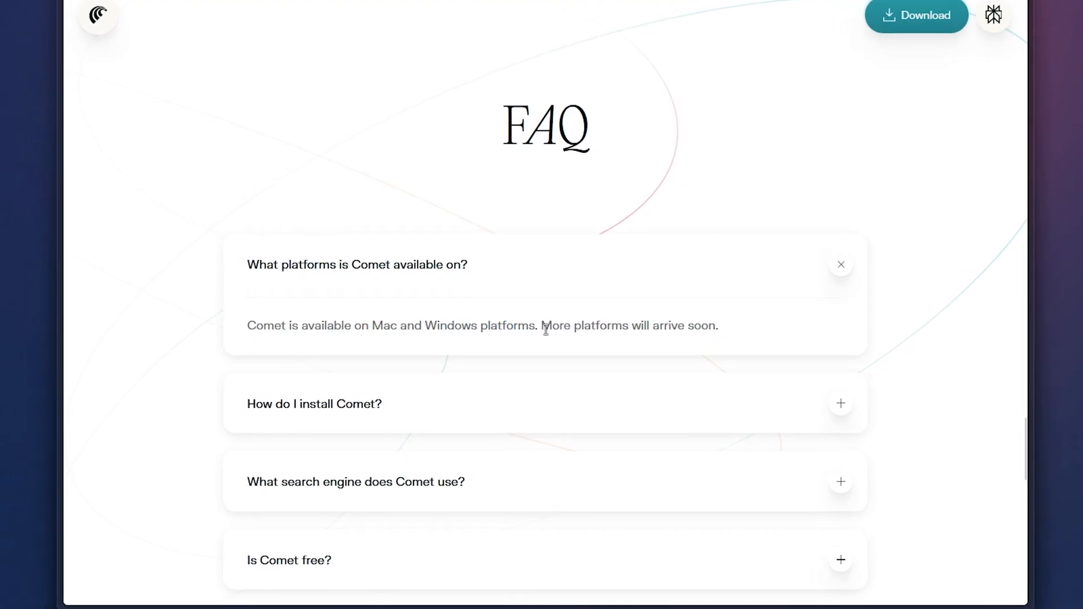
drag(542, 325, 718, 326)
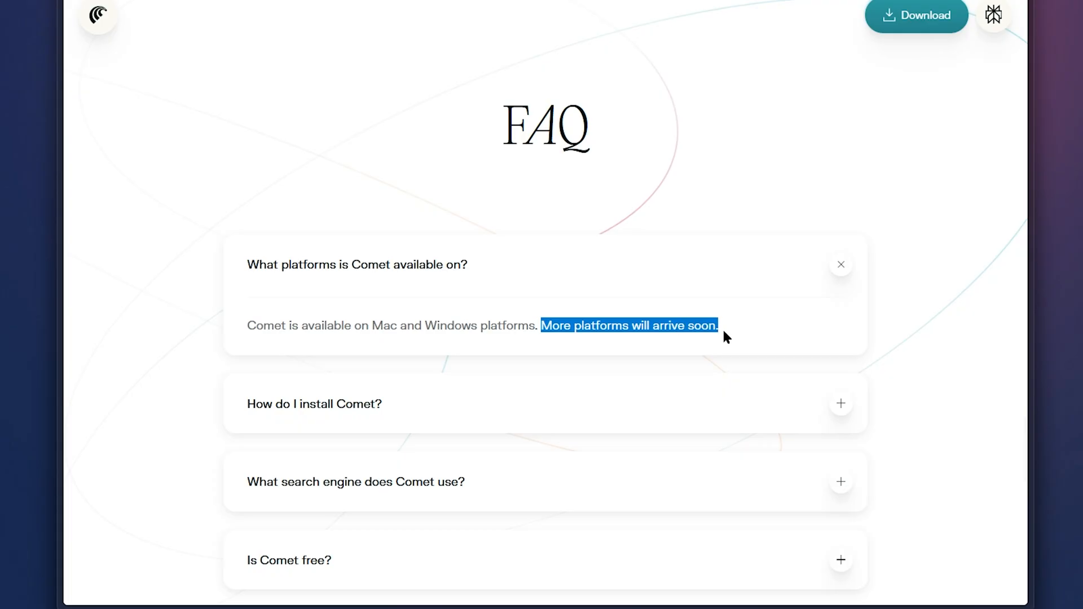
click(915, 15)
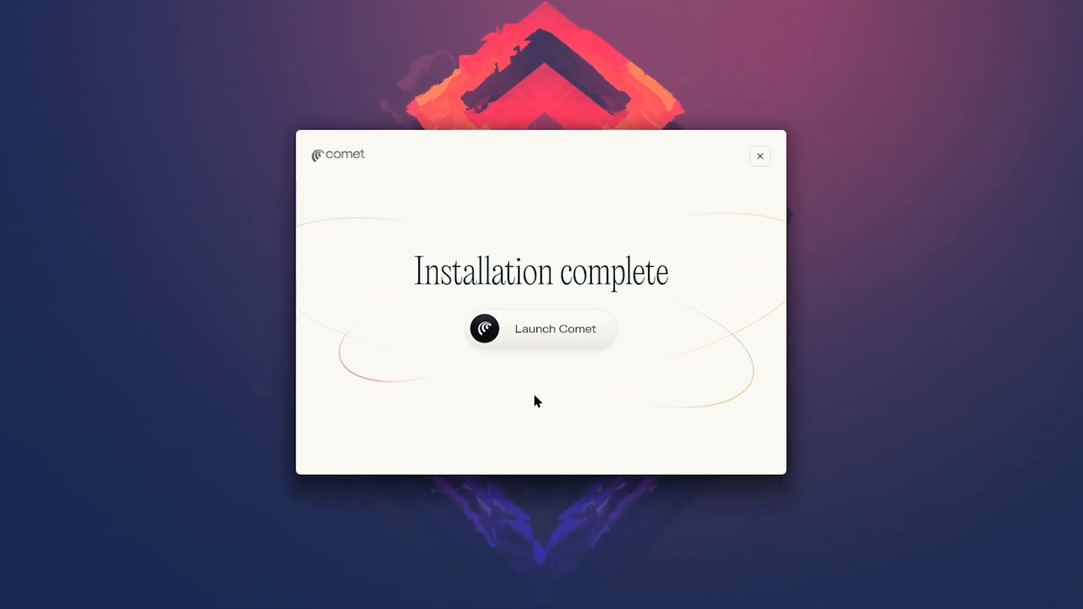
click(554, 329)
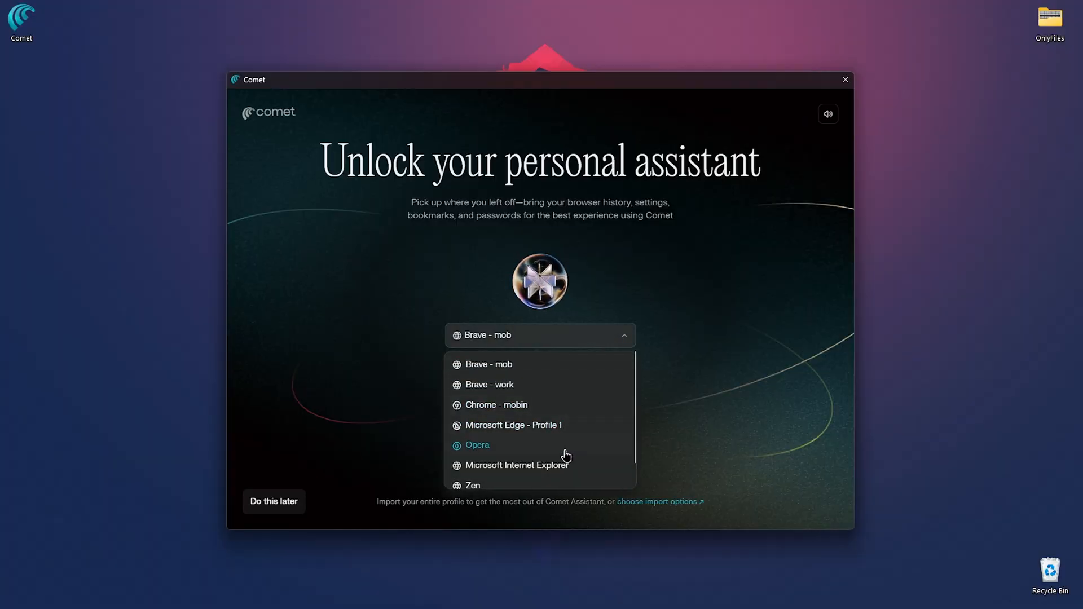
Import browsing data from the 'Brave - mob' profile and continue
click(489, 364)
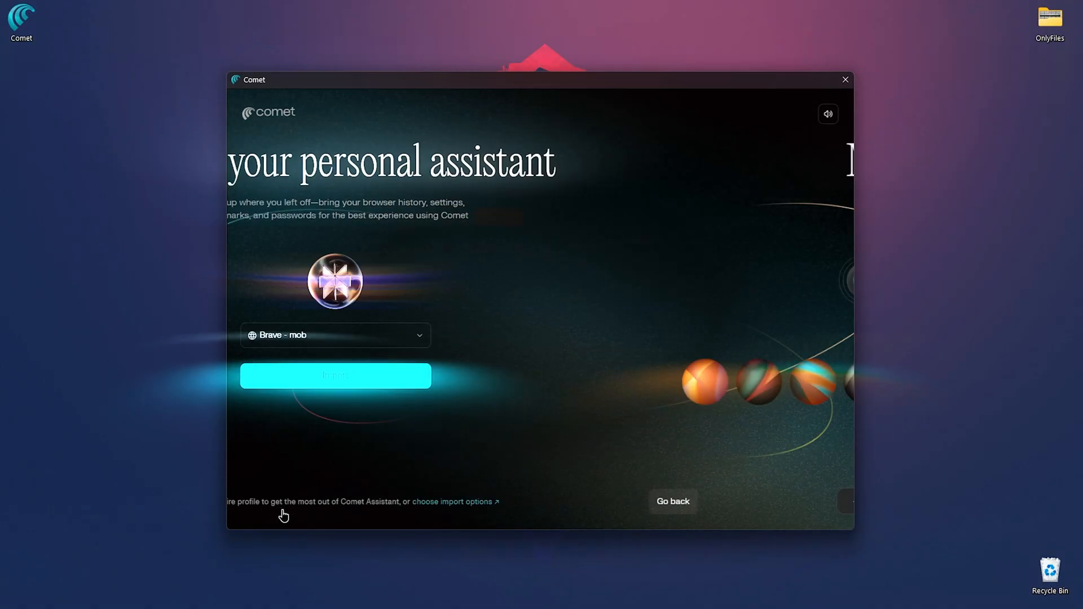
click(335, 375)
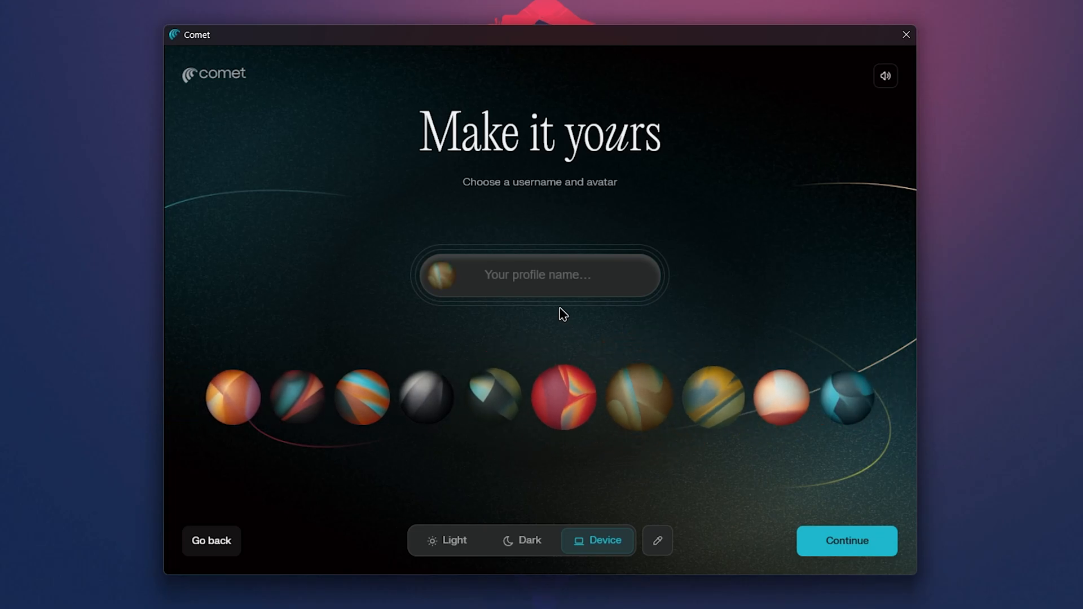
Enter 'mobin' as the profile name and choose the Dark theme after previewing Light
text(mobi)
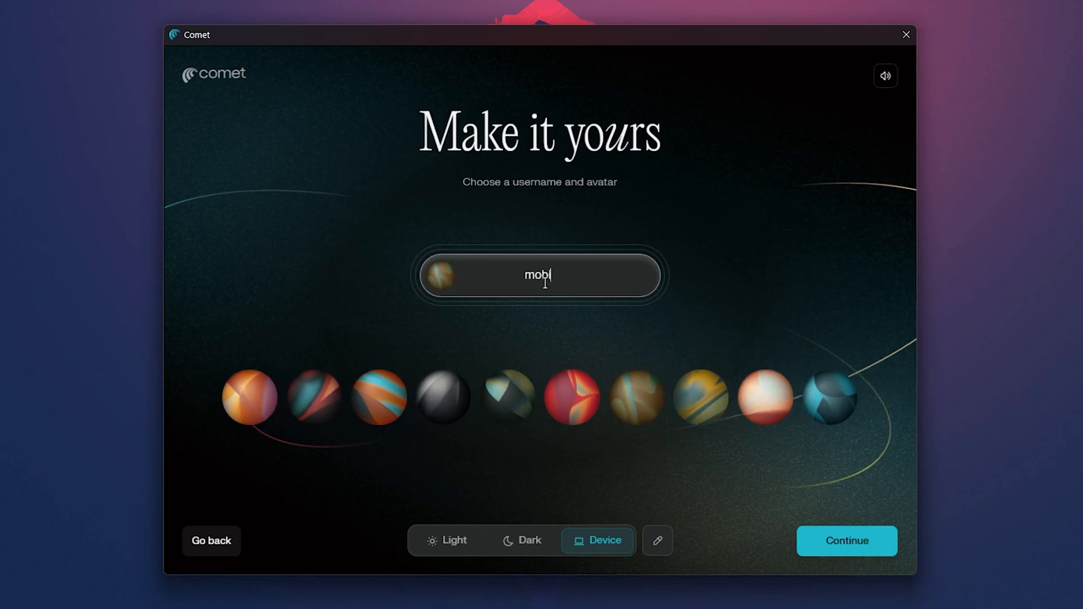
click(446, 540)
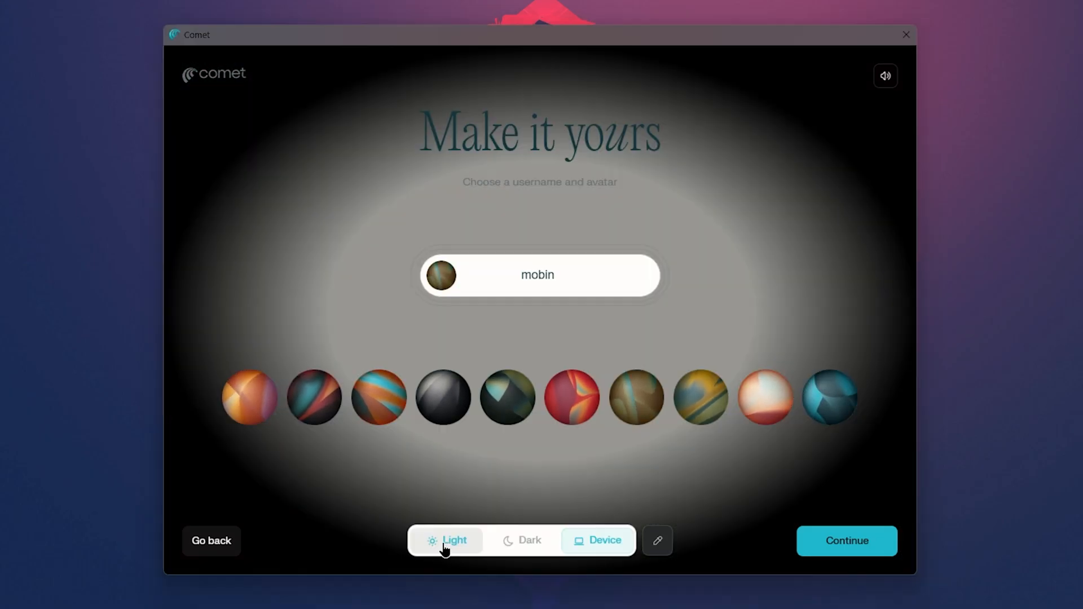
click(520, 541)
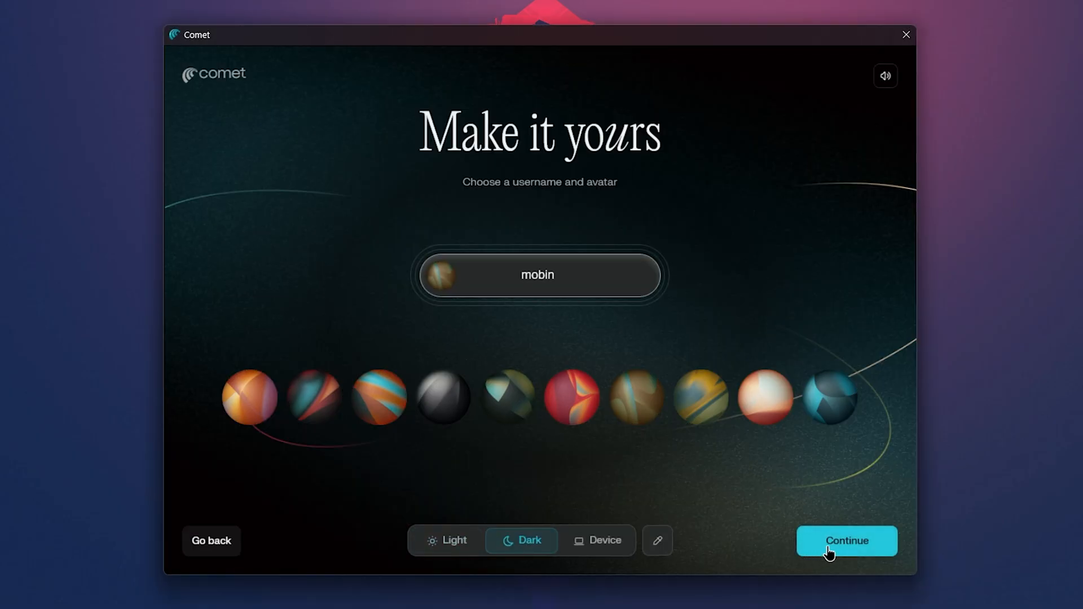
Confirm name and theme, then untick default browser, taskbar, startup and usage-sharing options
click(846, 541)
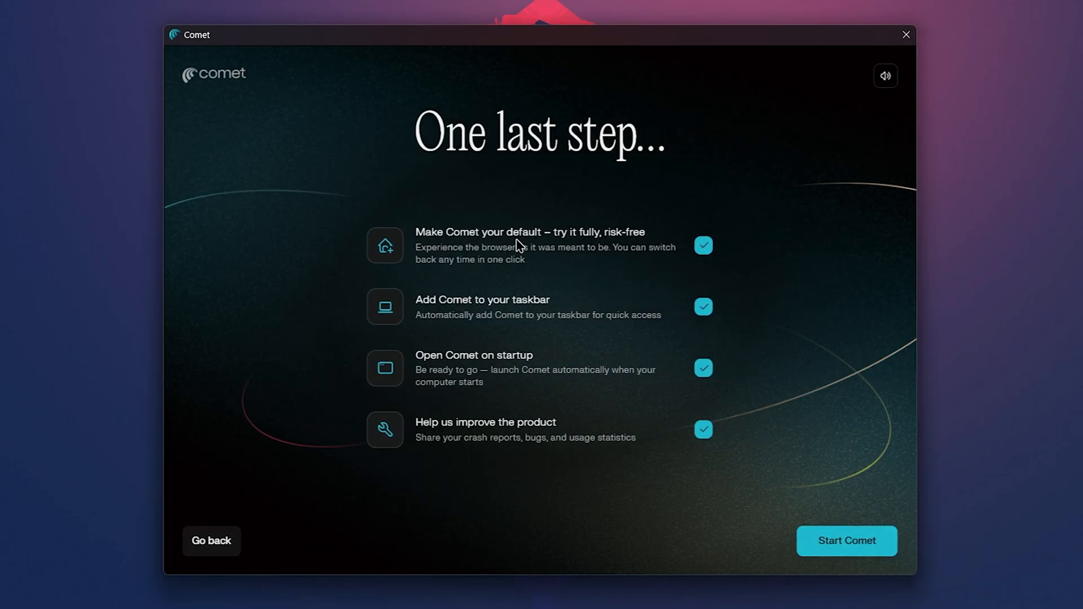
mouse_move(541, 242)
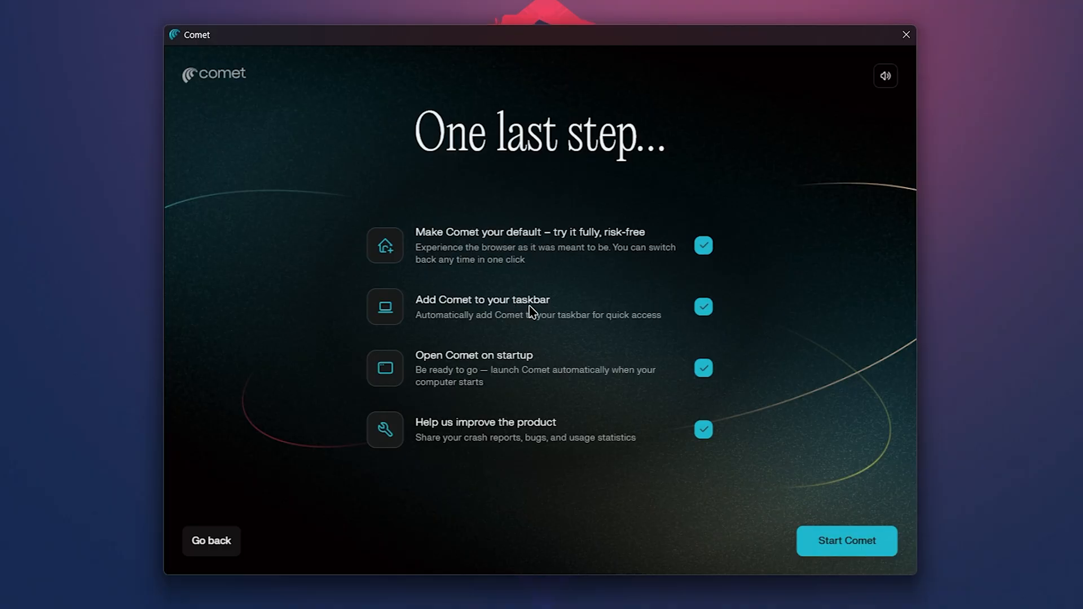
mouse_move(538, 365)
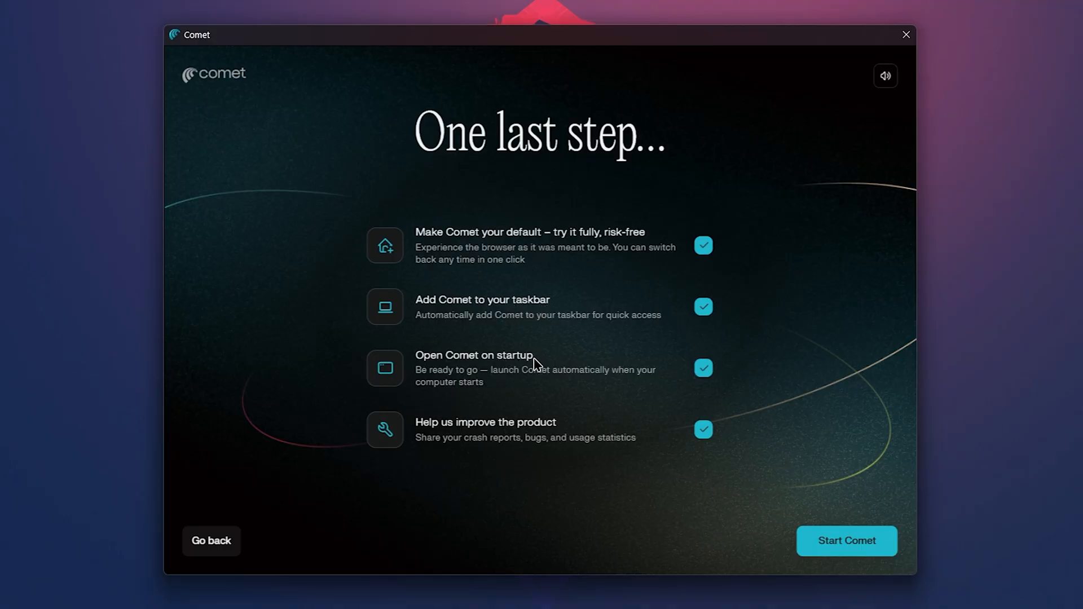
mouse_move(586, 465)
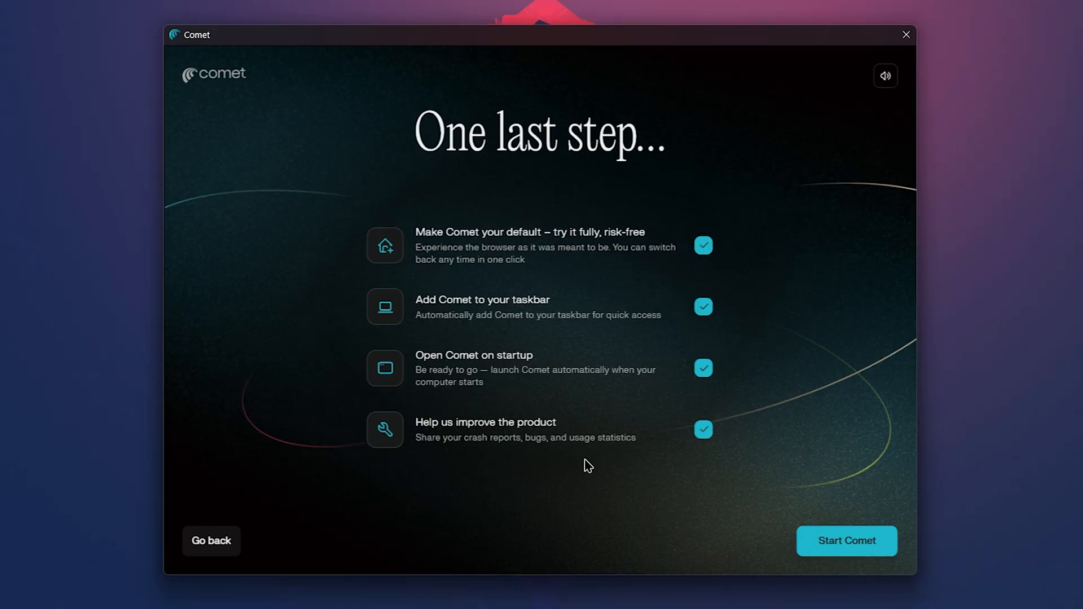
click(703, 246)
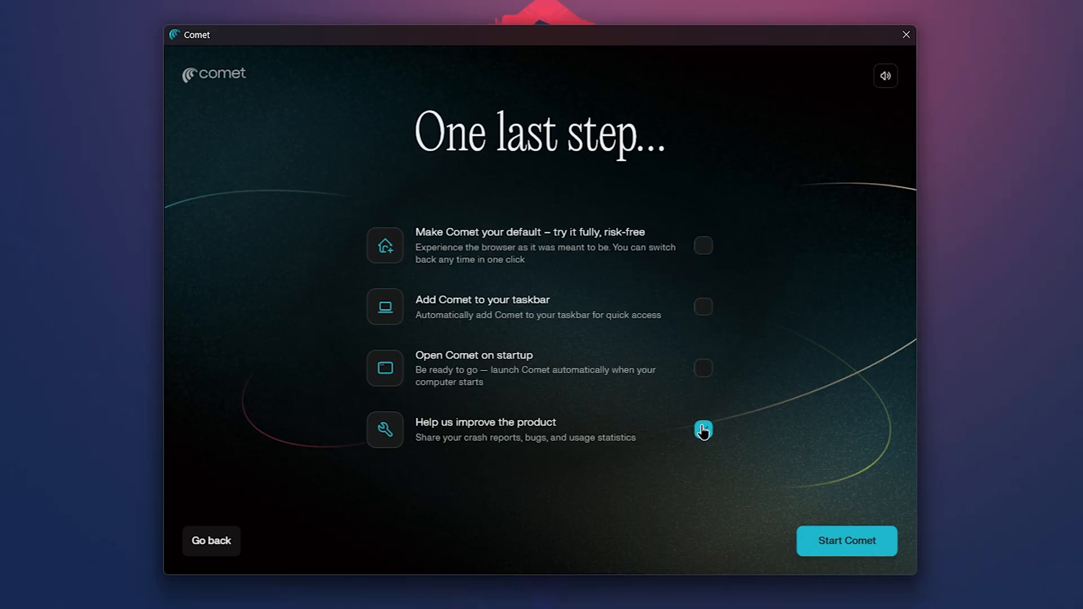
click(702, 430)
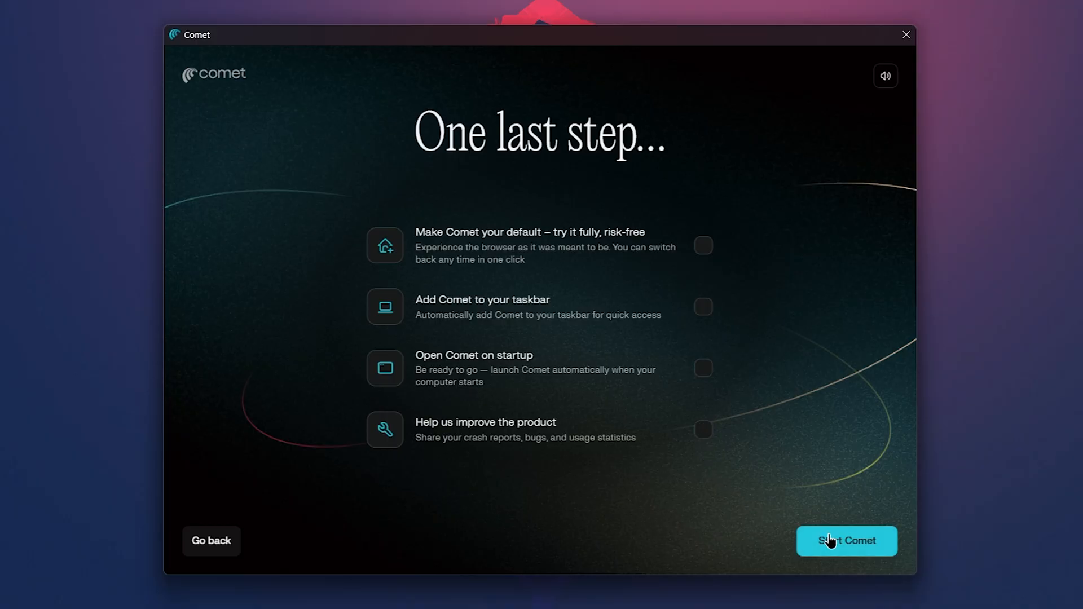
Start Comet with these choices, reaching the Perplexity sign-in page
click(846, 541)
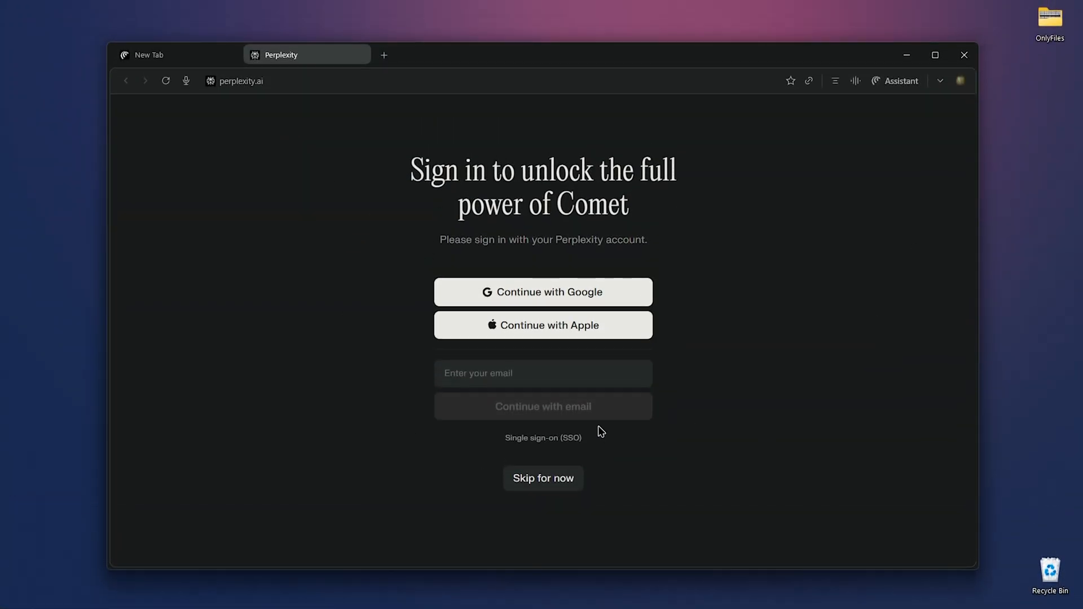
mouse_move(584, 461)
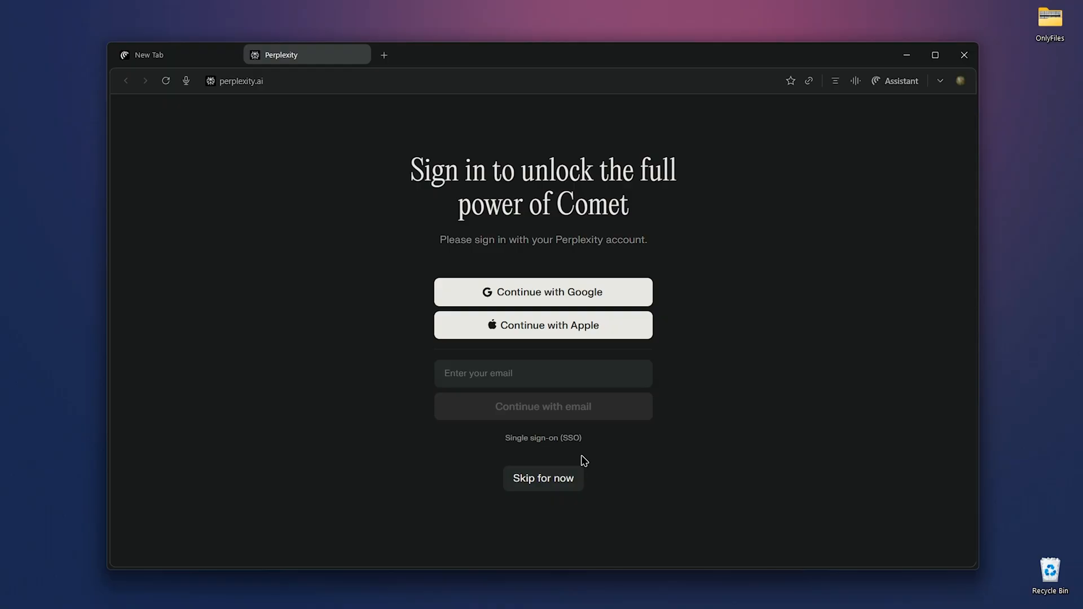
mouse_move(582, 459)
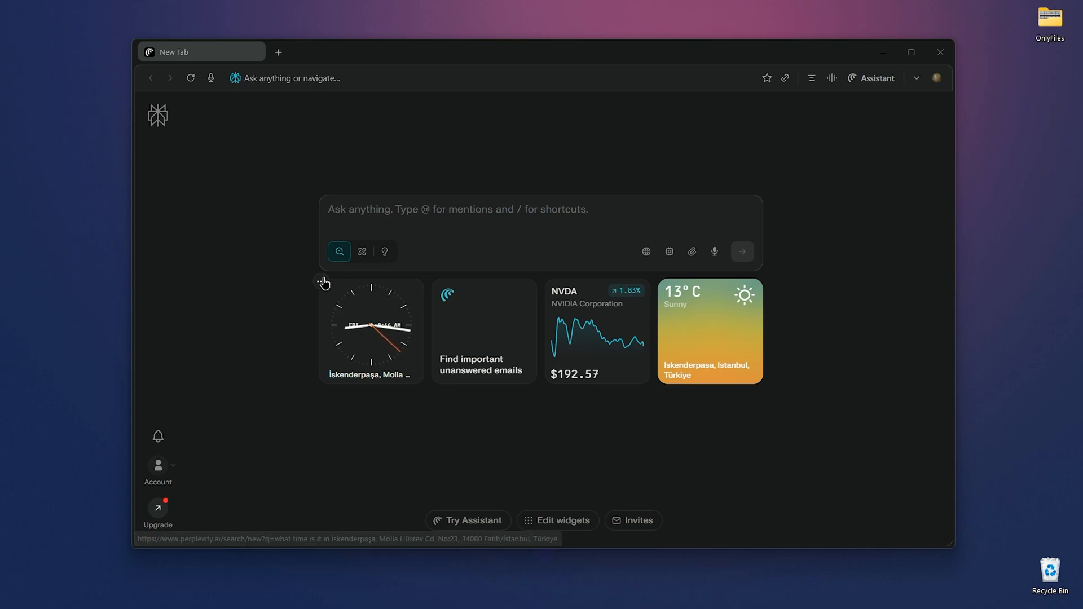
Review the clock widget's city settings, keeping the current location, and bring up the widget gallery
click(324, 282)
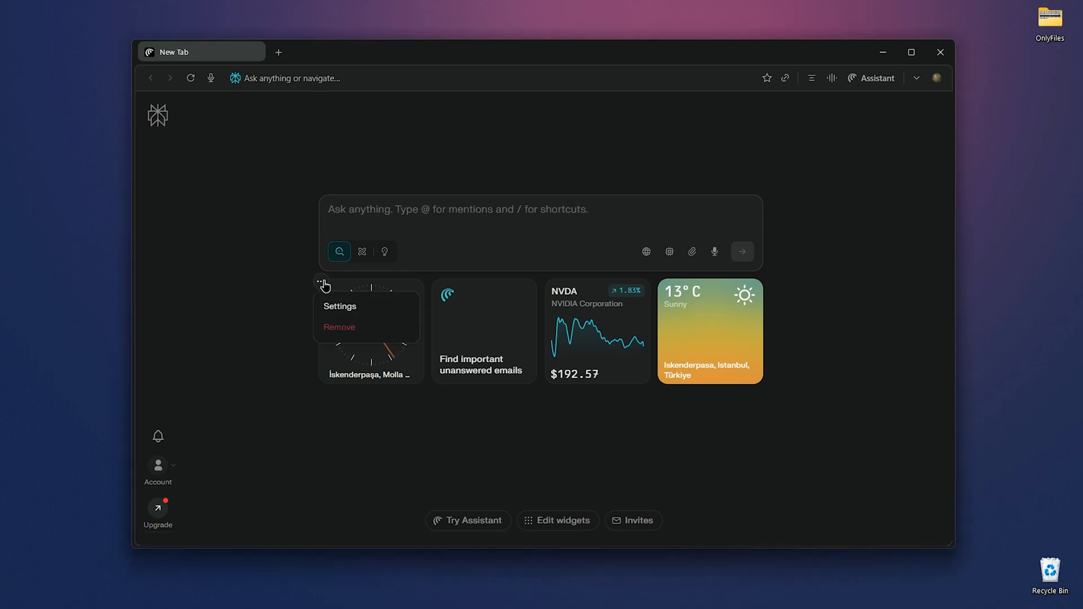
click(339, 307)
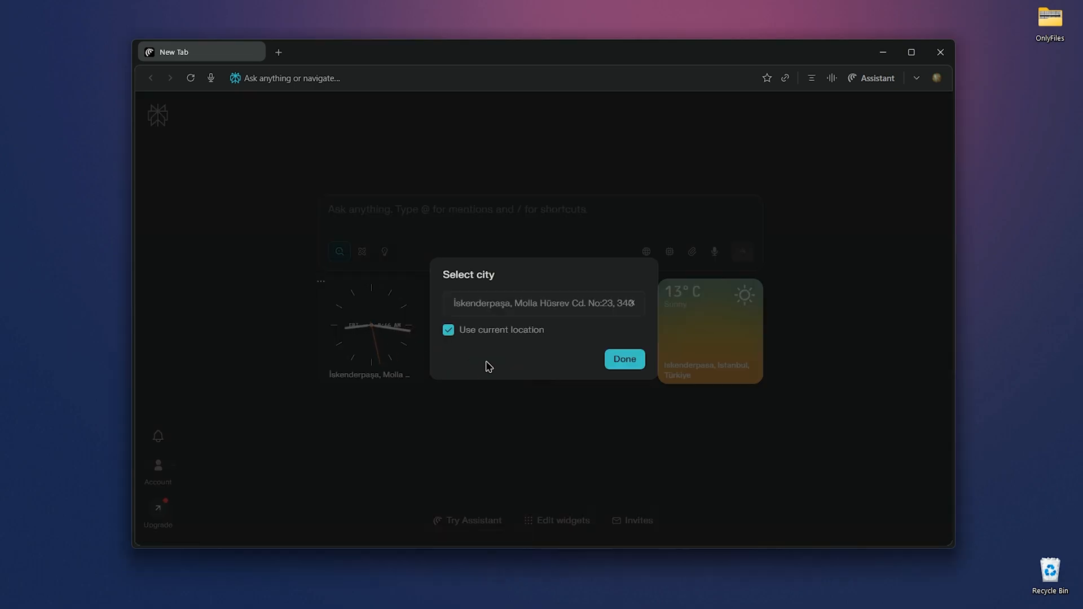
click(622, 359)
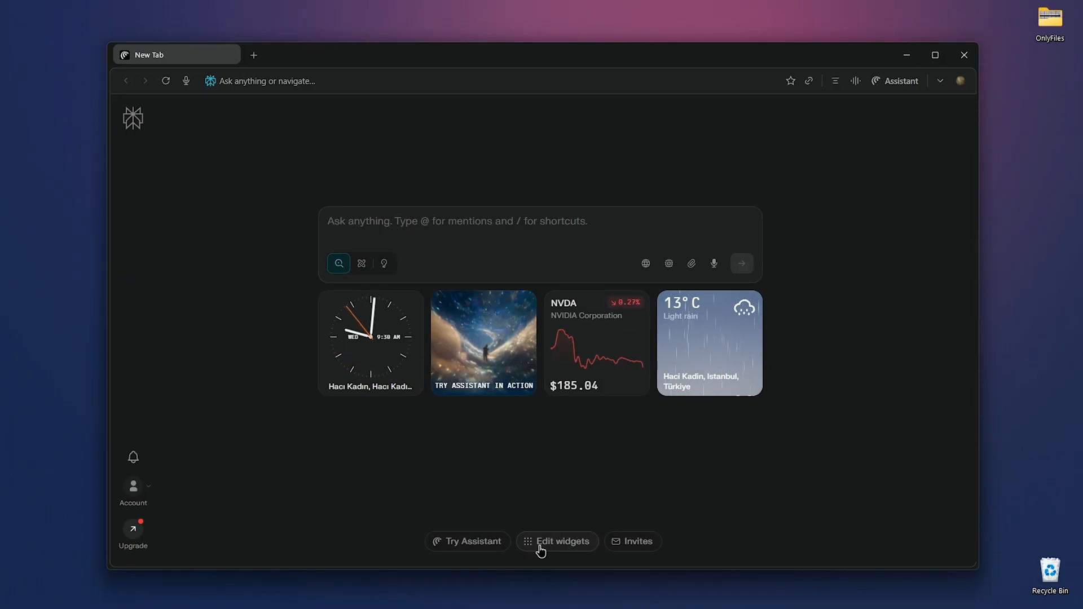
click(561, 541)
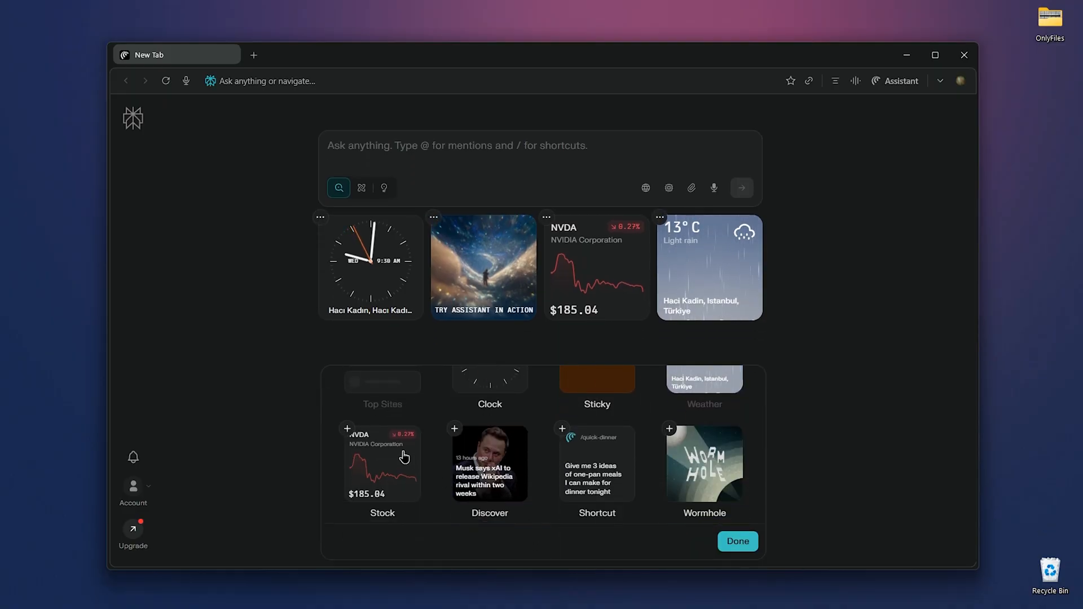
mouse_move(409, 412)
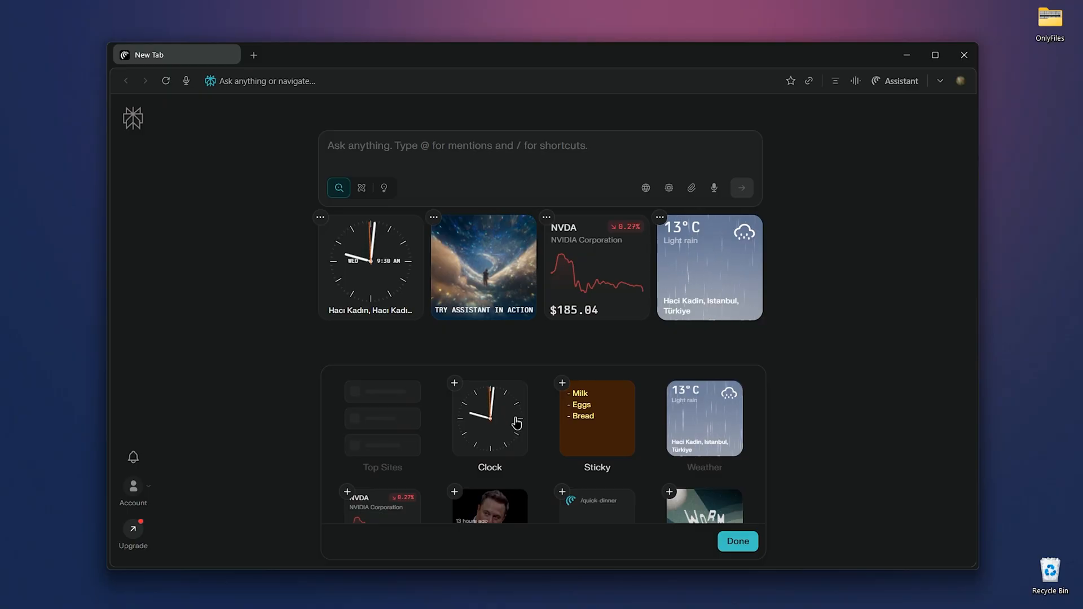
Finish widget editing and toggle the Assistant side panel
click(737, 540)
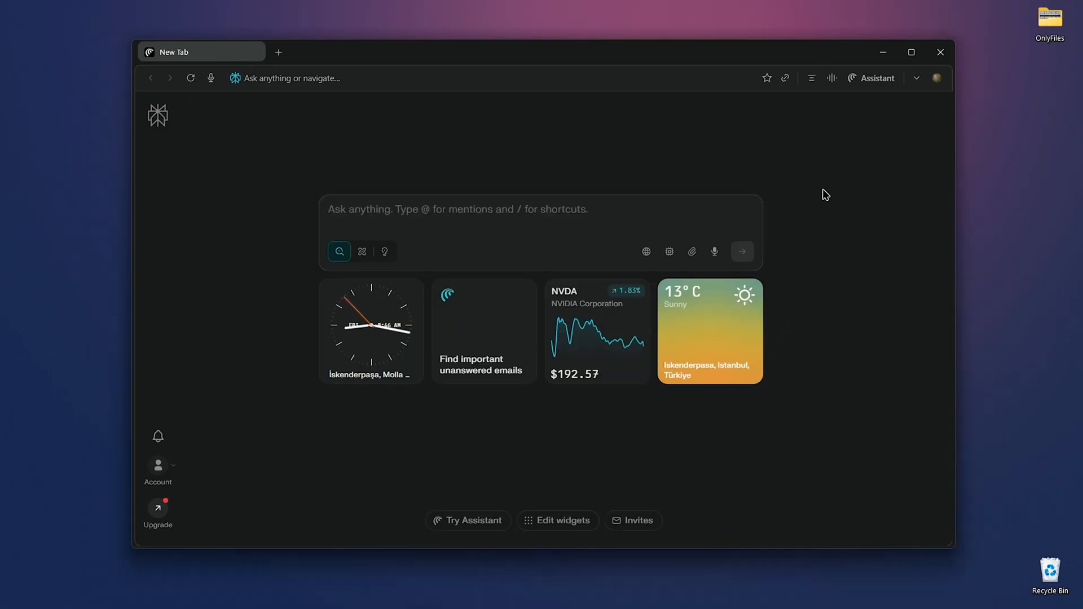
mouse_move(871, 78)
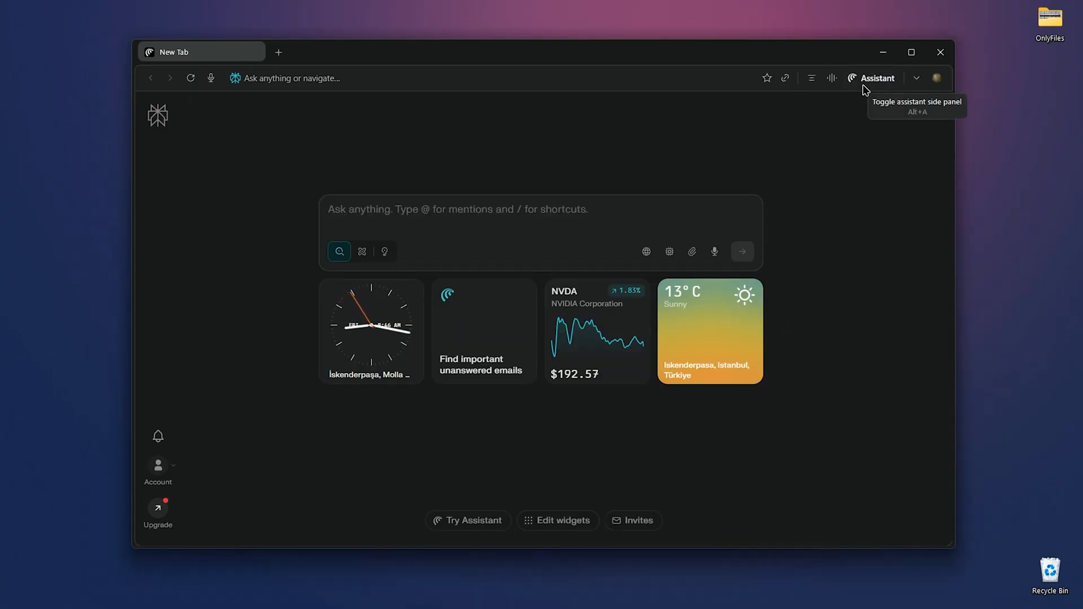
click(876, 77)
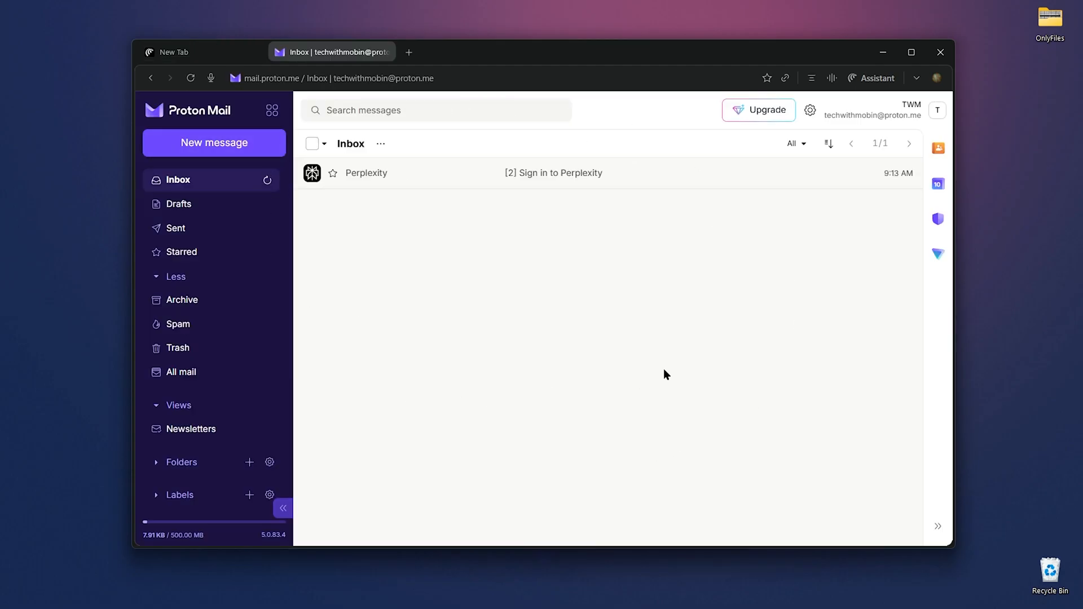
mouse_move(773, 323)
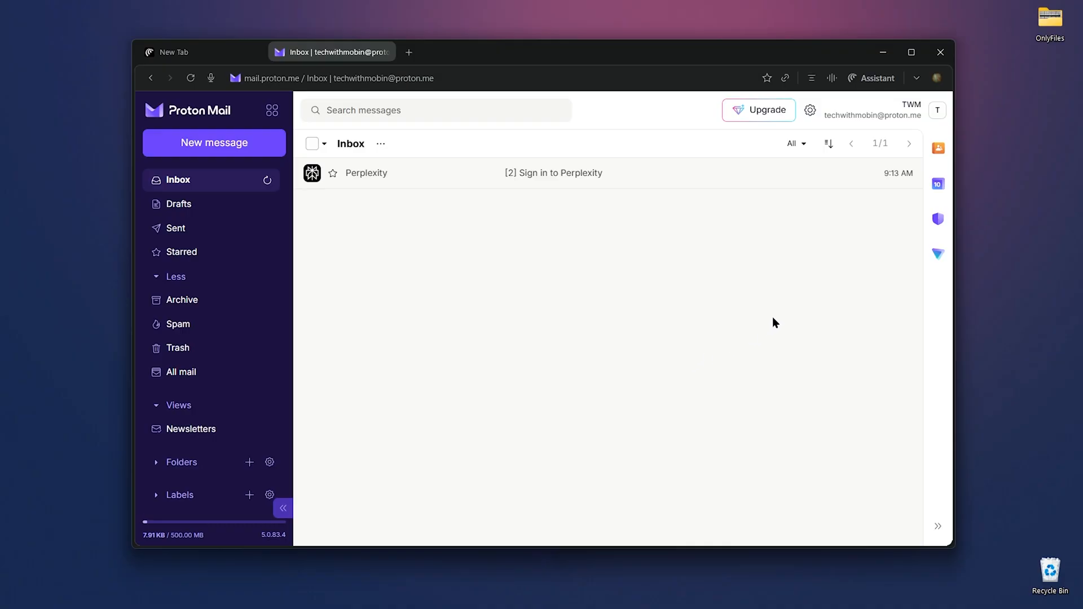
click(872, 77)
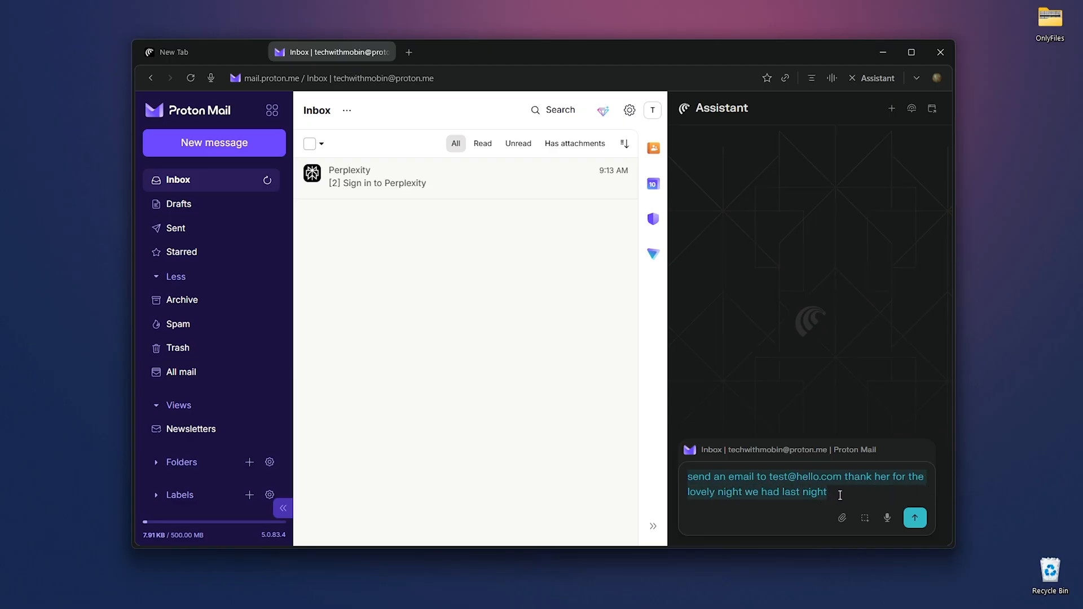
click(914, 518)
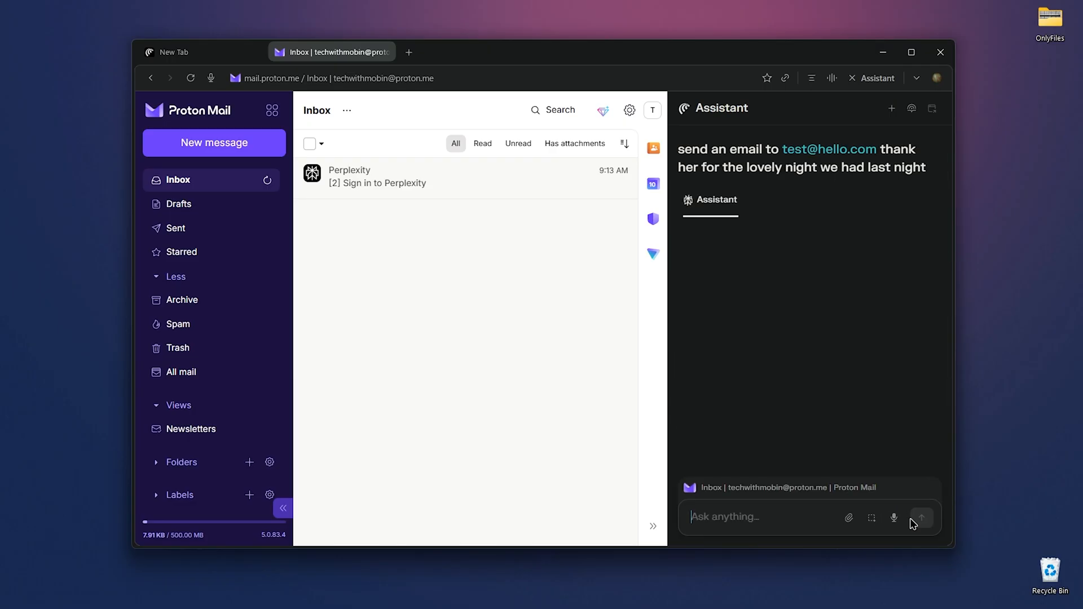
click(922, 517)
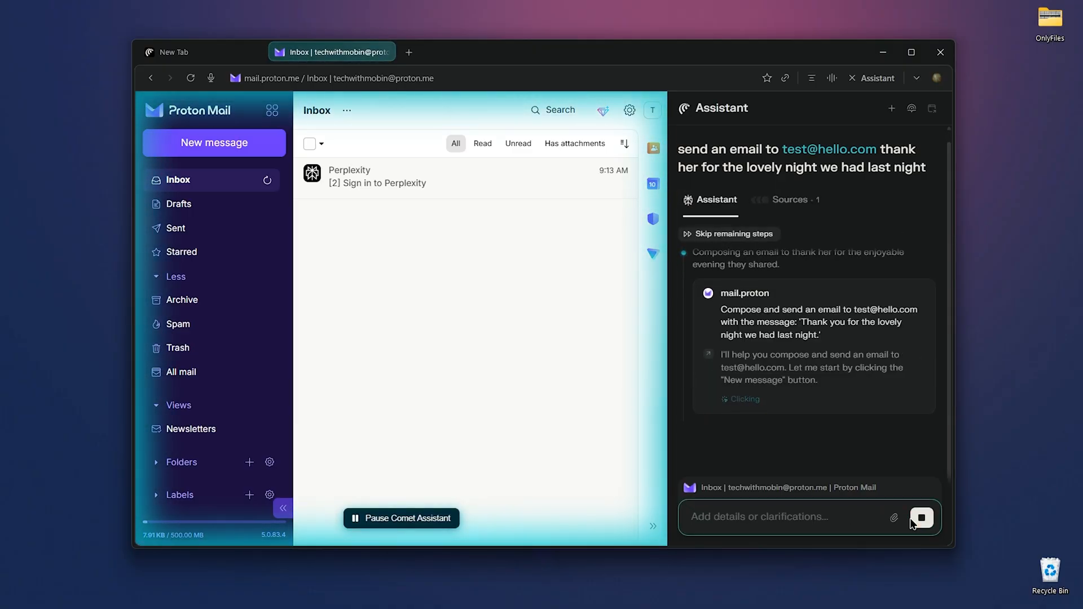
click(215, 142)
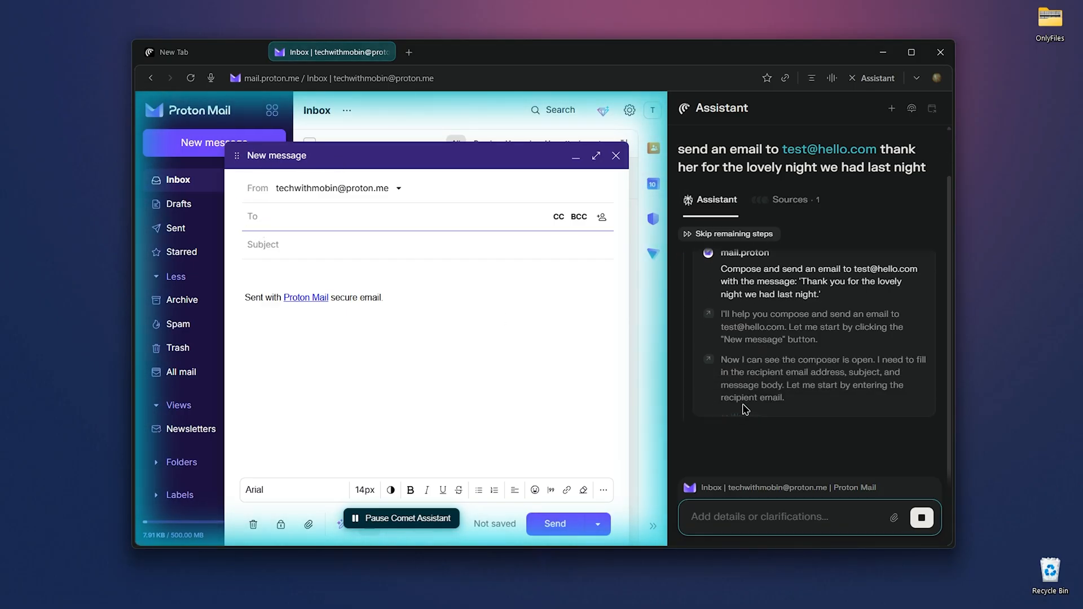
text(test@hello.com)
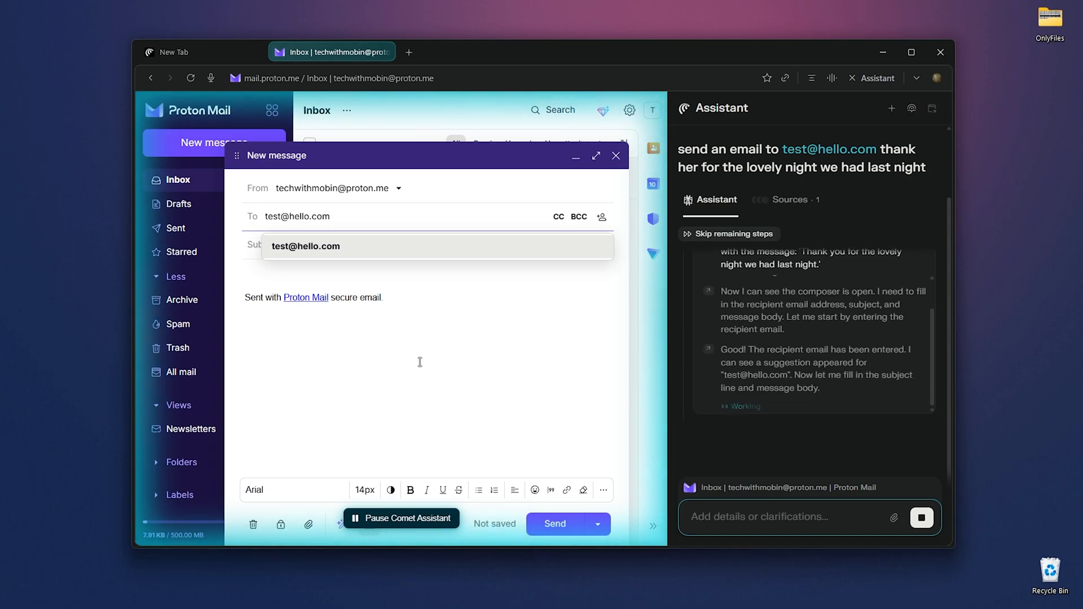
text(Thank you)
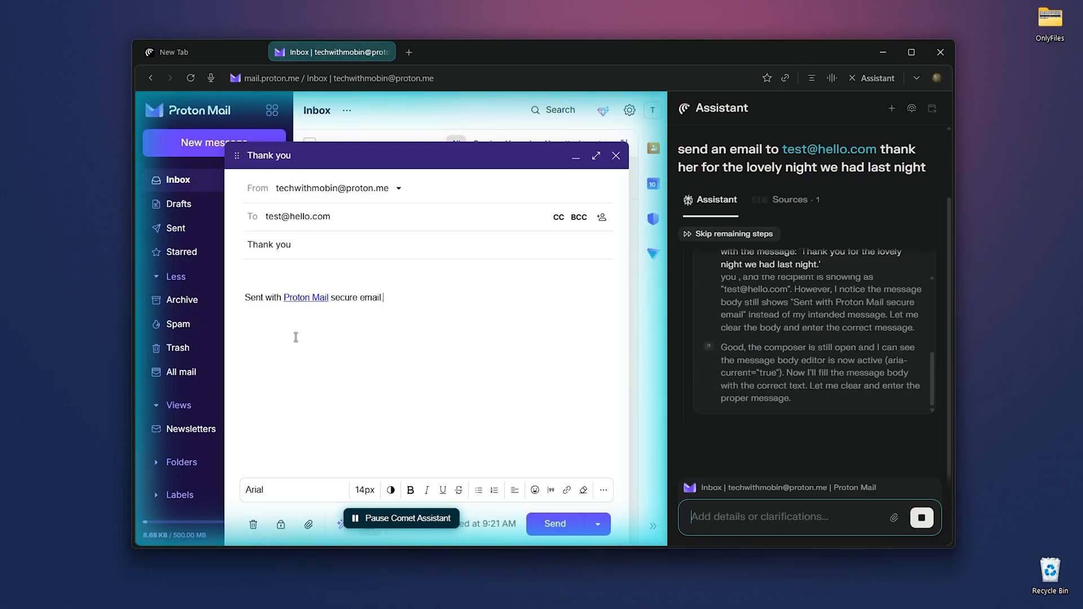
text(Thank you for the lovely night we had last night.)
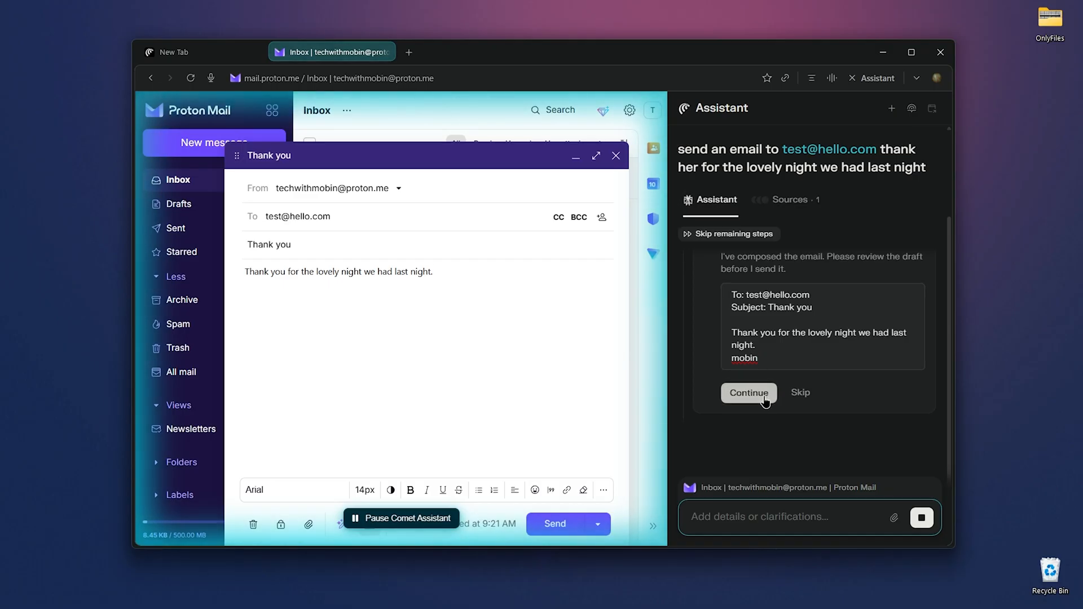
Approve the draft, add the 'mobin' sign-off and send the thank-you email
click(748, 392)
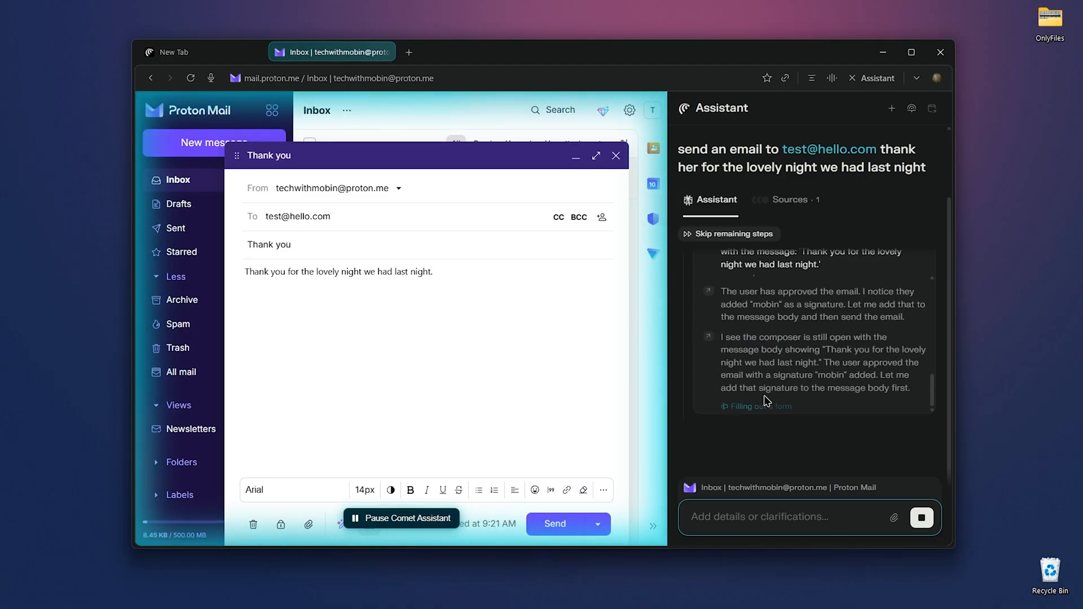
text(mobin)
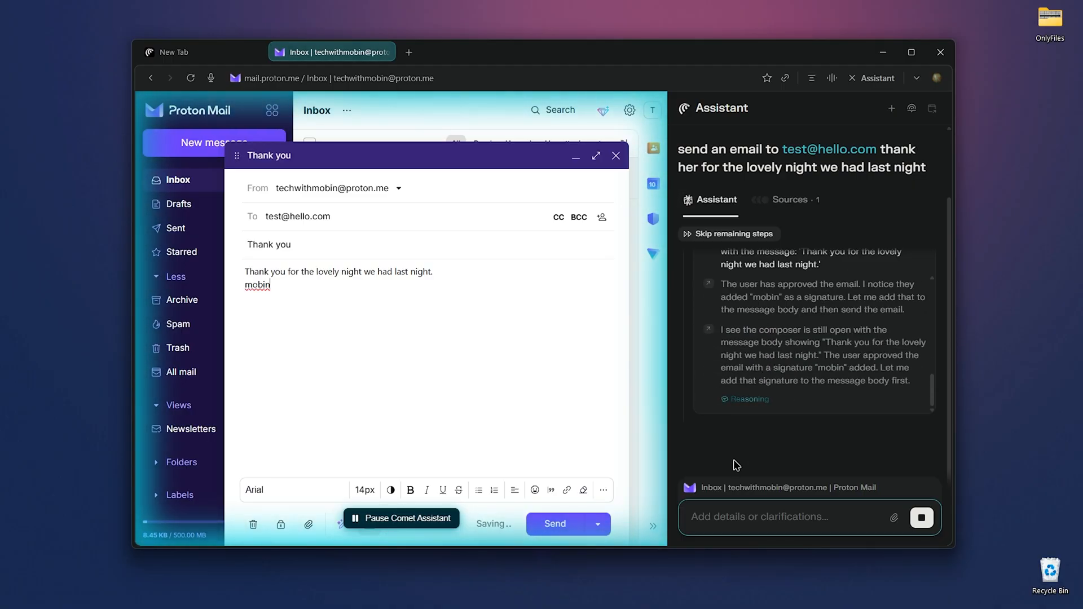
click(553, 523)
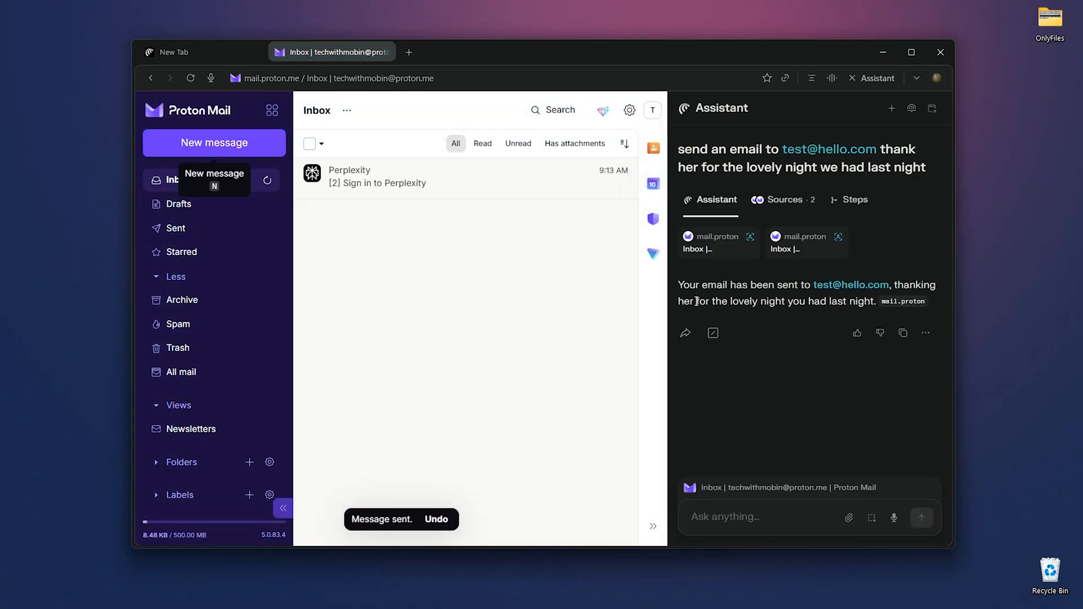
click(173, 50)
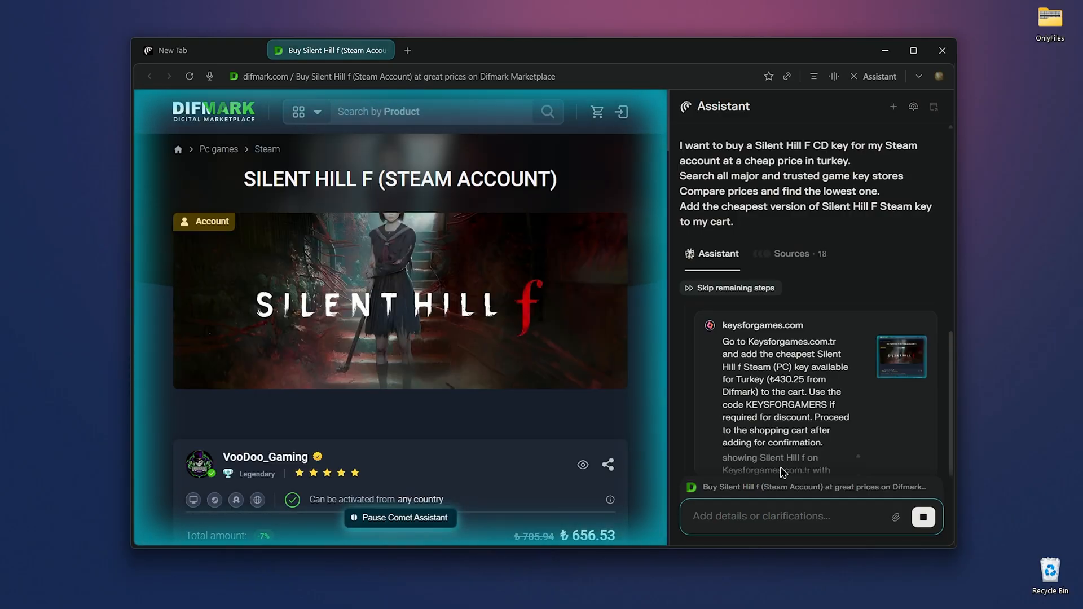
Scroll Difmark while the assistant adds the cheapest Silent Hill f Steam account to the cart
scroll(down, 3)
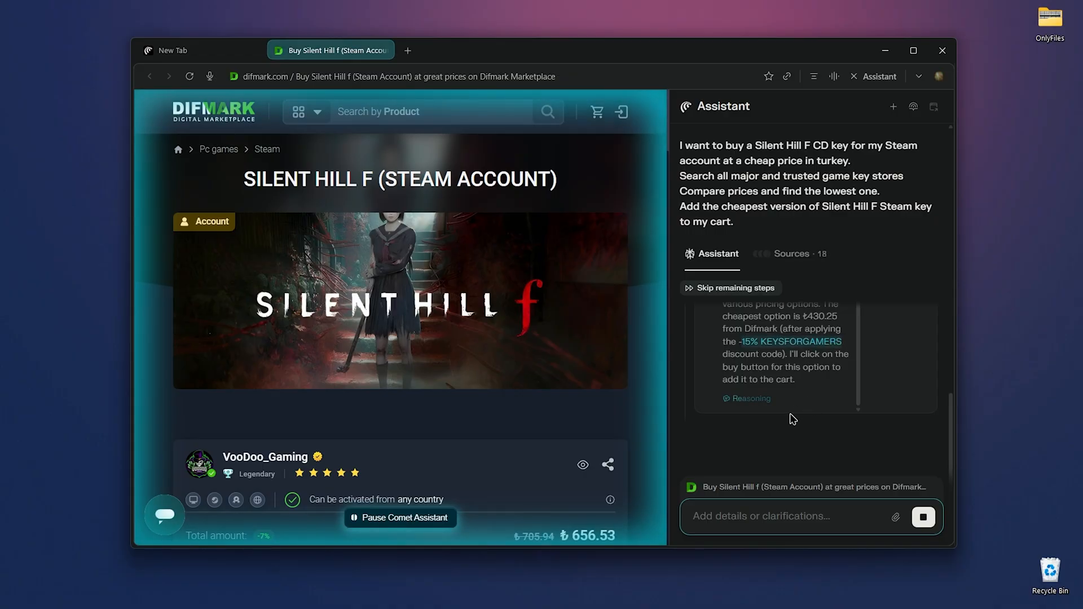
scroll(down, 3)
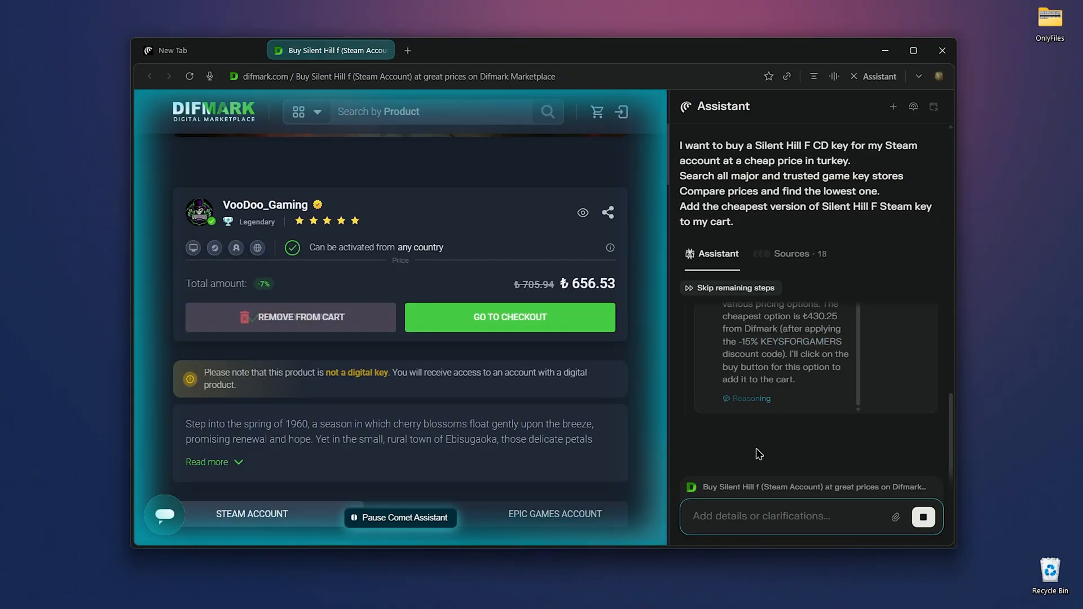
View the Difmark cart and enter the discount code KEYSFORGAMERS
click(509, 317)
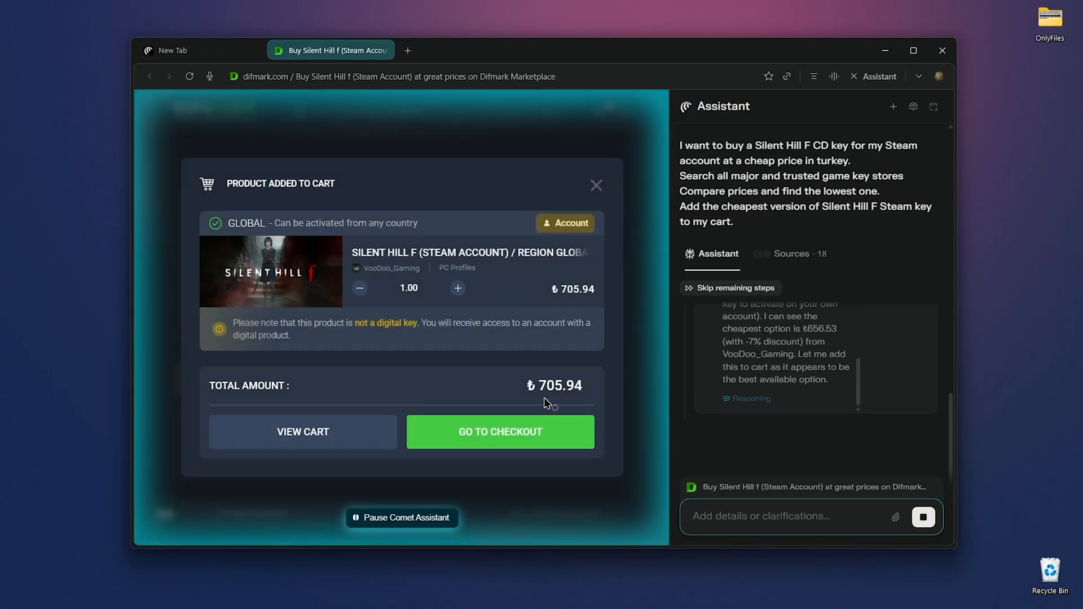
click(302, 431)
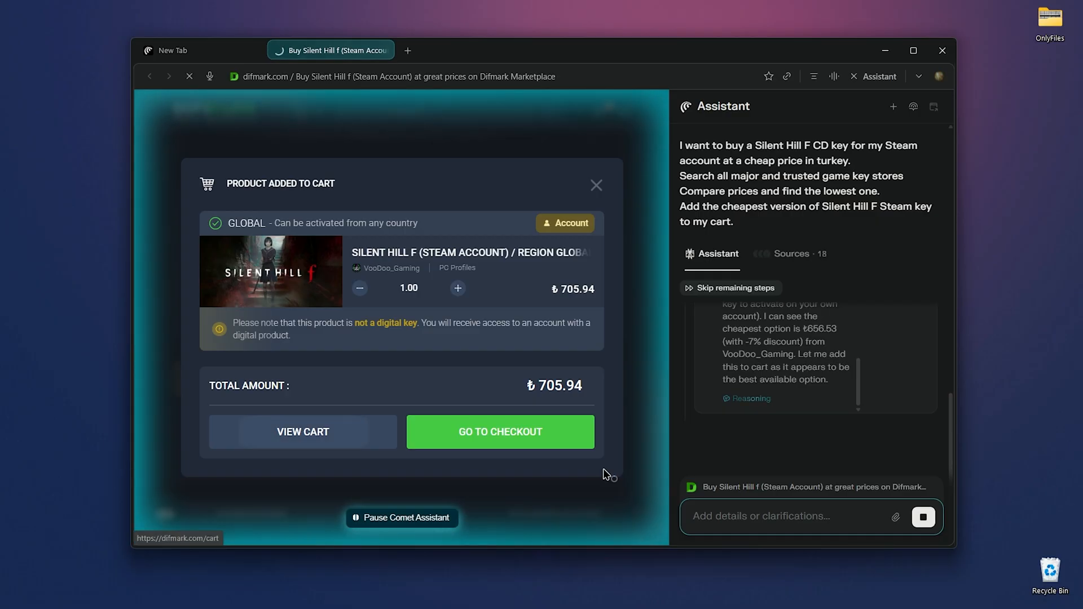
click(302, 432)
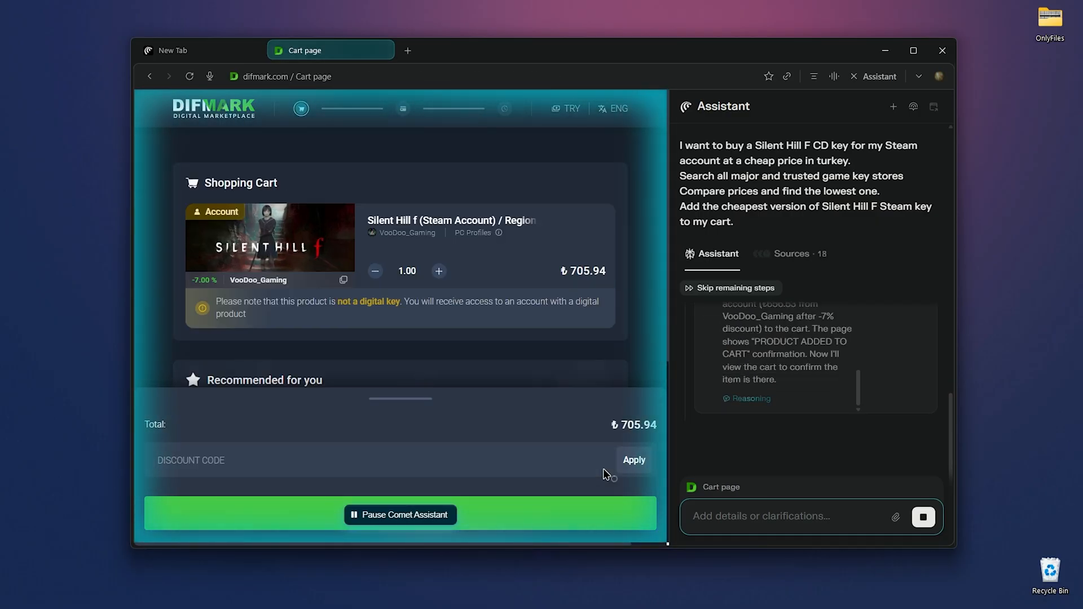
text(KEYSFORGAMERS)
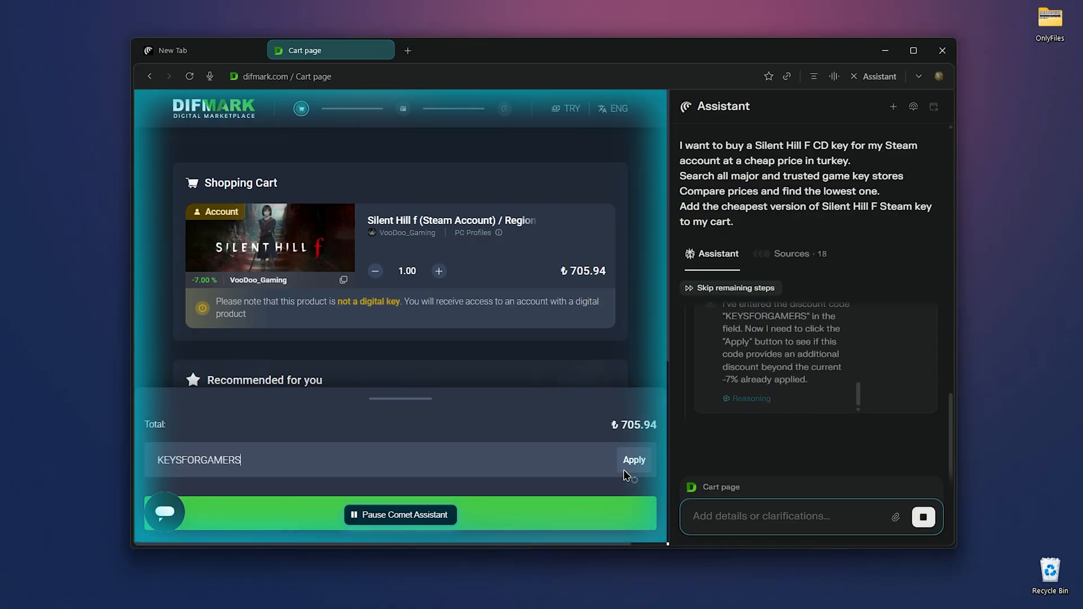
scroll(down, 3)
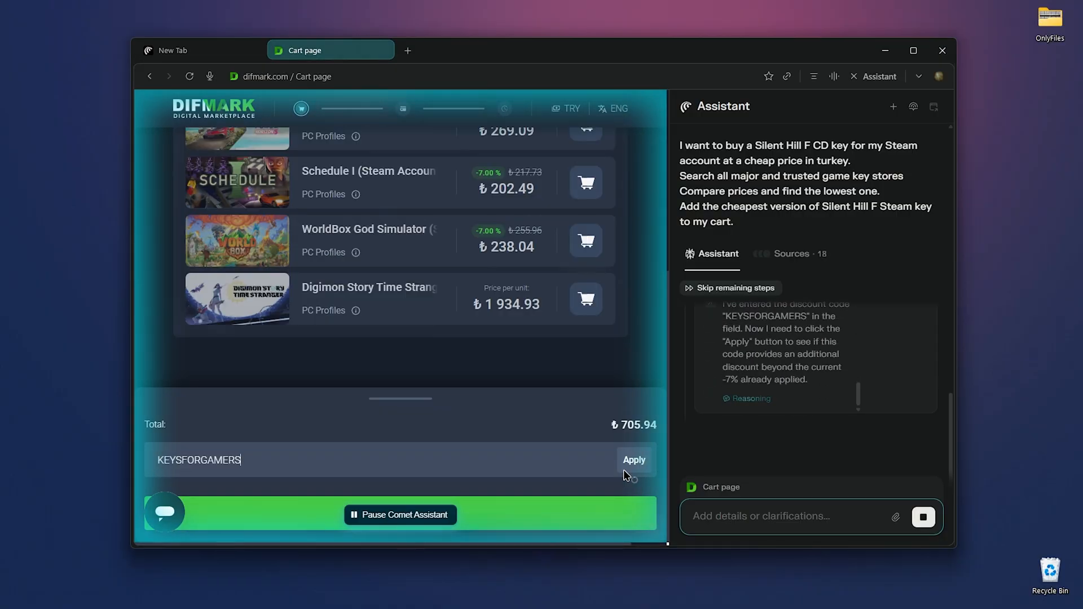
scroll(up, 3)
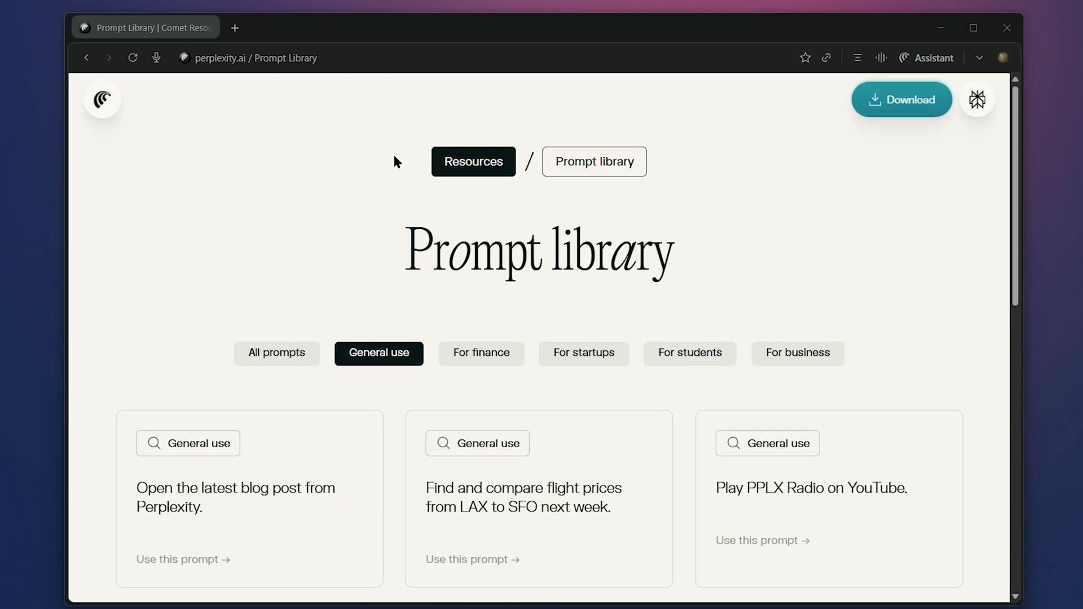
mouse_move(378, 362)
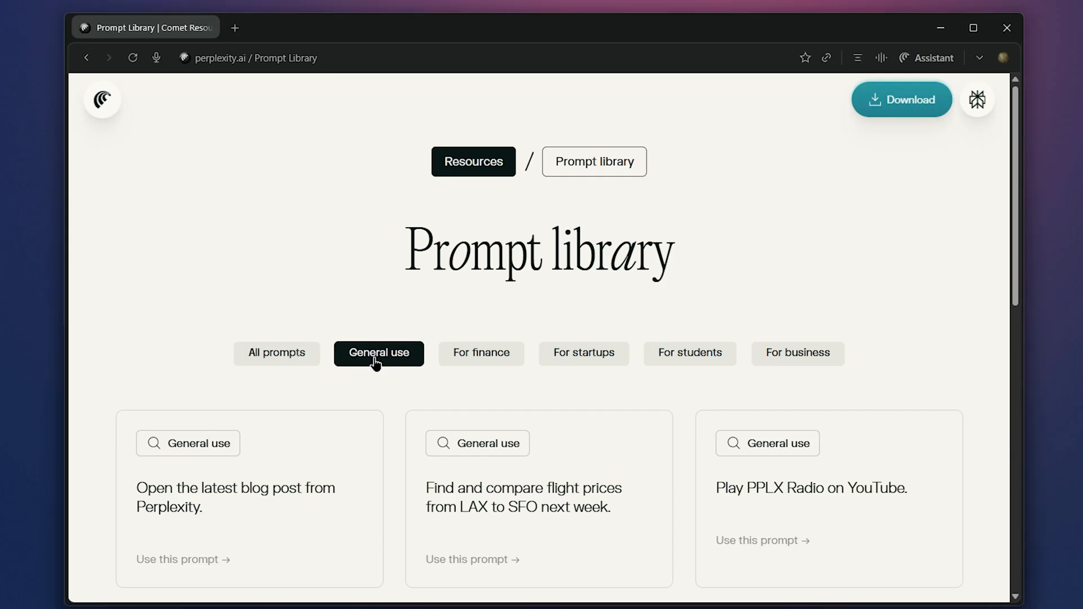
Scroll through the Prompt Library cards
scroll(down, 3)
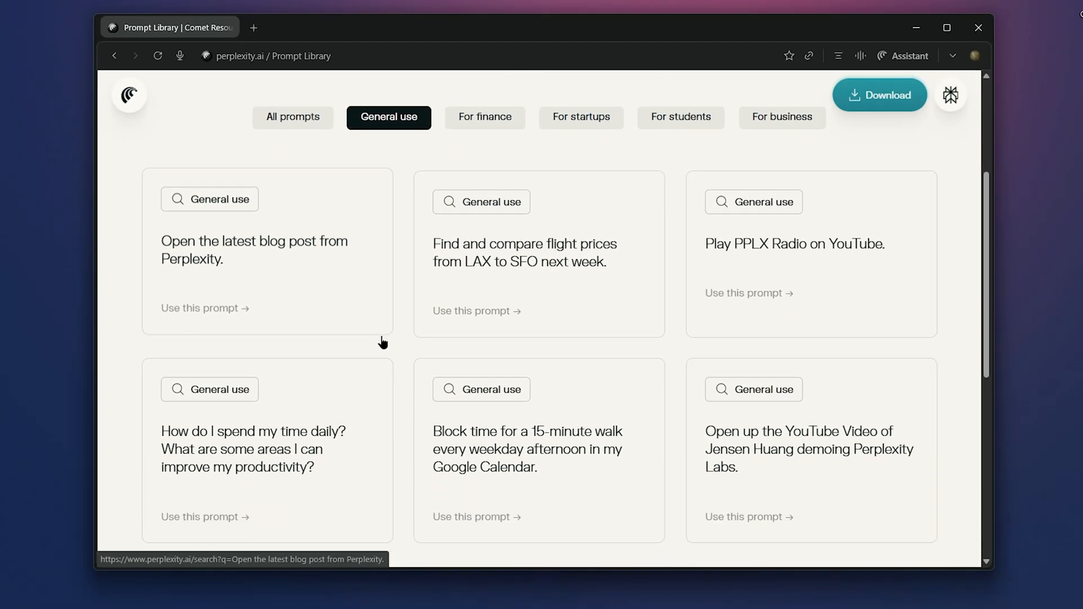
scroll(down, 3)
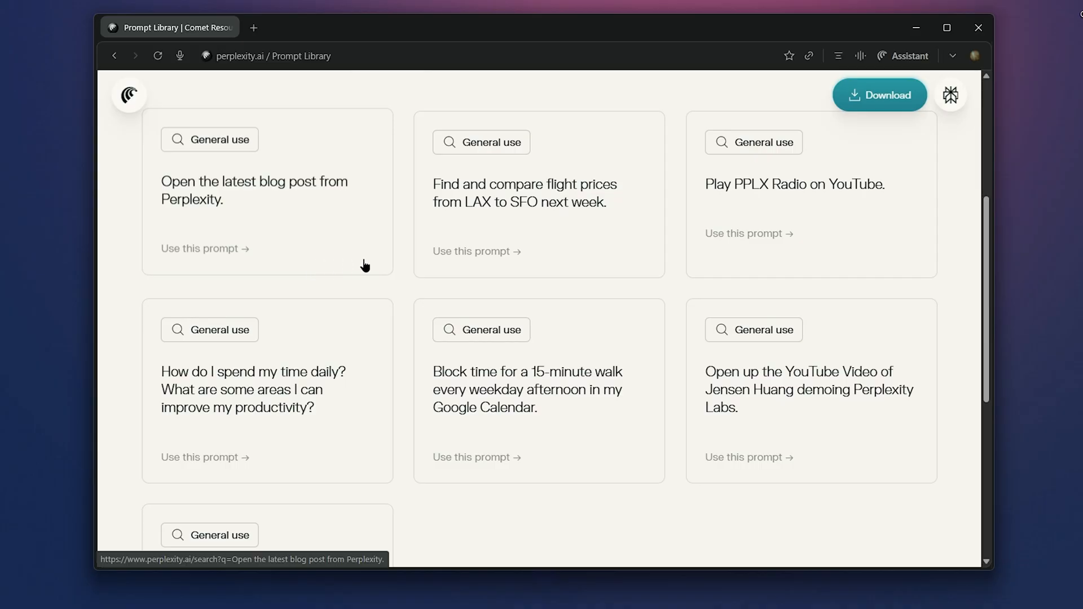
mouse_move(280, 387)
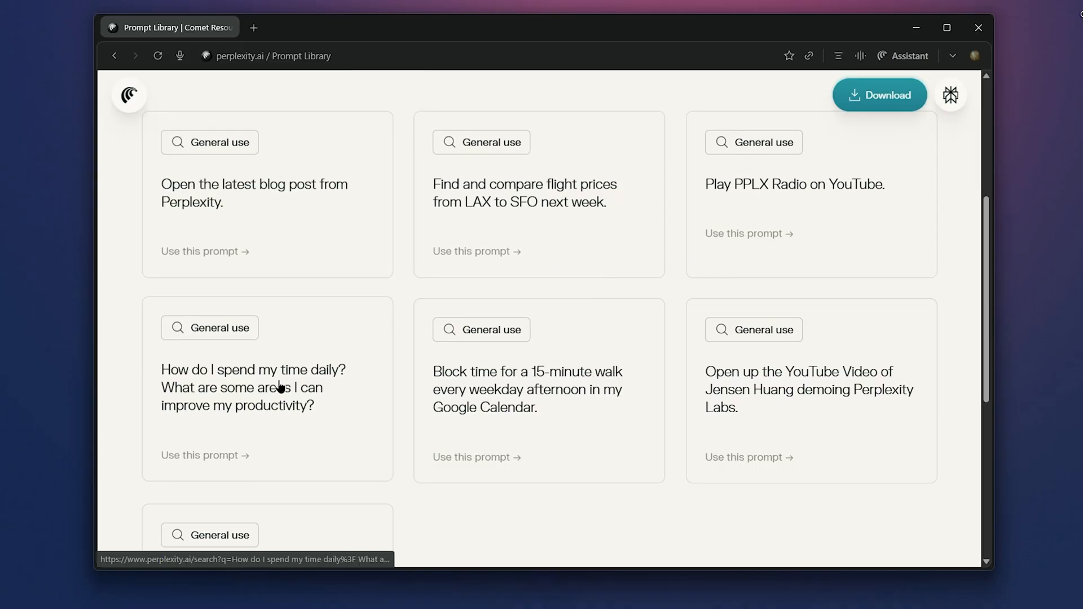
mouse_move(469, 407)
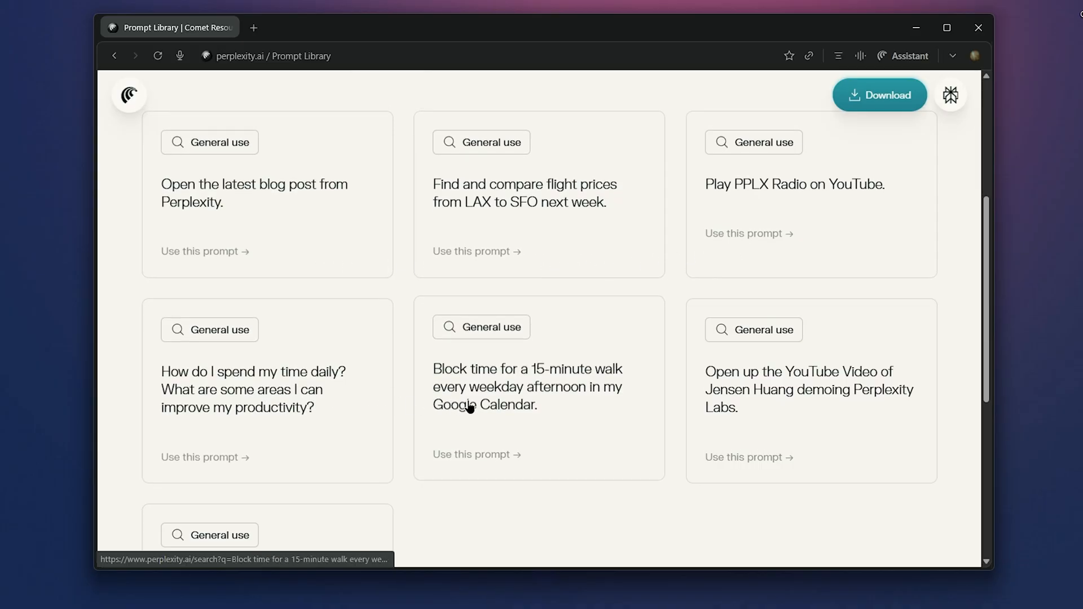
scroll(down, 3)
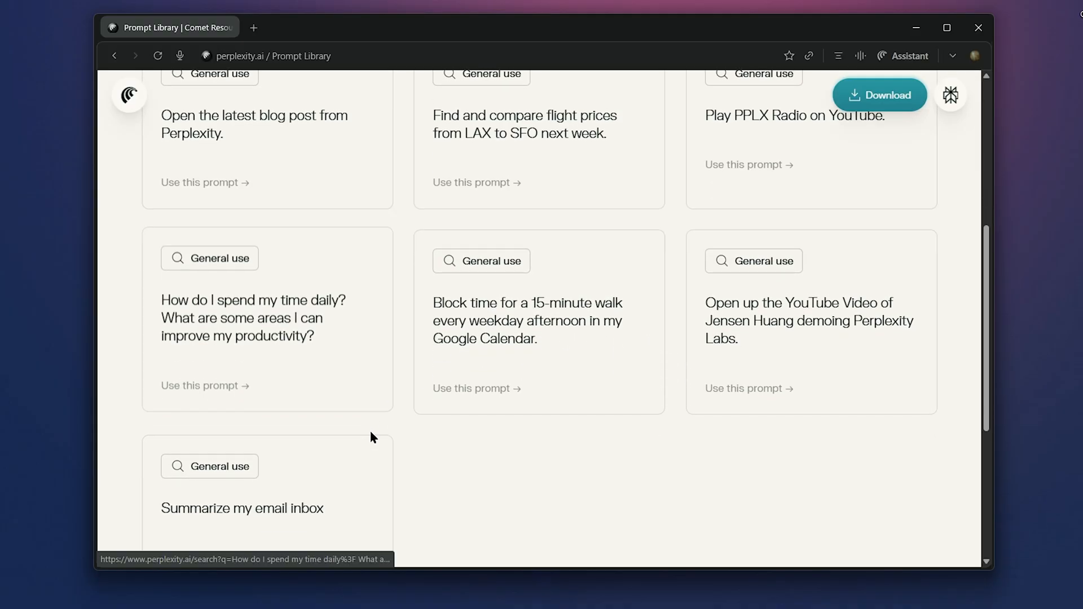
scroll(down, 3)
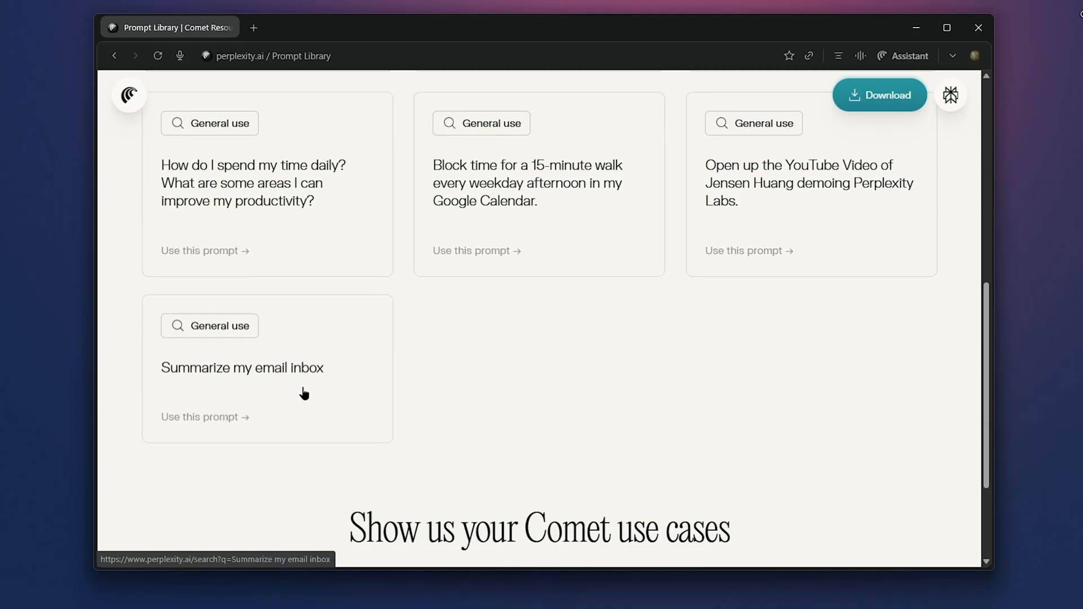
scroll(down, 3)
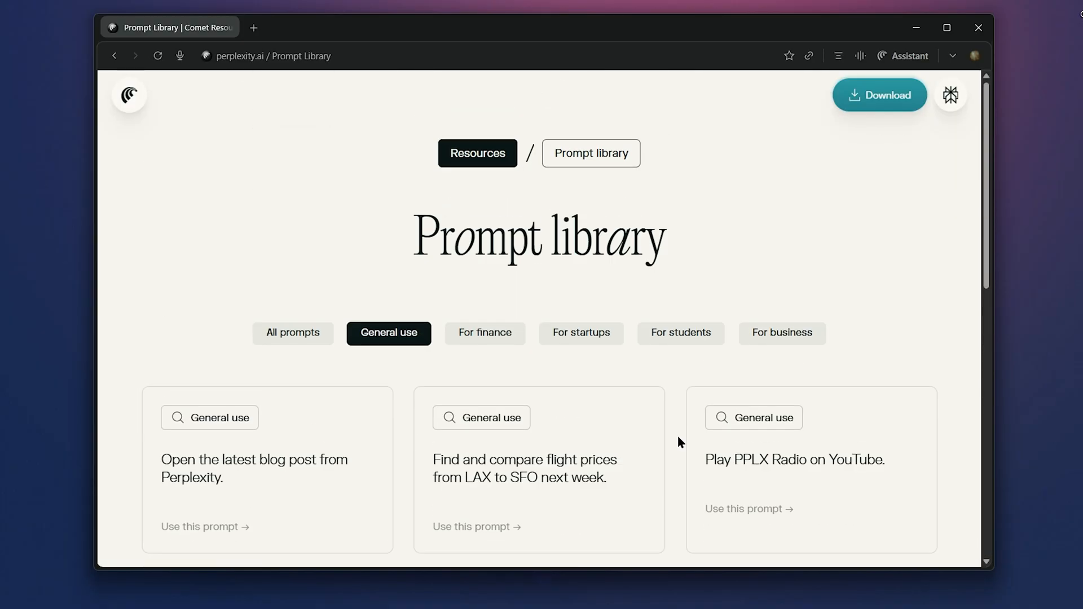
Filter prompts by Finance, Startups, Students and For business categories
click(484, 332)
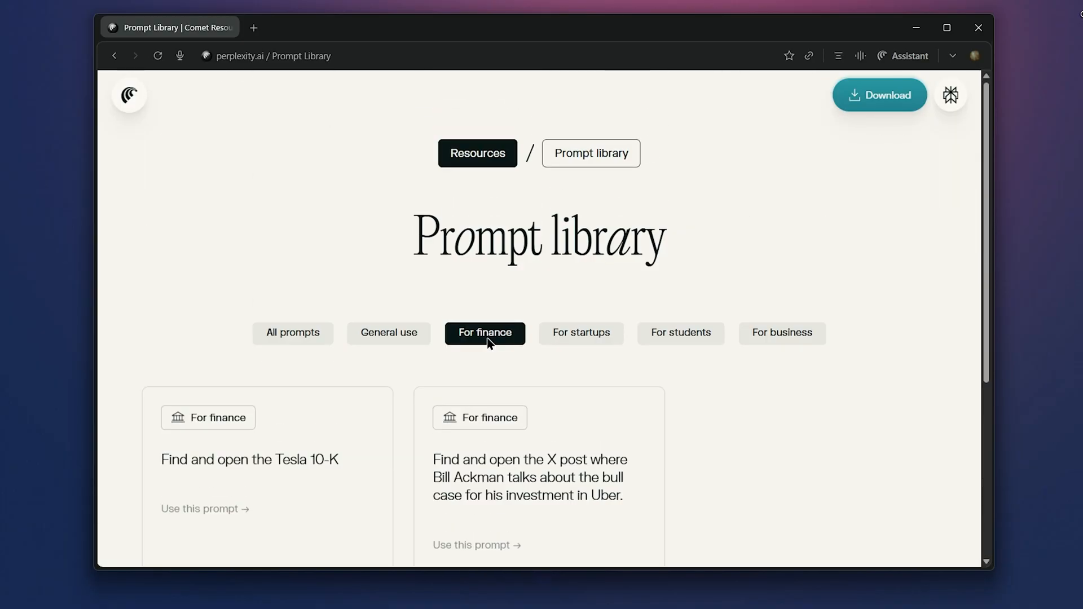
click(581, 333)
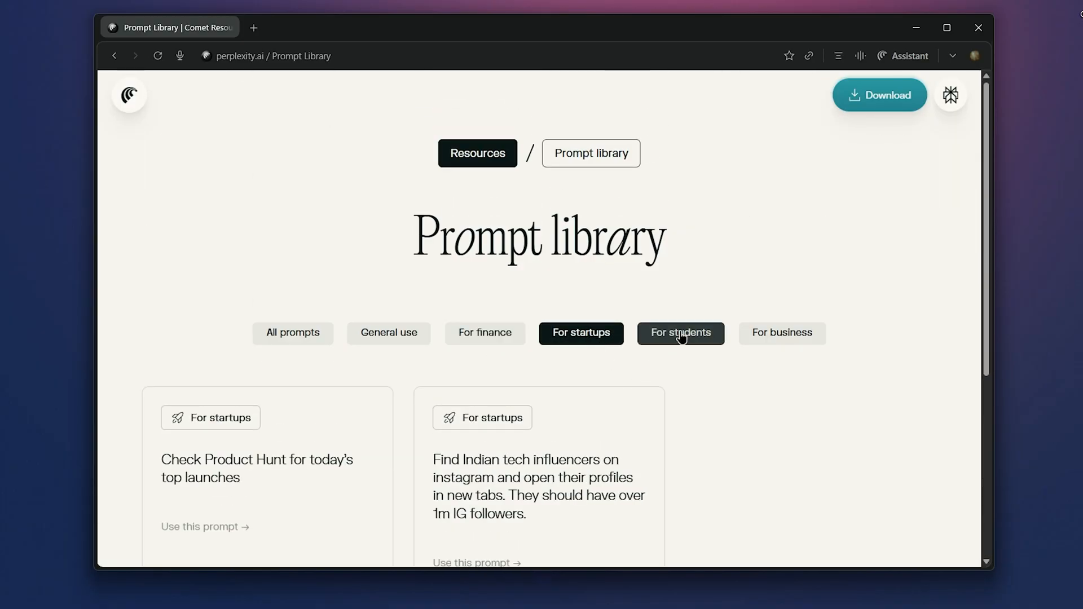
click(680, 333)
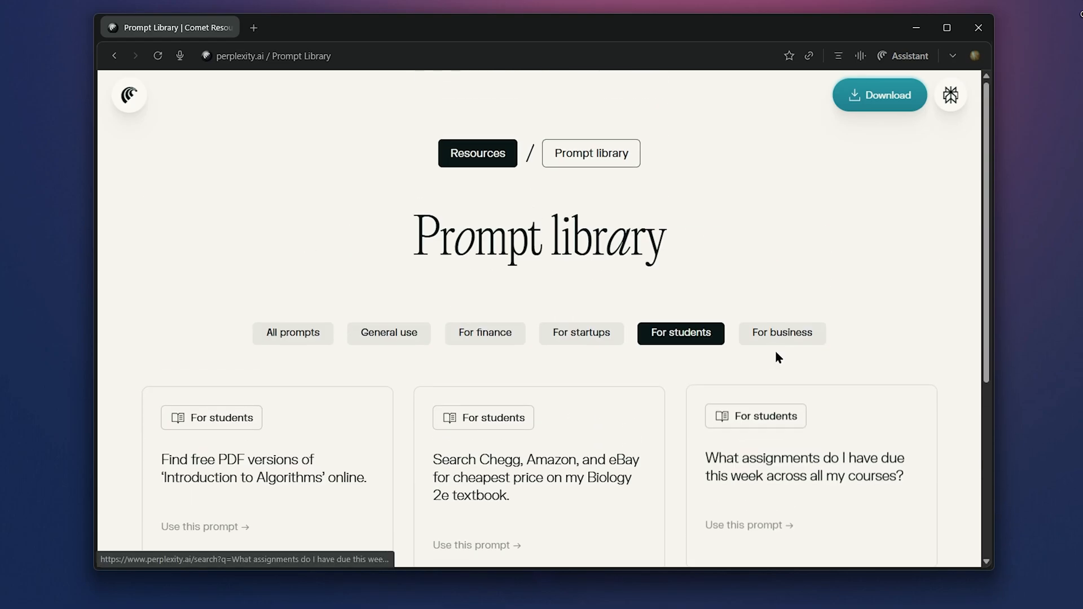
click(782, 332)
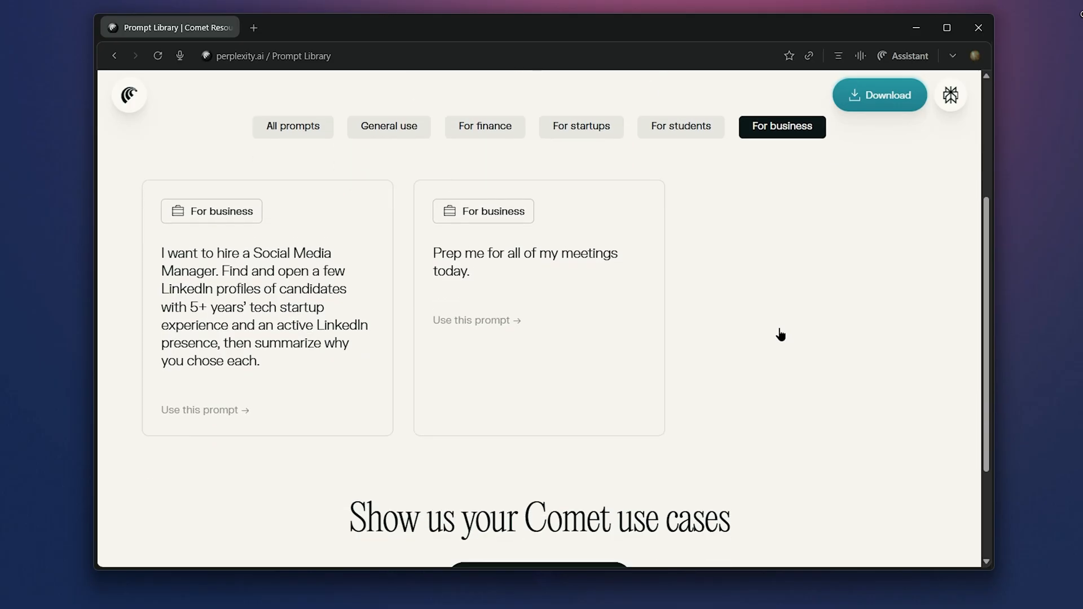
mouse_move(781, 339)
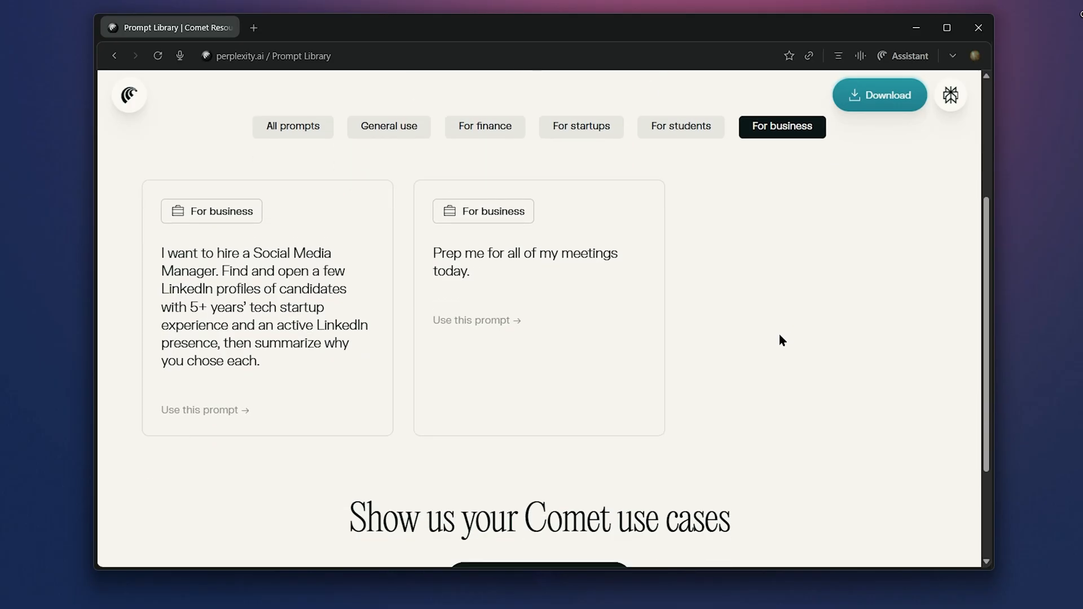
mouse_move(779, 352)
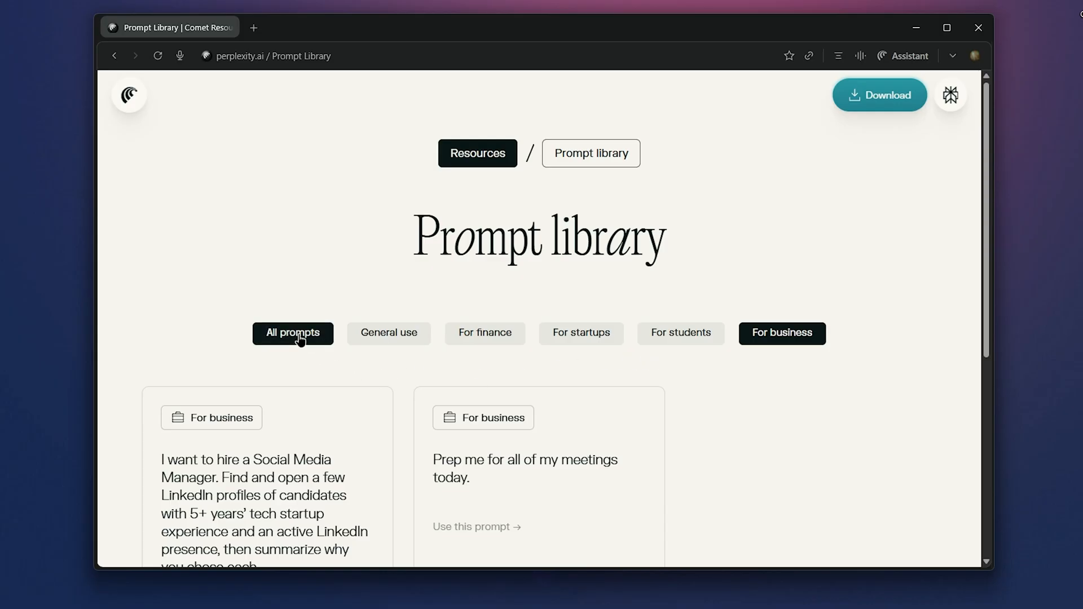
scroll(down, 3)
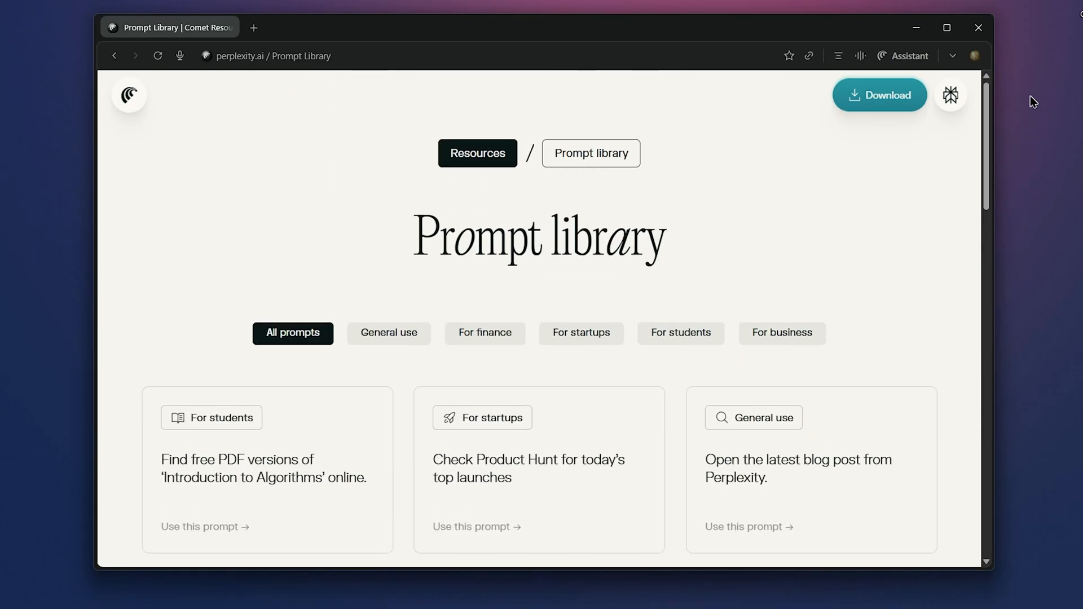
mouse_move(842, 206)
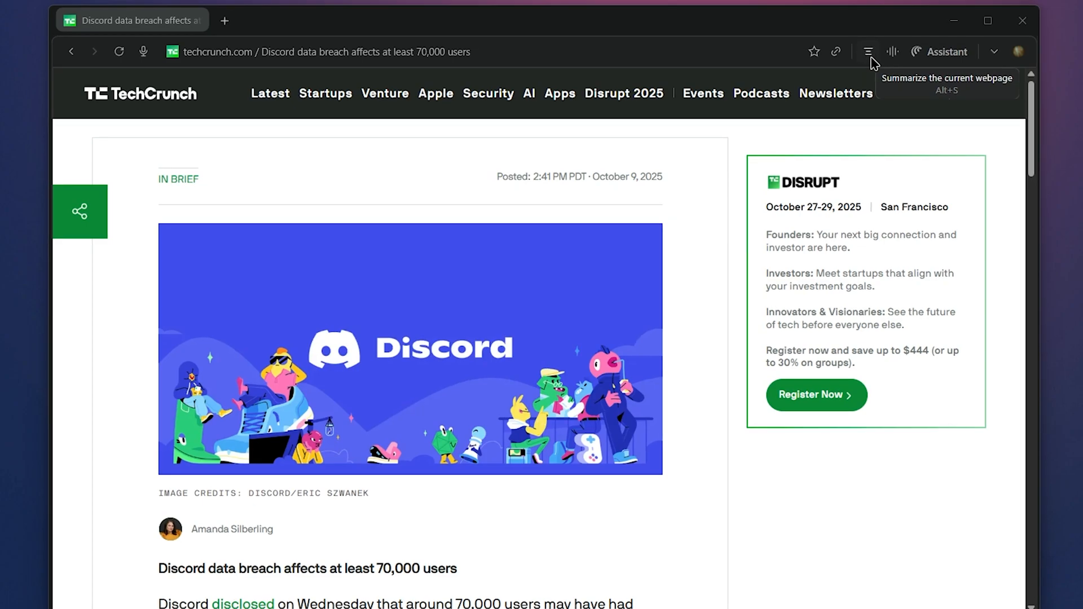
mouse_move(866, 476)
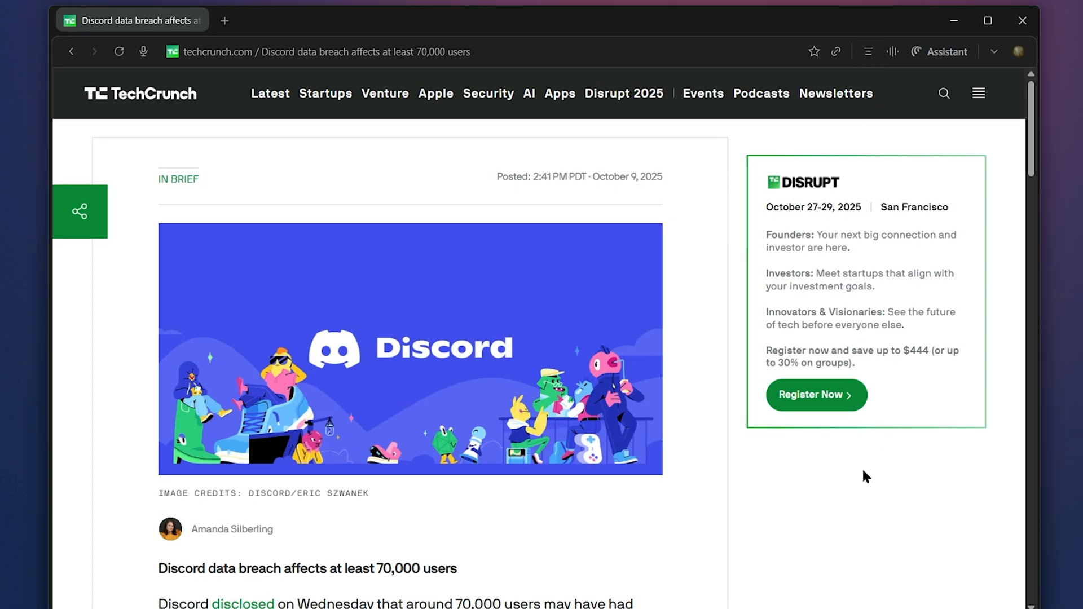
Summarize the TechCrunch Discord breach article in the Assistant sidebar and scroll the summary
click(945, 52)
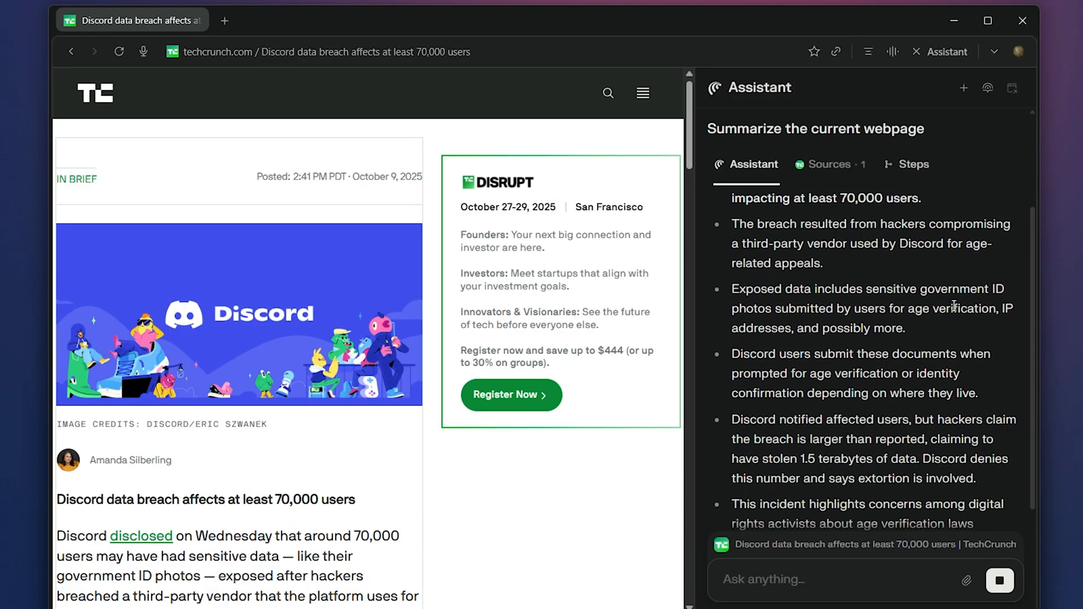
scroll(down, 3)
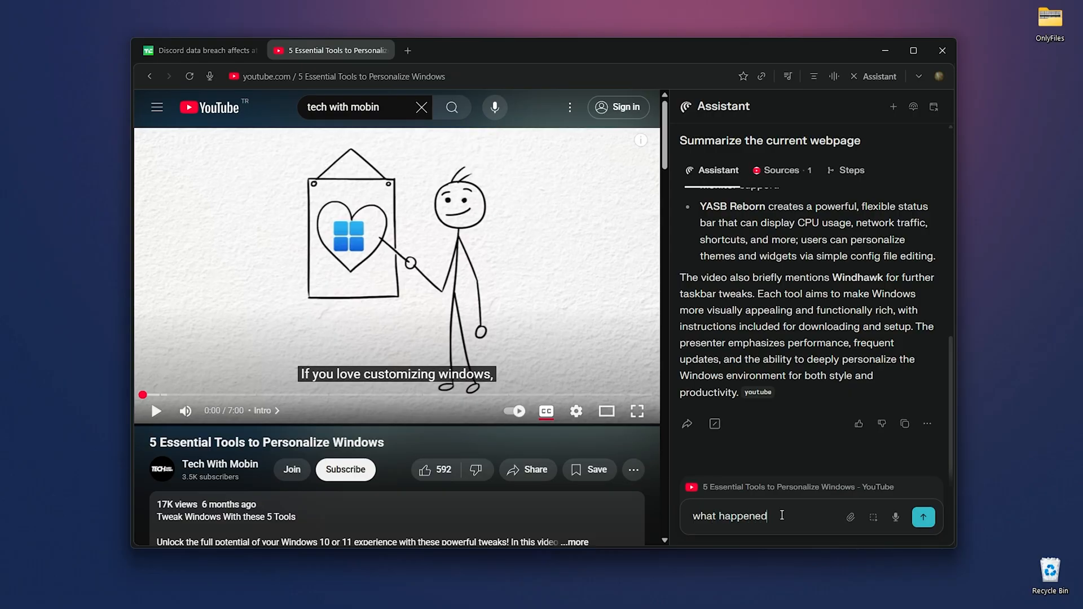
Type the follow-up 'at ...' in the Assistant's Ask anything box below the video summary
text(at)
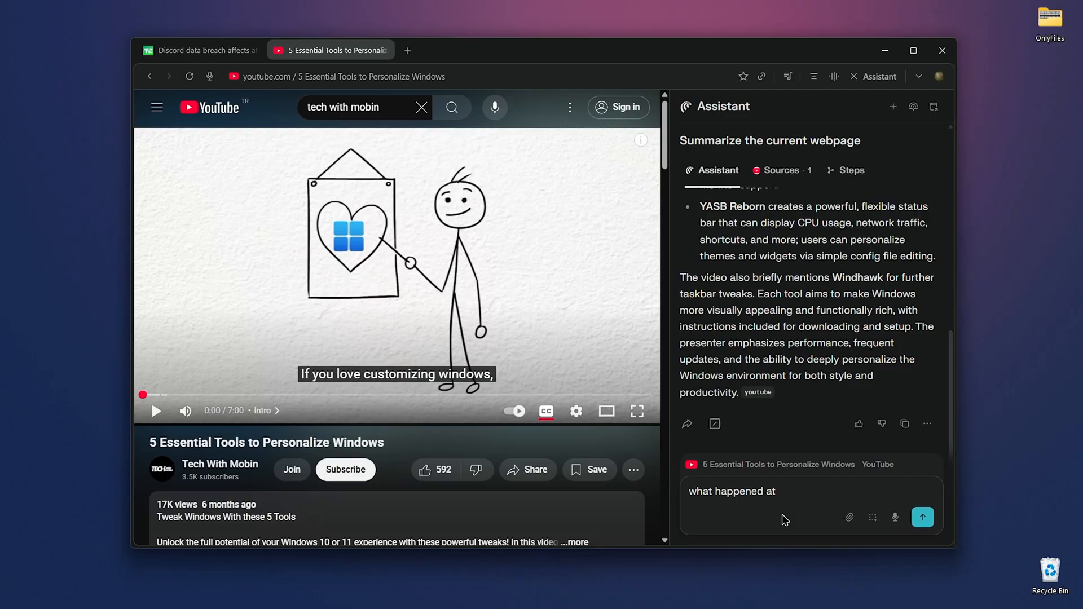
text(...)
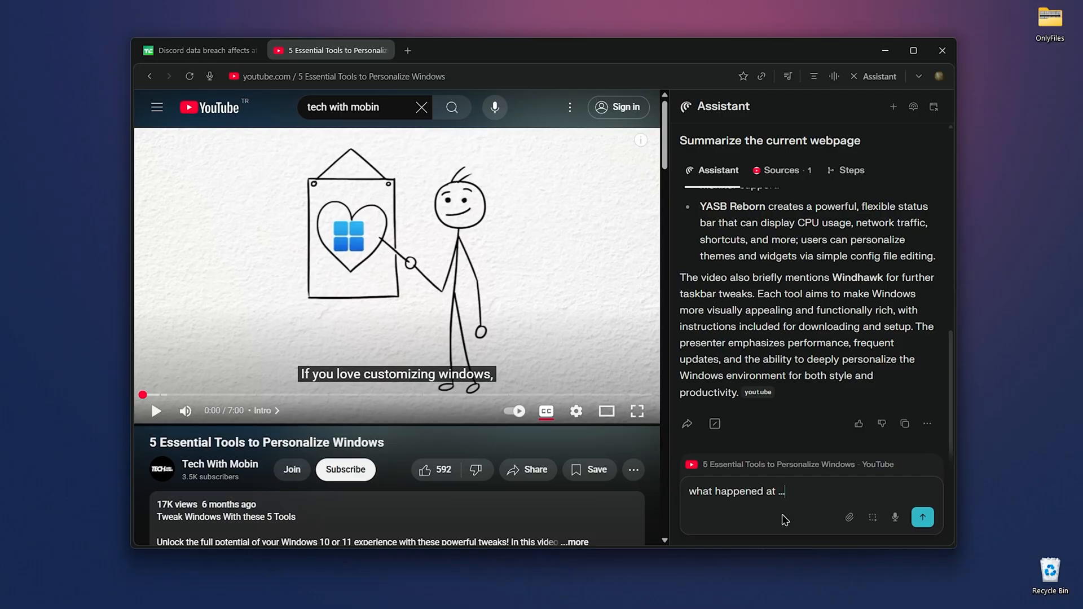
click(922, 517)
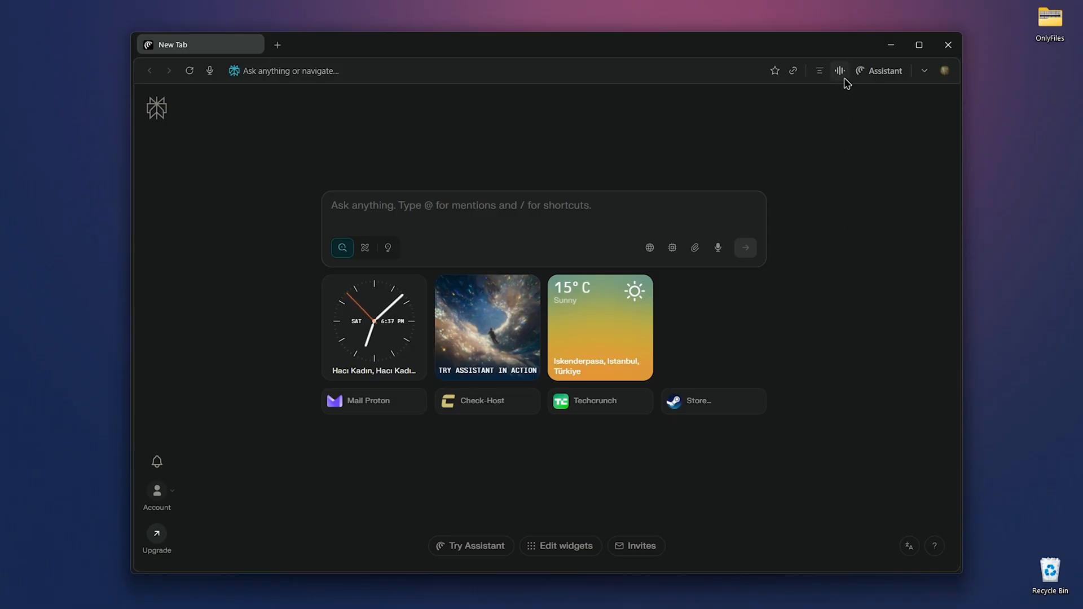
Go to perplexity.ai from the New Tab page
click(839, 70)
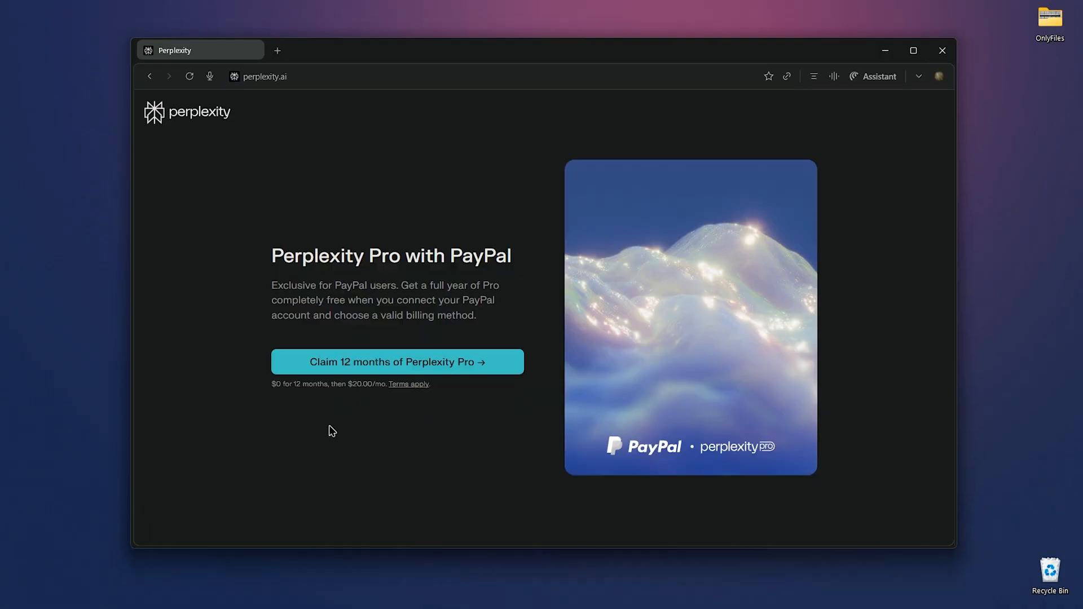
mouse_move(491, 378)
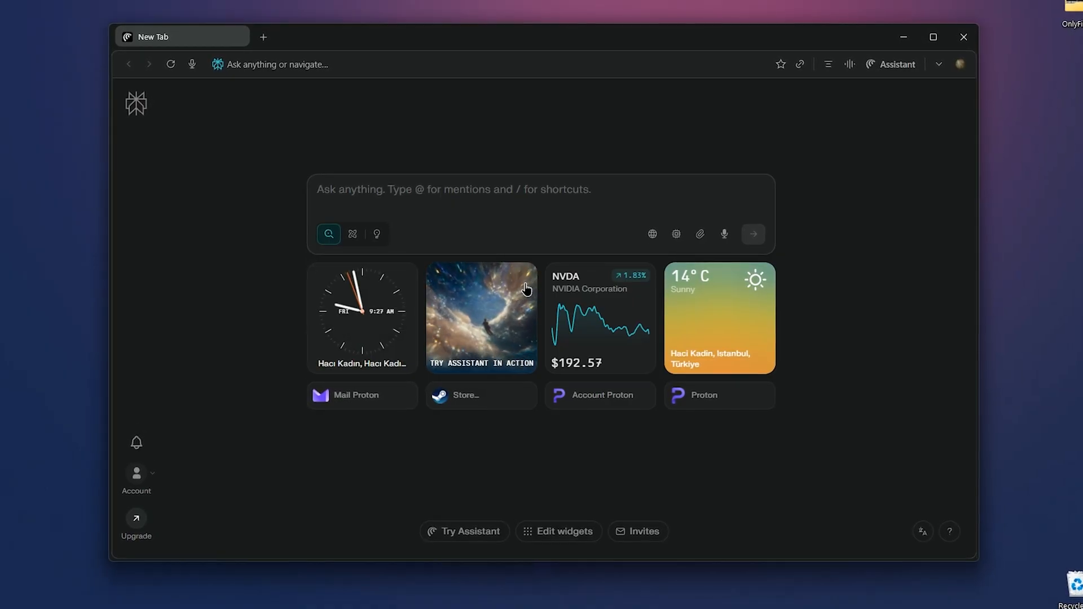
Open perplexity.ai through the Try Assistant in Action widget
click(547, 265)
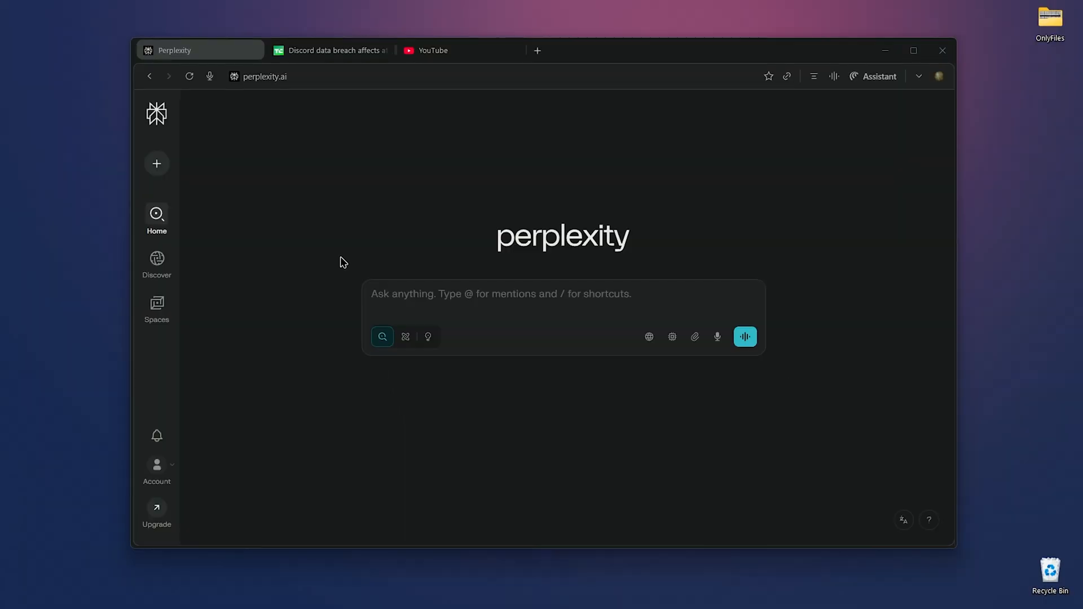
Put the Perplexity tab in a new split view paired with YouTube
right_click(174, 49)
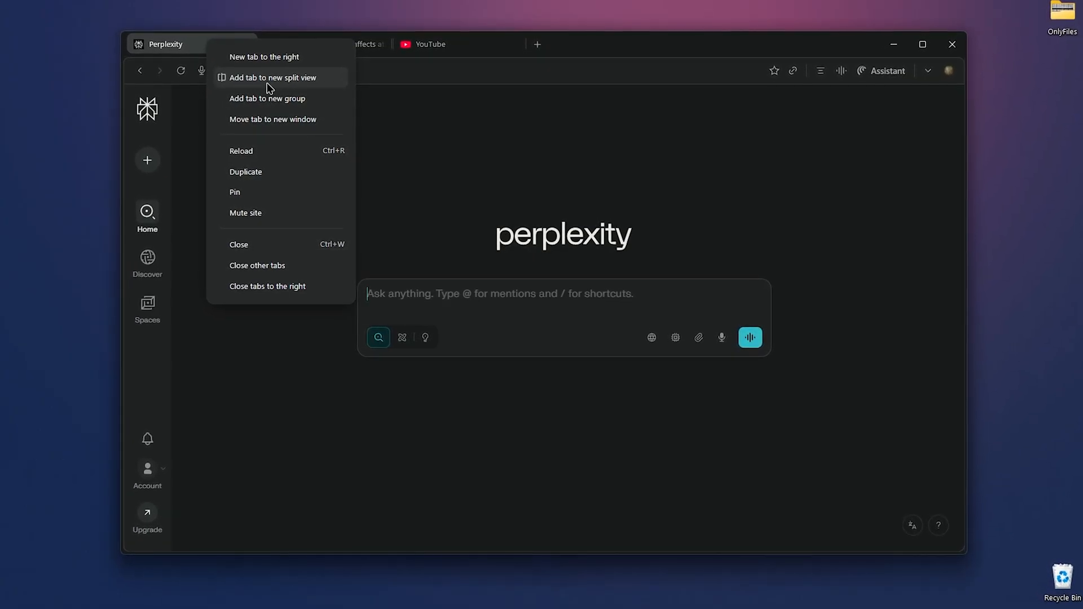
click(271, 77)
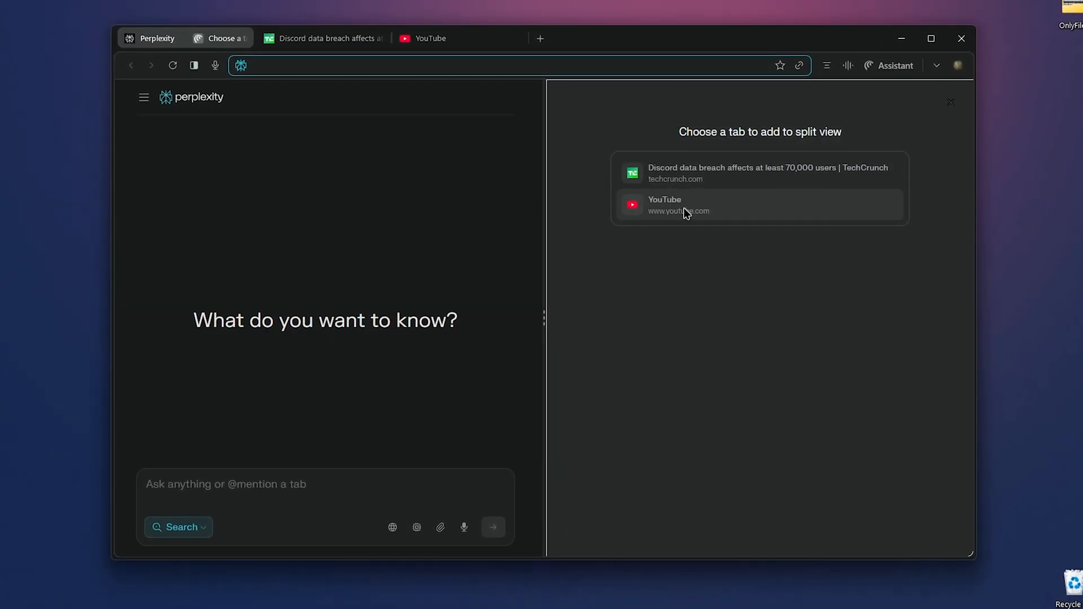
click(760, 173)
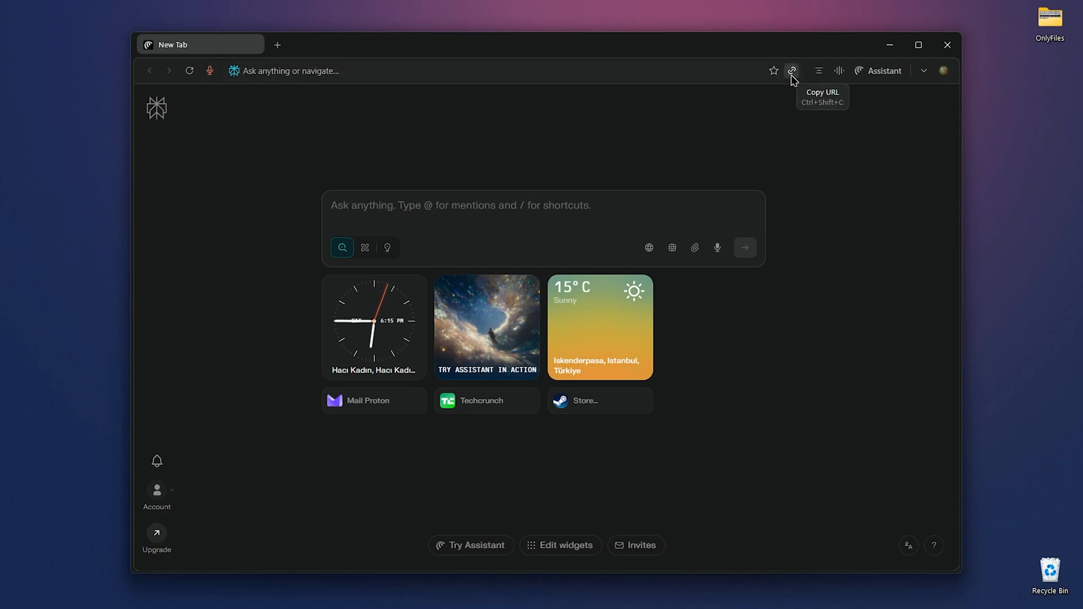
Copy the page URL and go to Manage Extensions from the browser menu
click(791, 71)
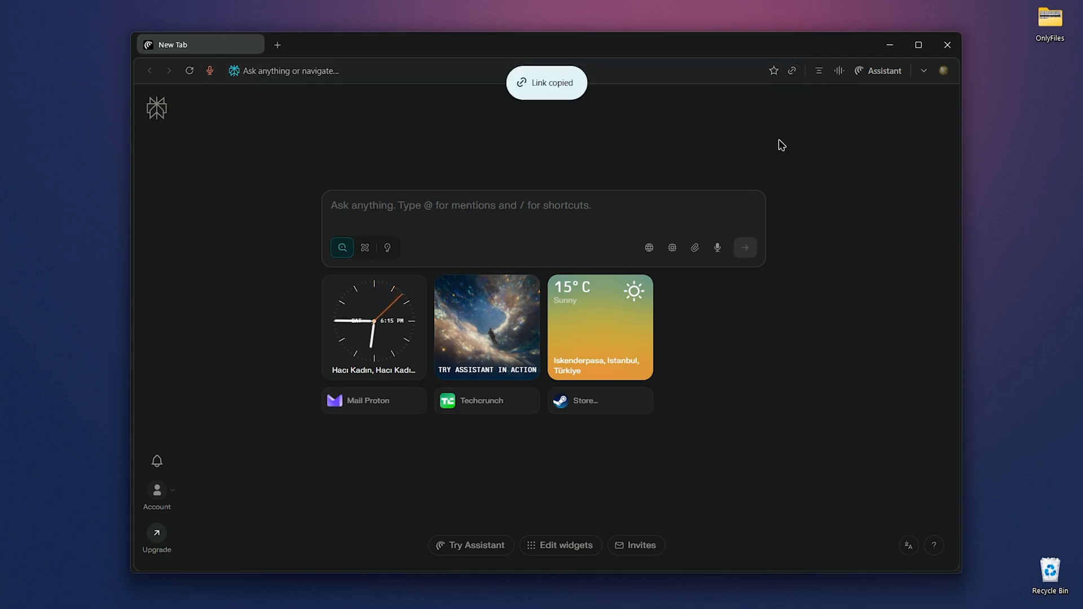
click(919, 76)
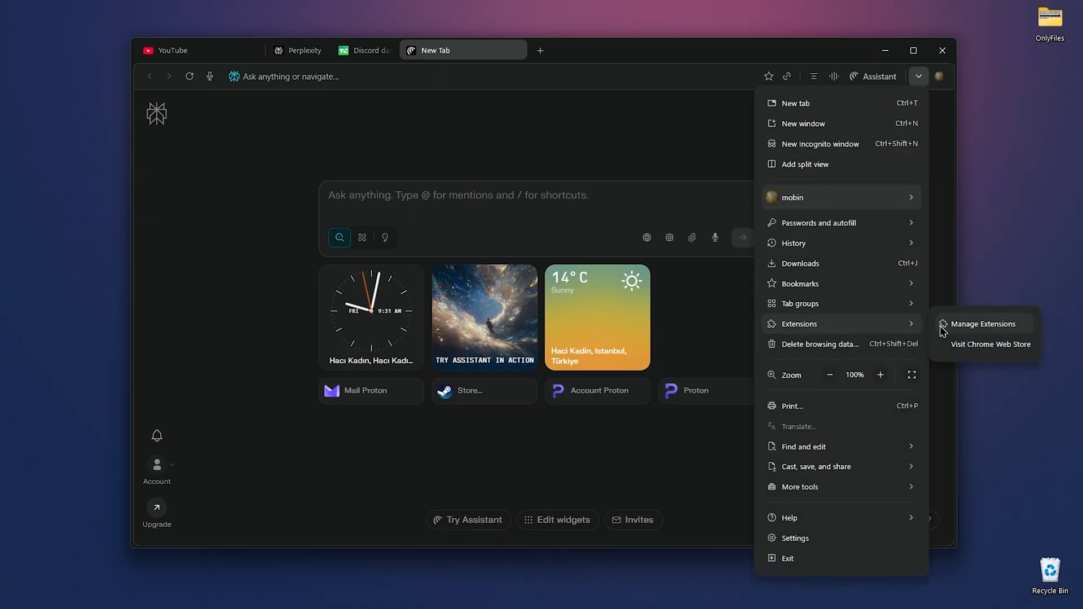
click(990, 344)
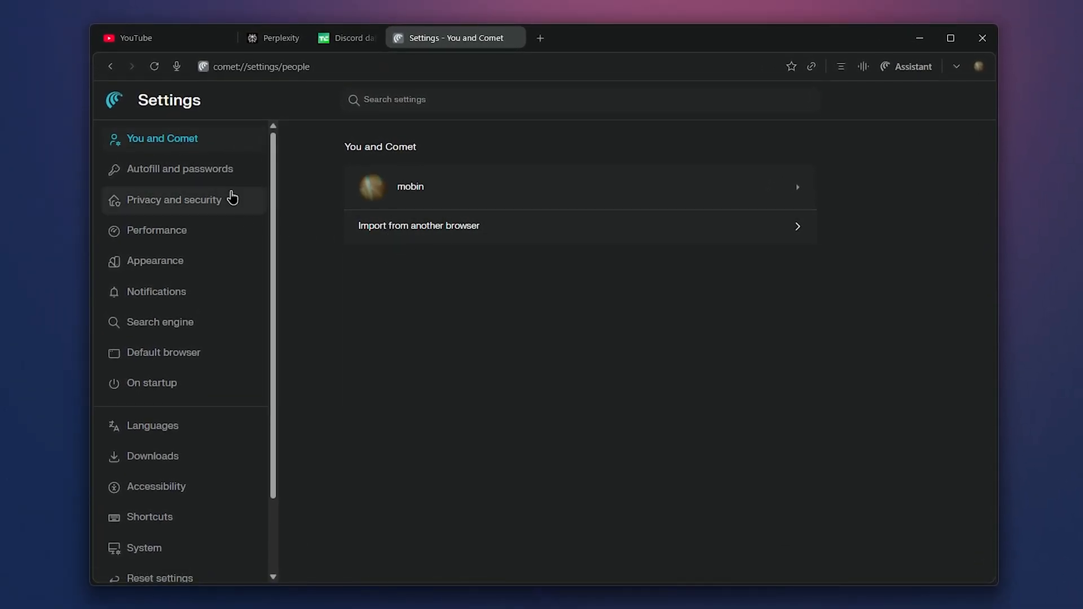
Select Autofill and passwords in the Settings sidebar
click(179, 168)
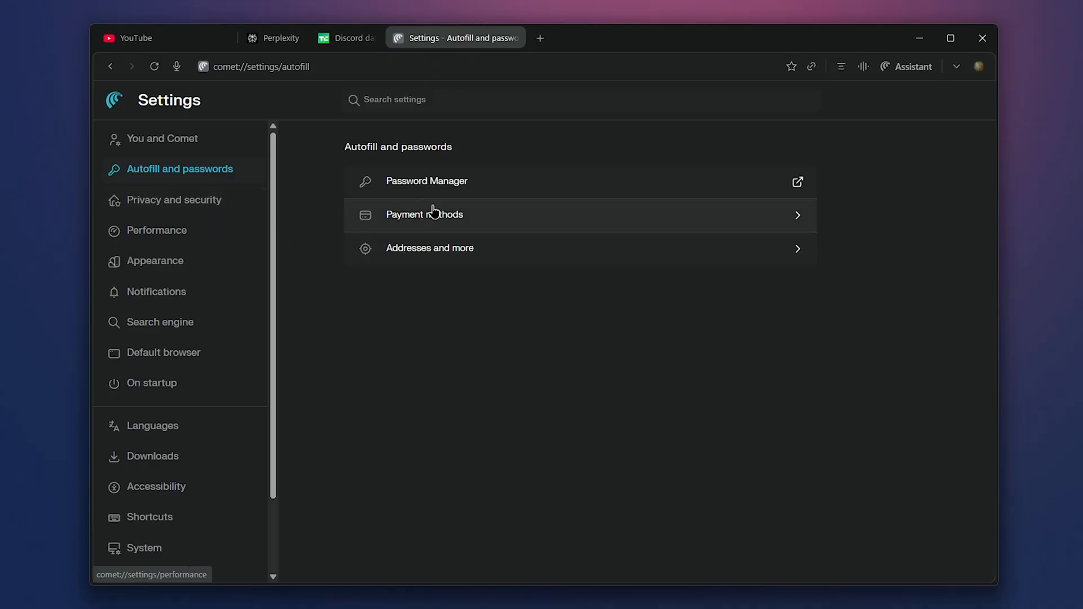
mouse_move(458, 271)
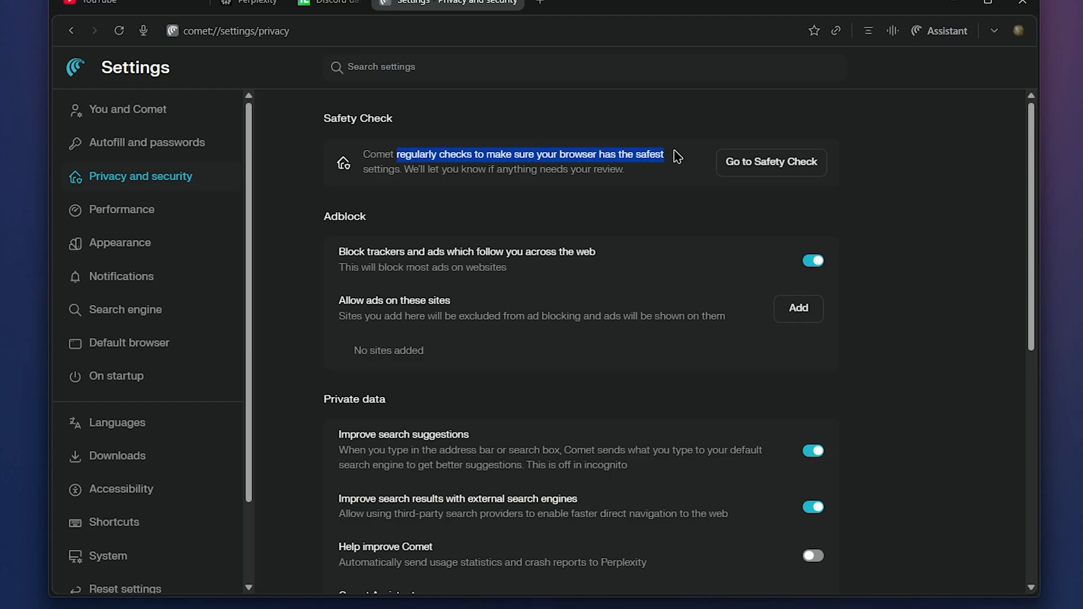
Highlight Safety Check and Adblock text, add an ad-allowed site, and pick No protection
drag(675, 154, 636, 228)
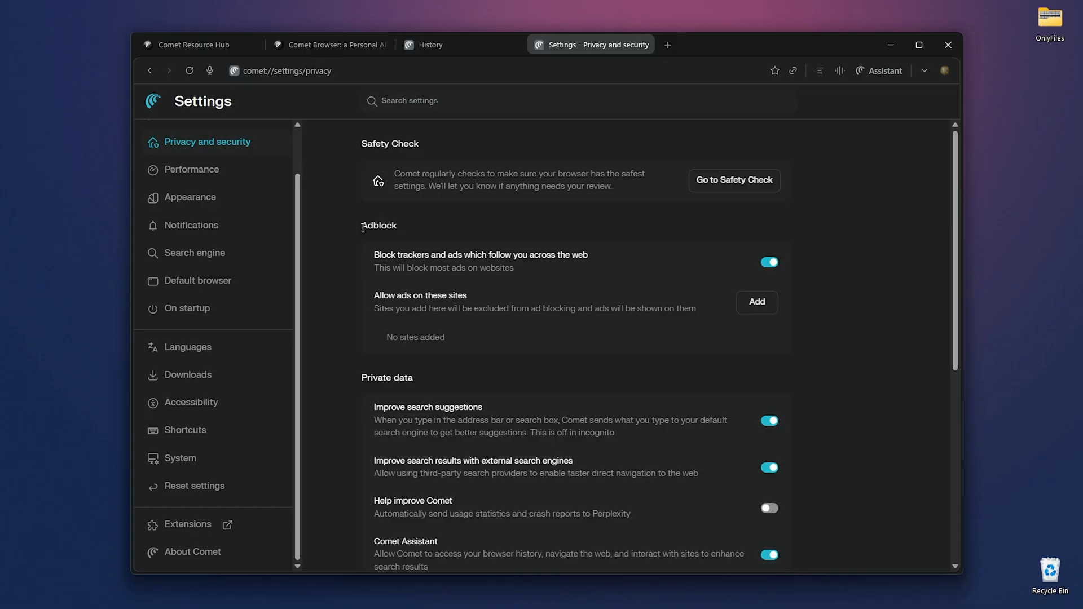
double_click(378, 225)
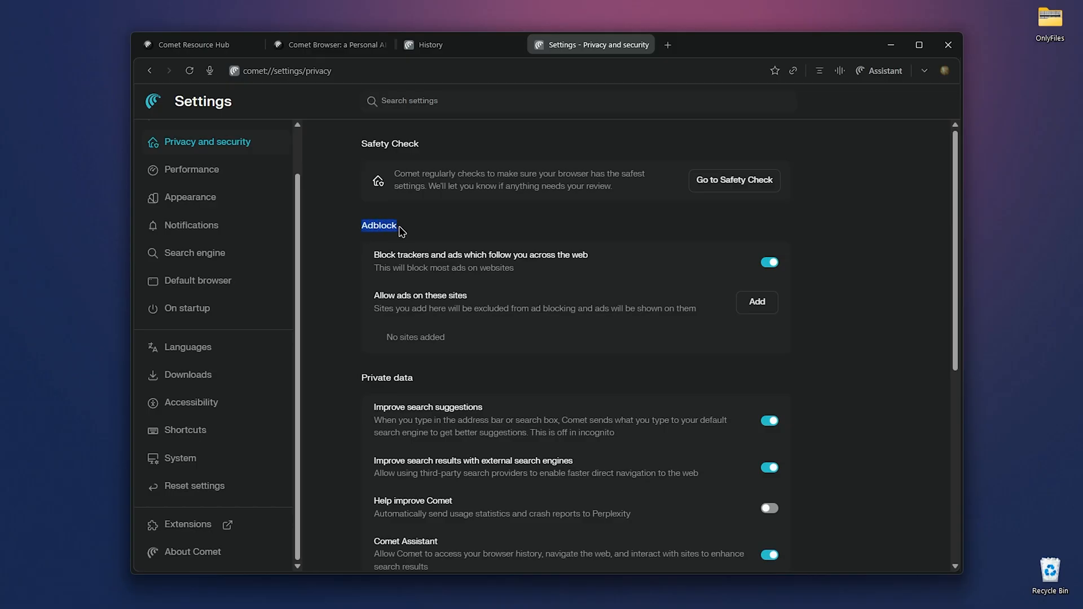
mouse_move(782, 290)
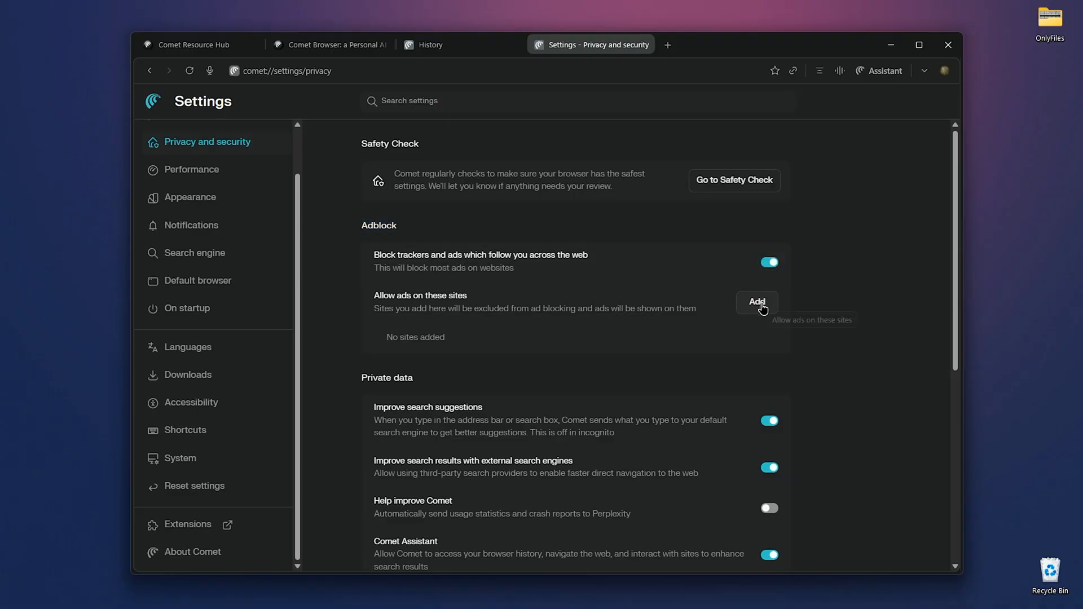
click(733, 181)
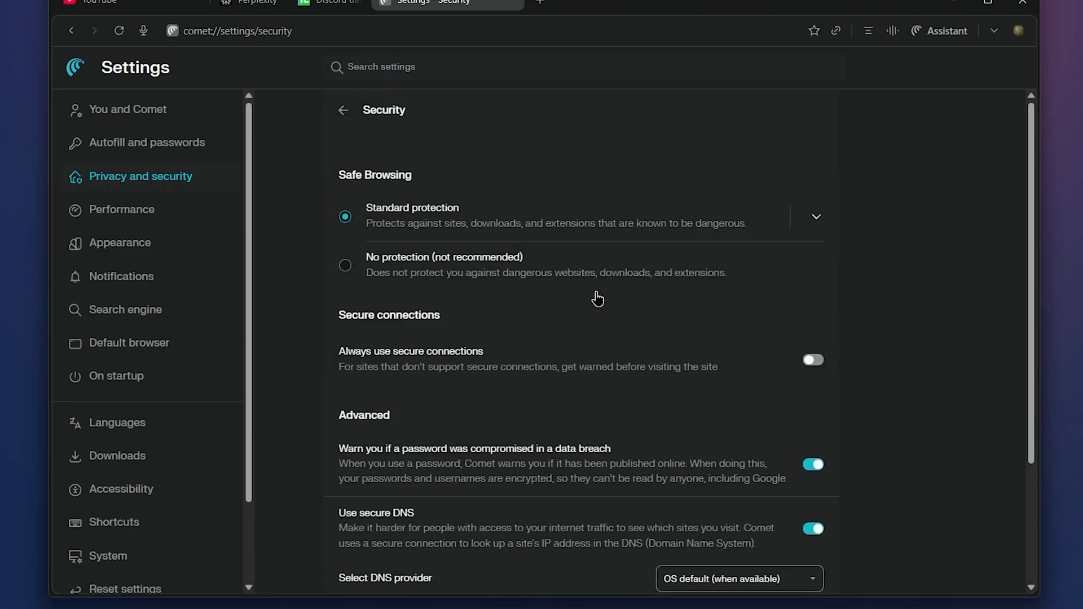
click(346, 265)
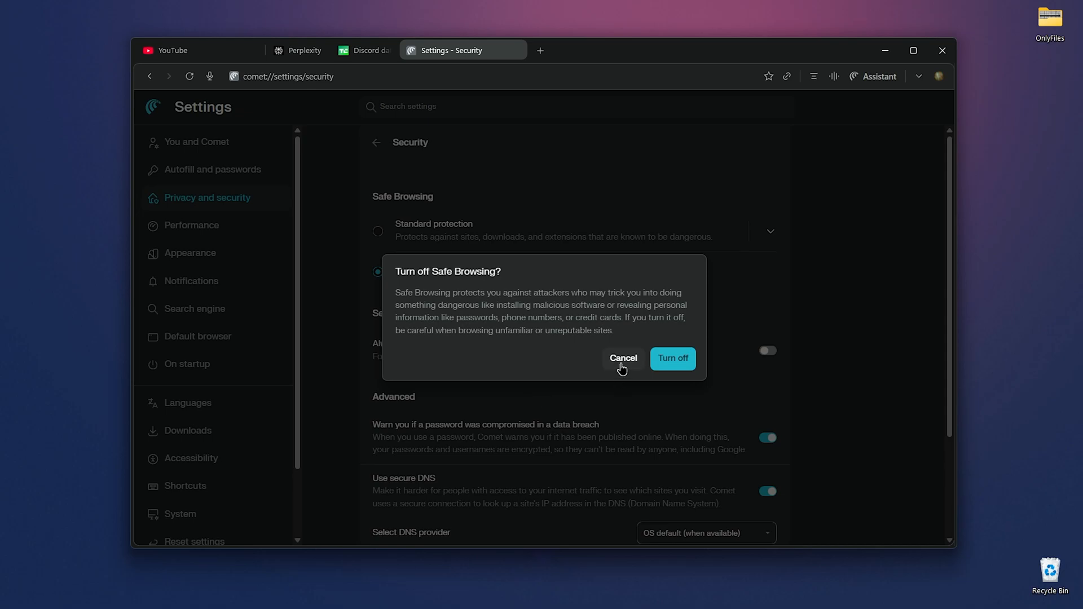
Keep Safe Browsing on, review Performance tab preview options, then go to Search engine
click(185, 224)
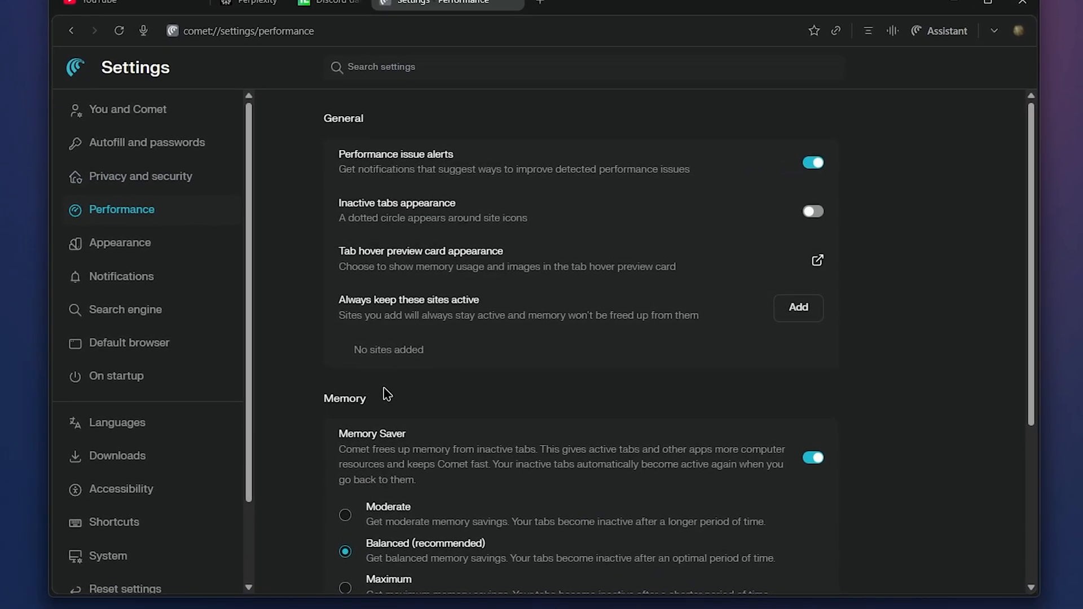
scroll(down, 3)
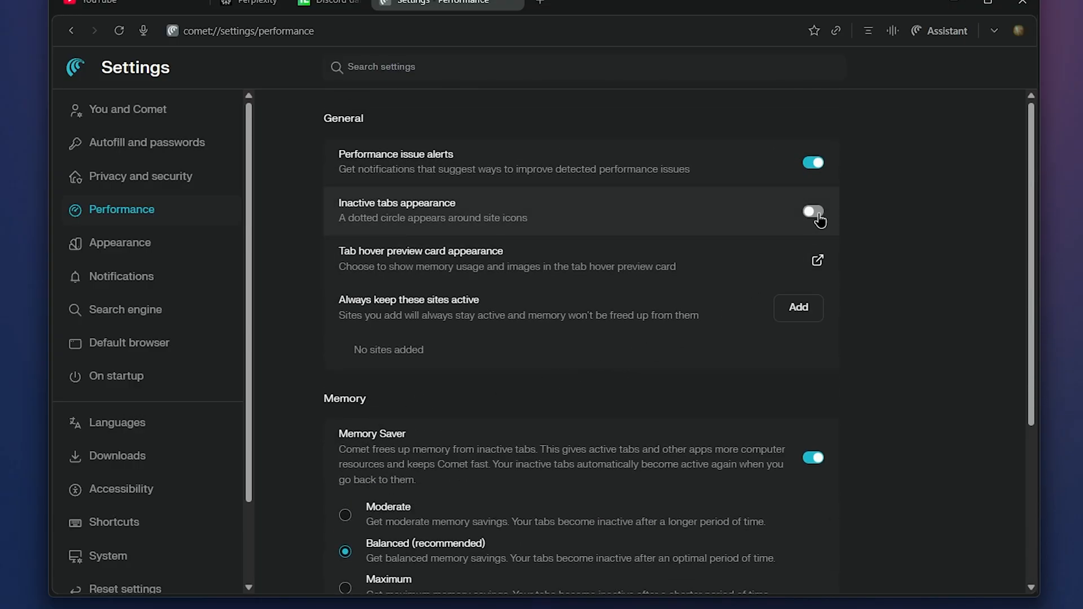
click(119, 242)
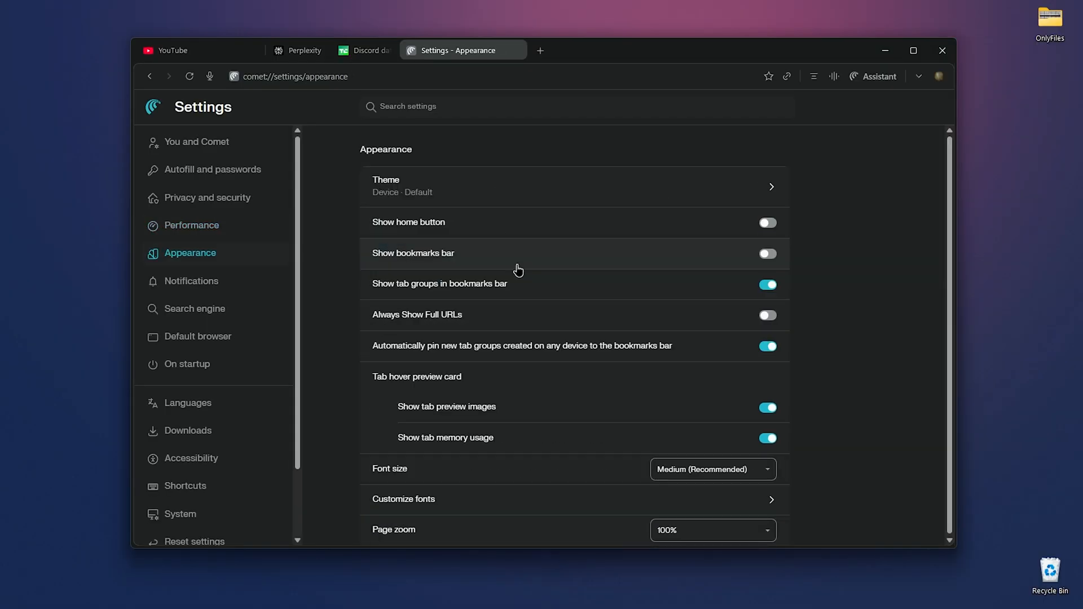
mouse_move(399, 457)
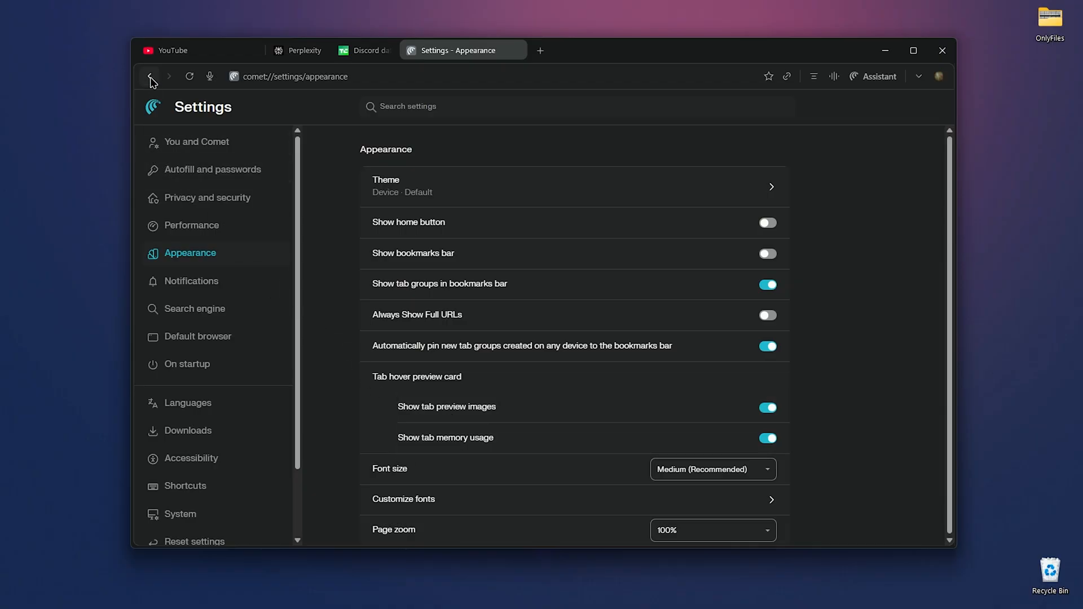
click(192, 225)
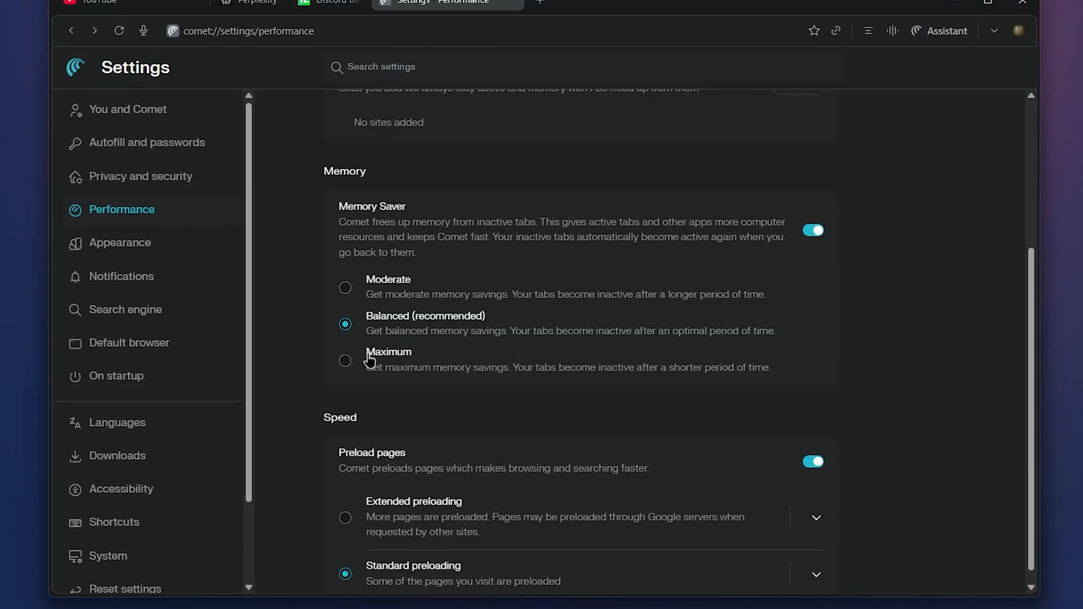
mouse_move(393, 382)
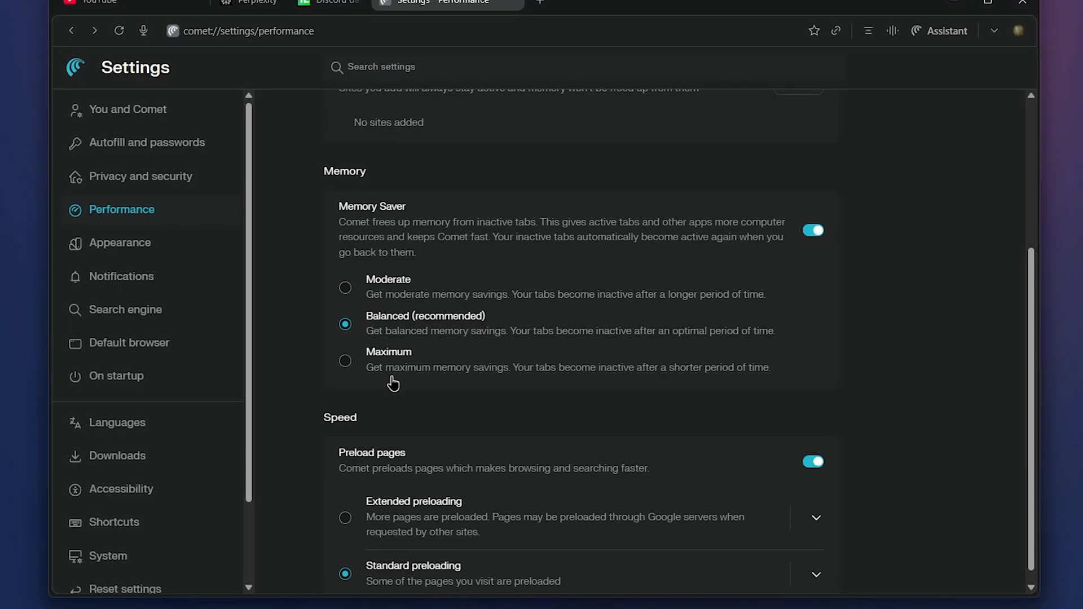
mouse_move(729, 311)
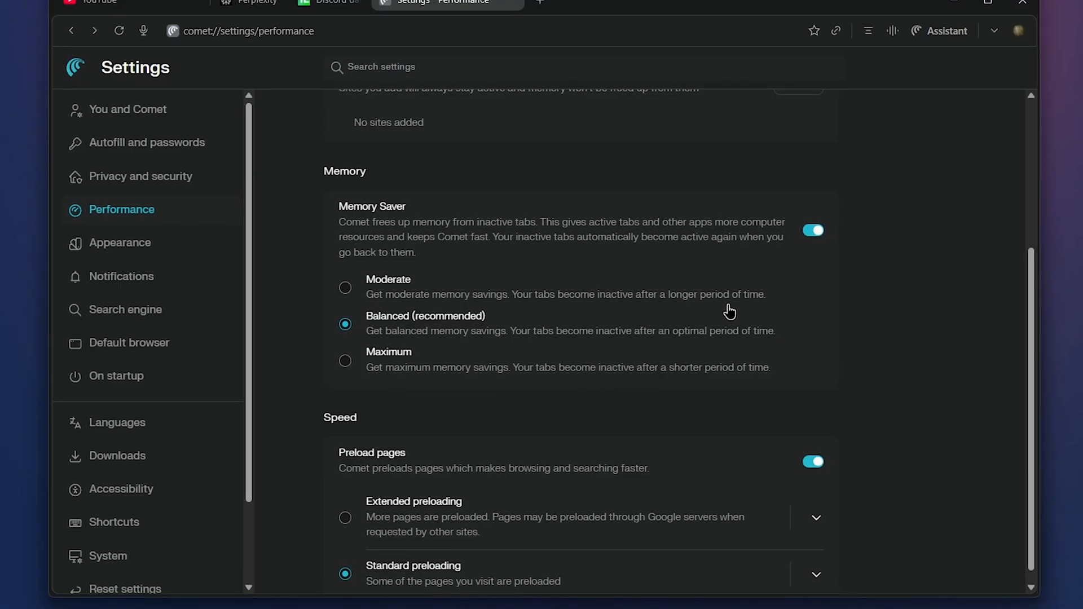
mouse_move(769, 311)
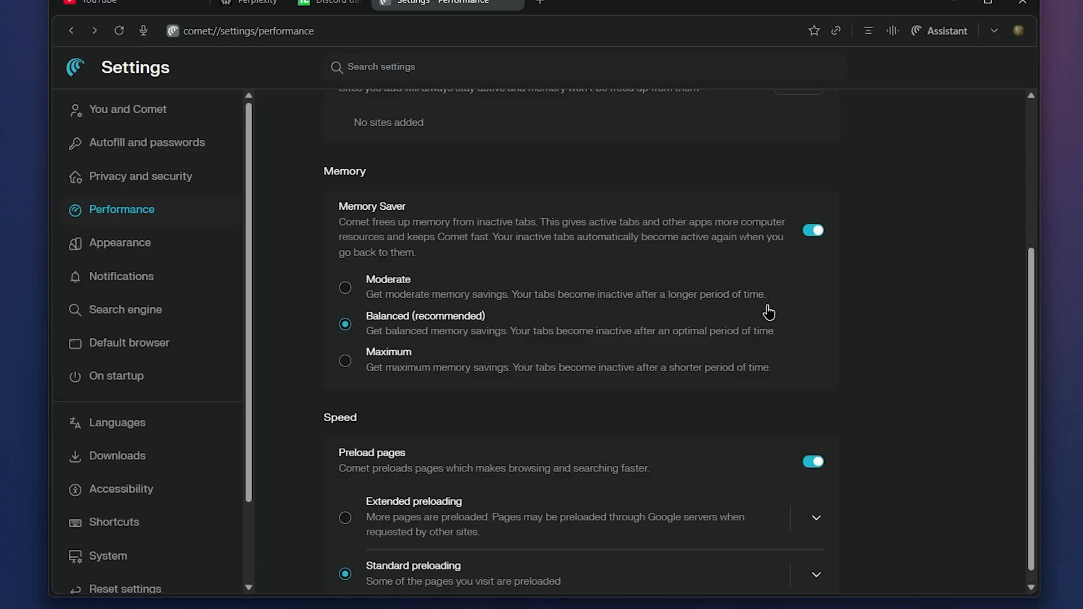
mouse_move(757, 349)
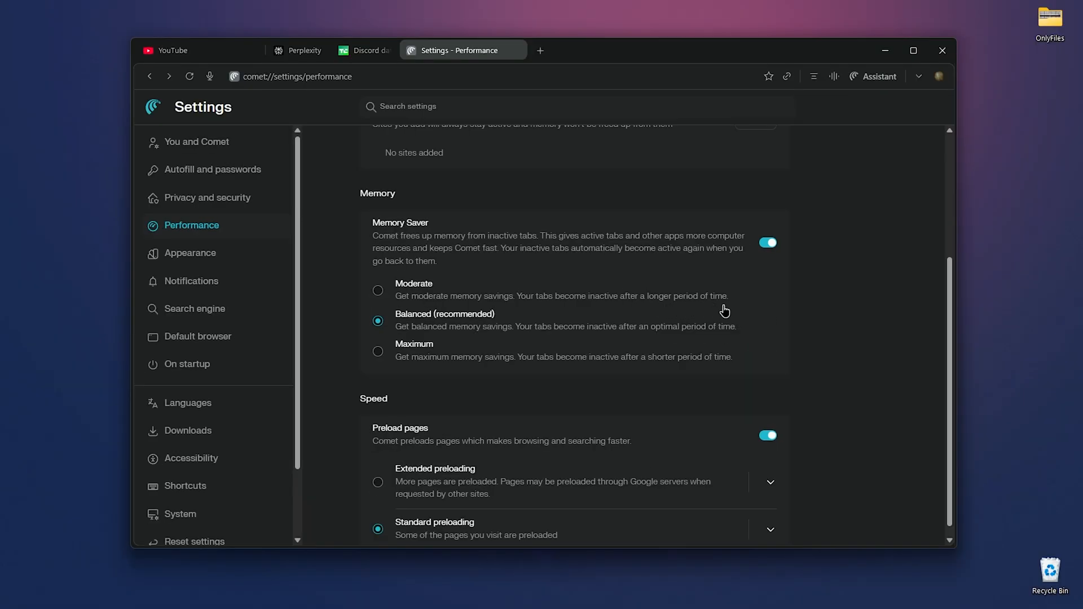
mouse_move(721, 370)
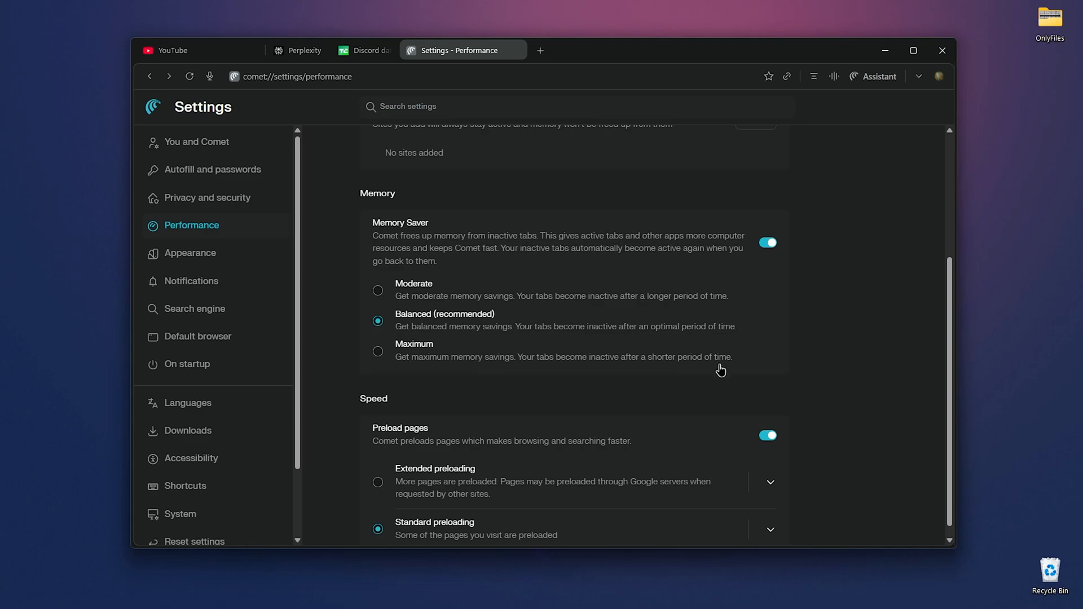
mouse_move(737, 376)
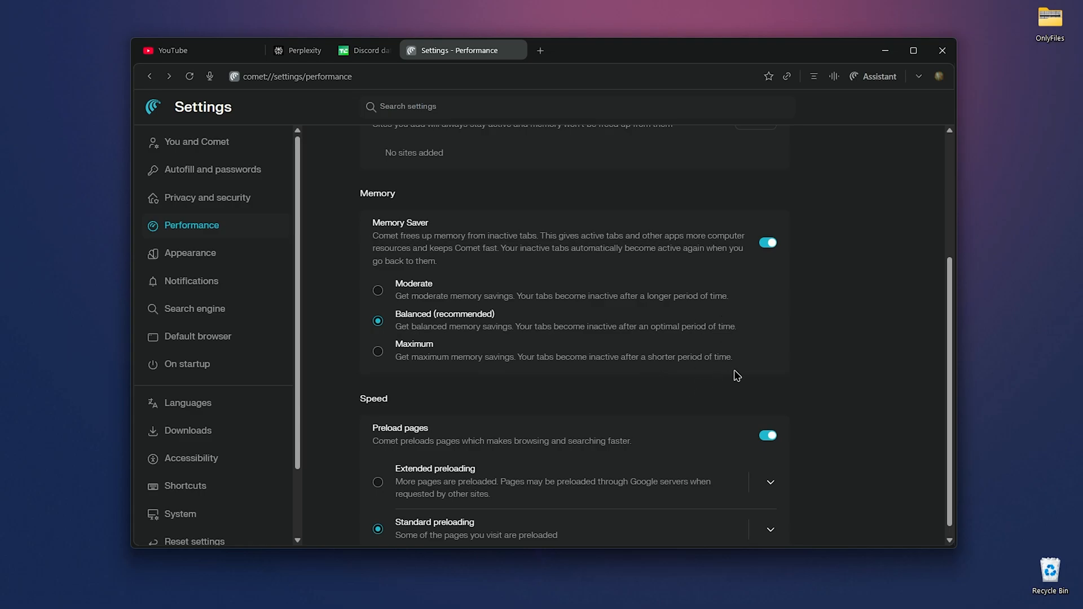
click(194, 308)
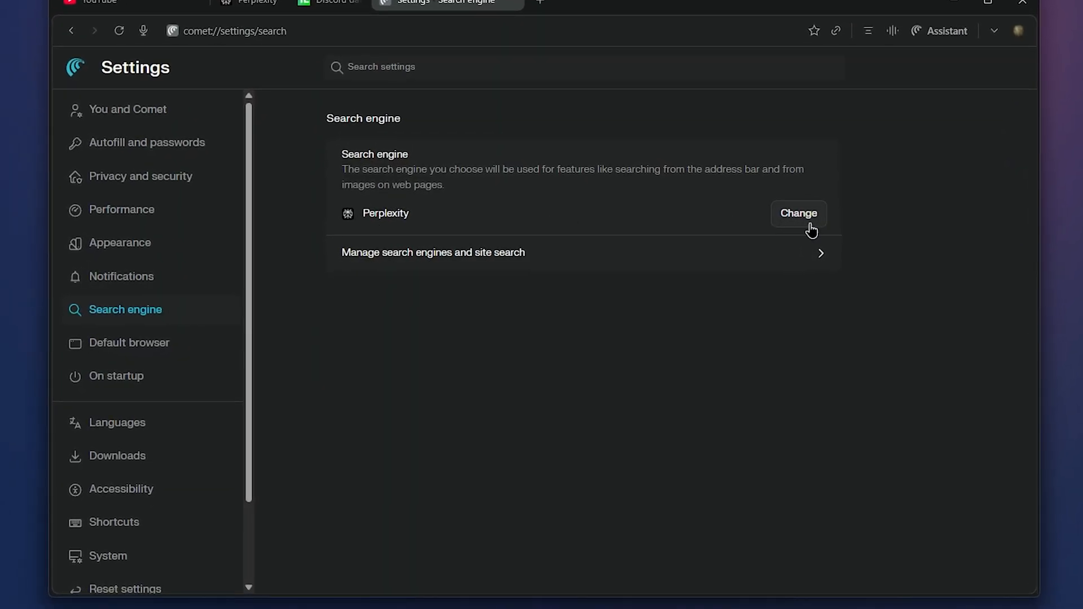
View alternative engines like Google, Bing, Yahoo and DuckDuckGo, then cancel to keep Perplexity
click(797, 213)
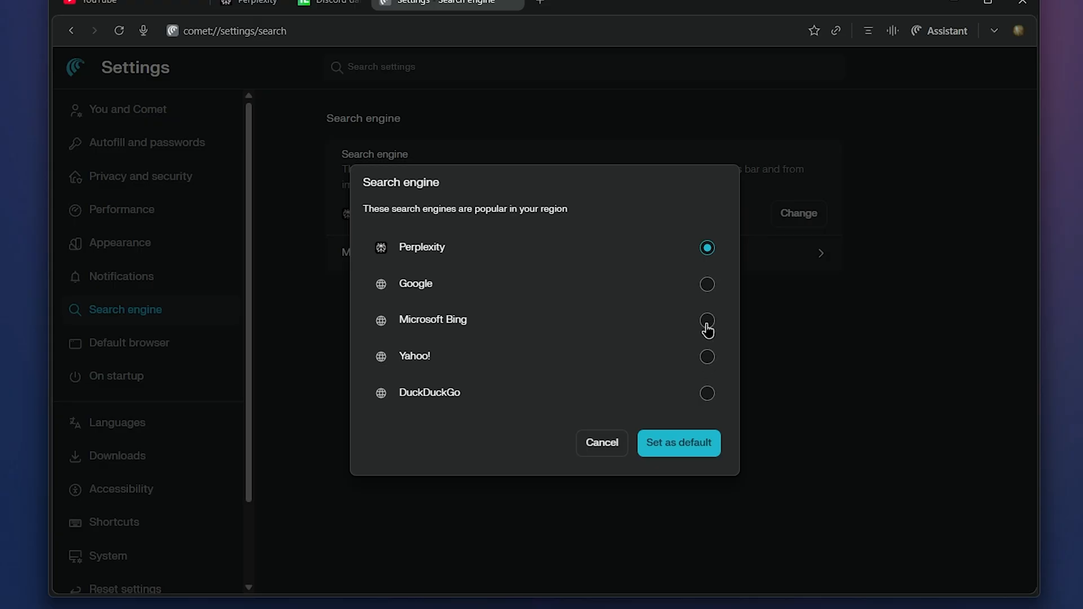
mouse_move(712, 412)
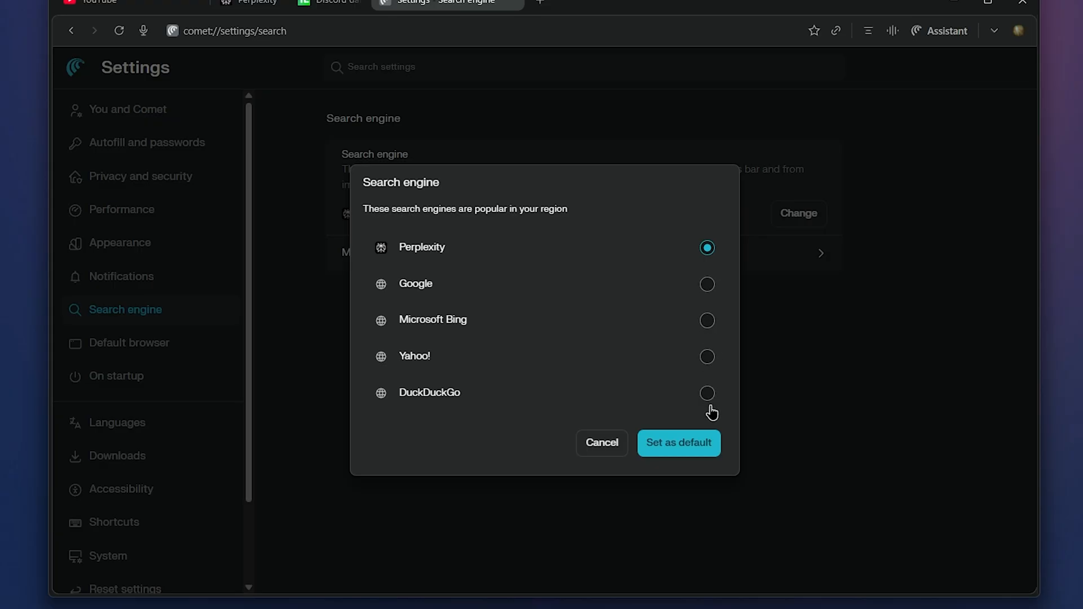
click(600, 443)
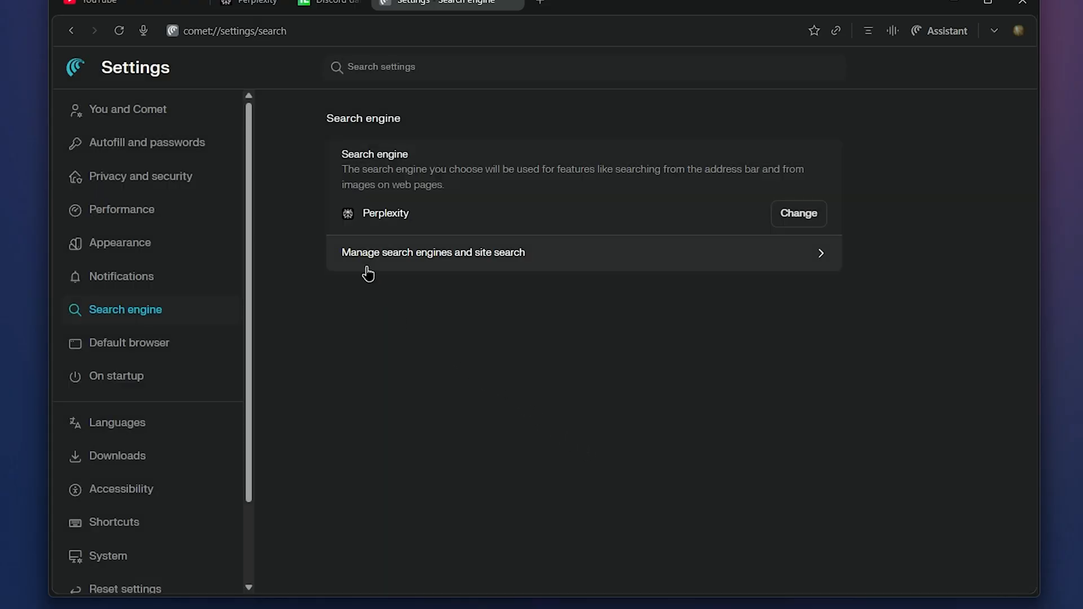
Scroll through the search engines, Site search and Inactive shortcuts lists, then open a new tab
click(433, 252)
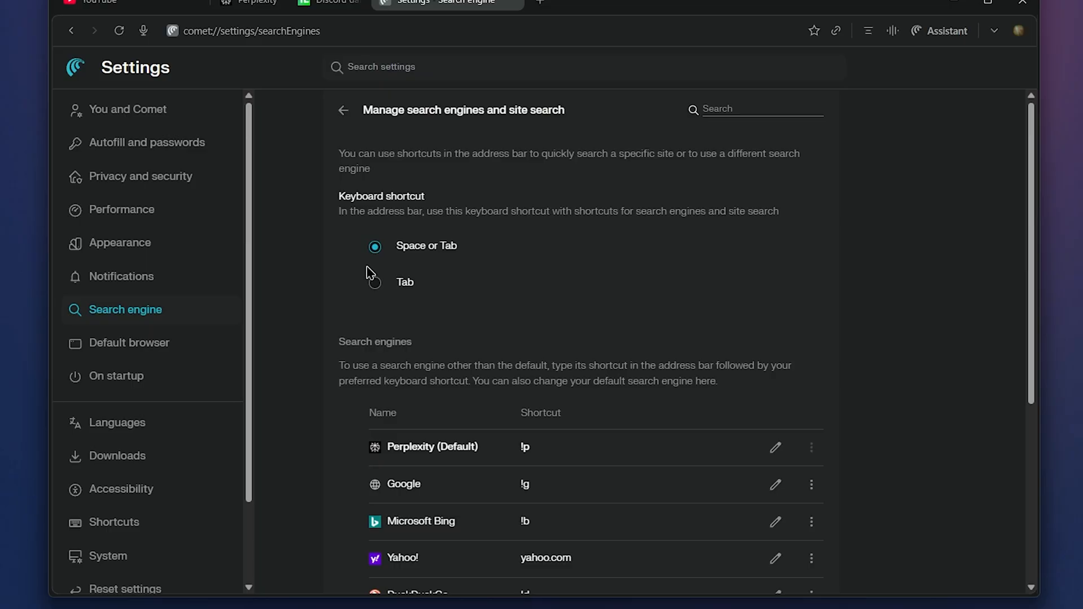
scroll(down, 3)
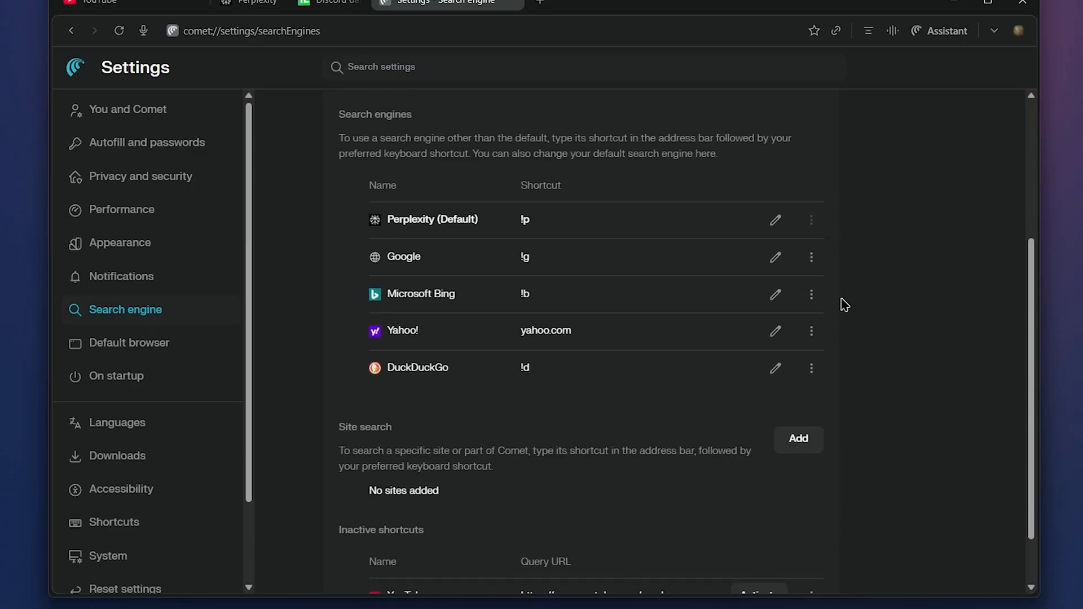
scroll(down, 3)
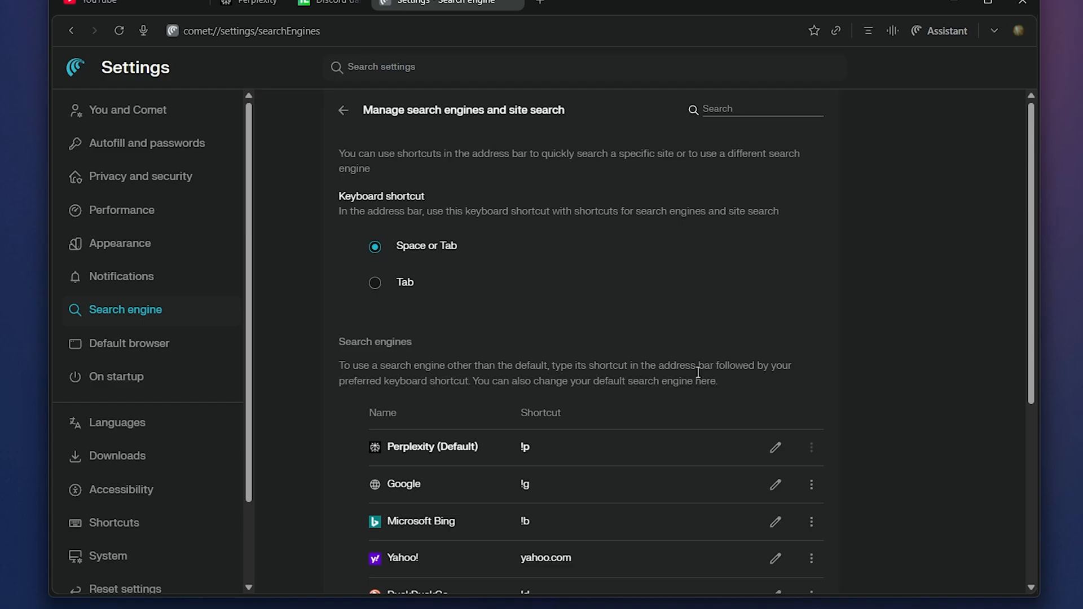
scroll(down, 3)
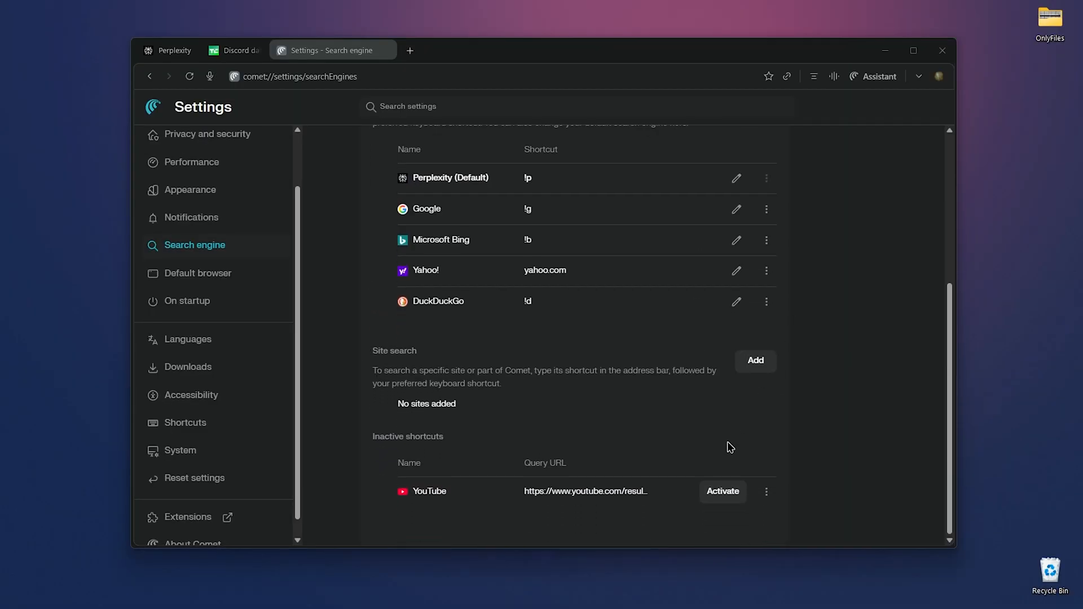
mouse_move(581, 512)
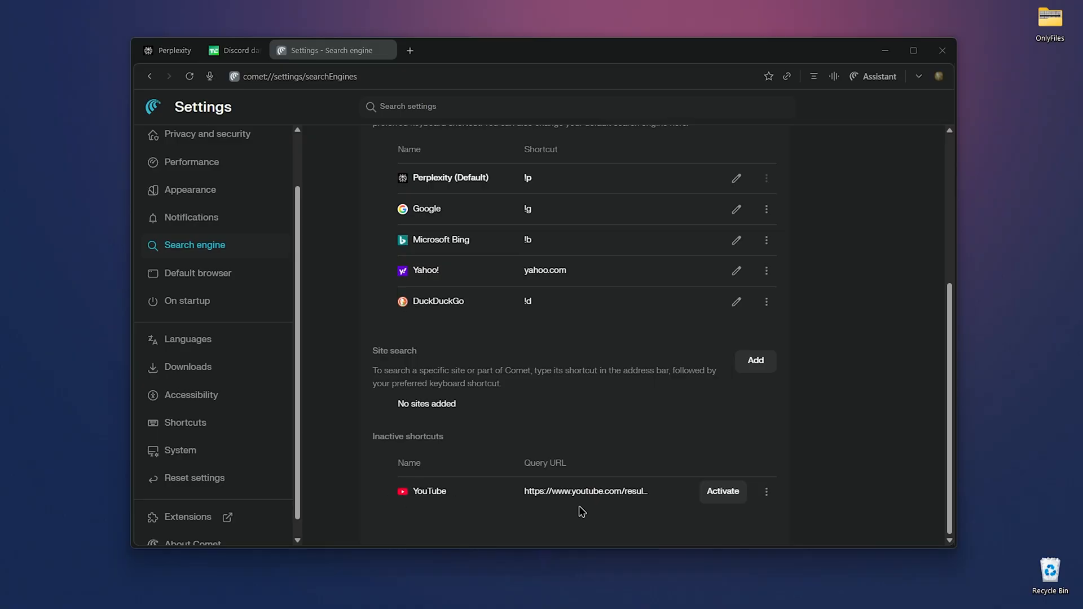
click(722, 492)
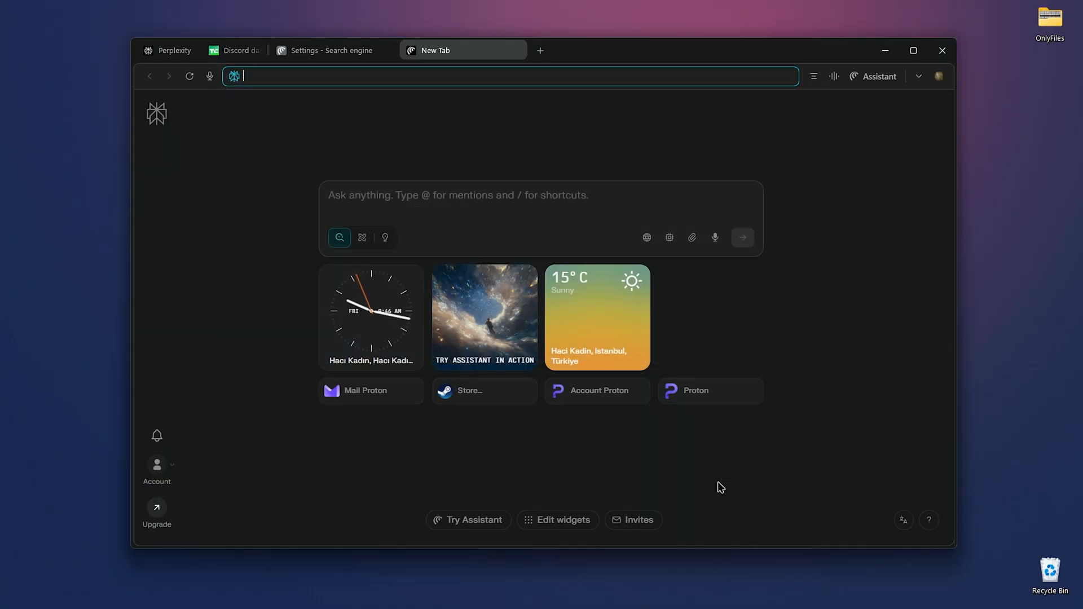
Enter the yt shortcut to trigger Search YouTube and type 'techwi'
text(y)
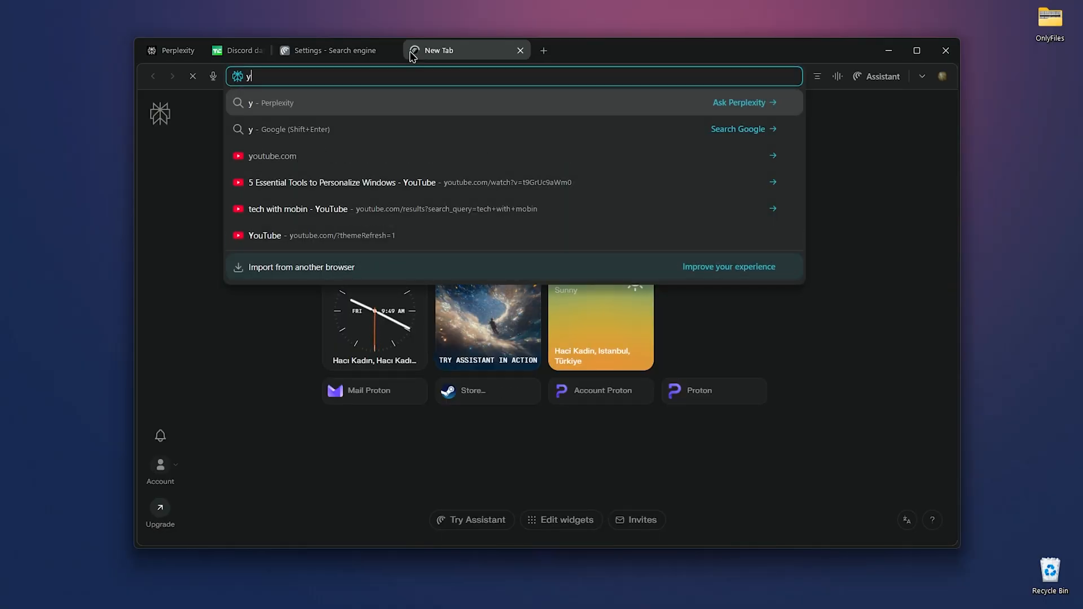
text(t)
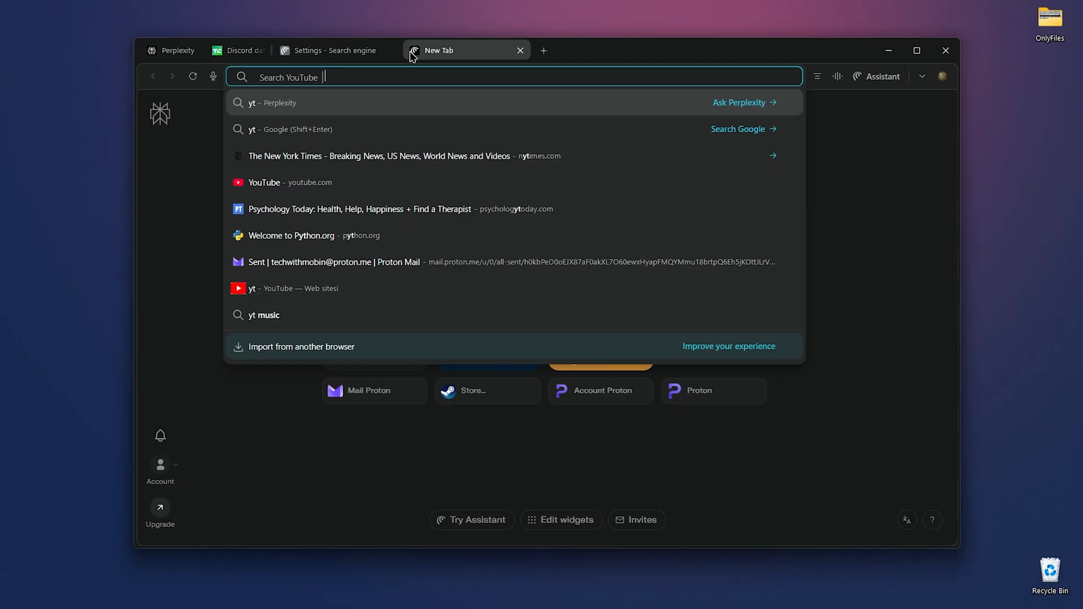
text(techwi)
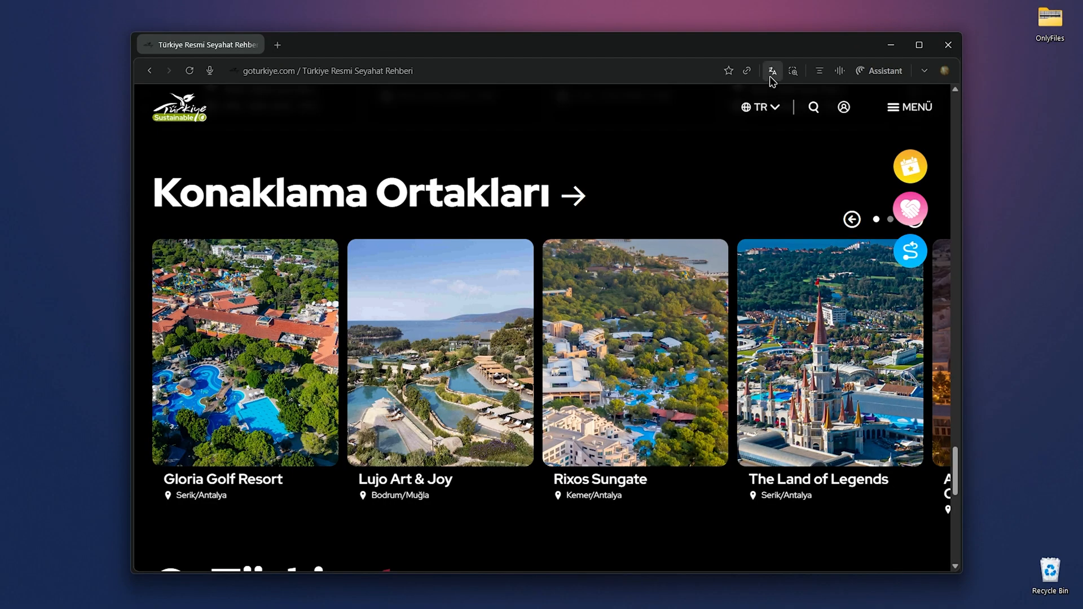
Translate goturkiye.com into English, dismiss the language notice, and scroll down the page
click(772, 70)
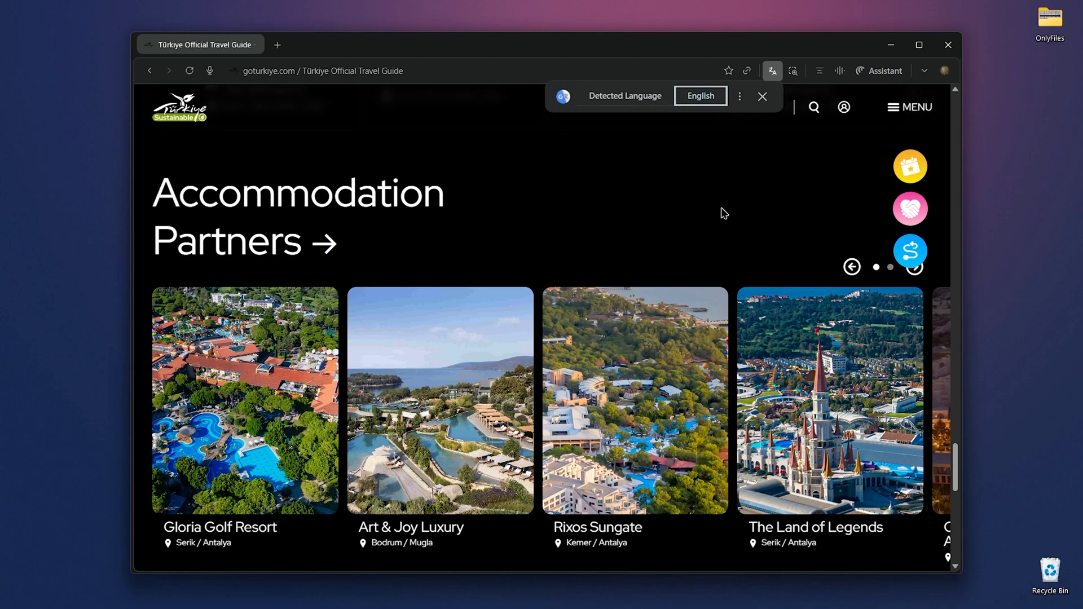
click(763, 96)
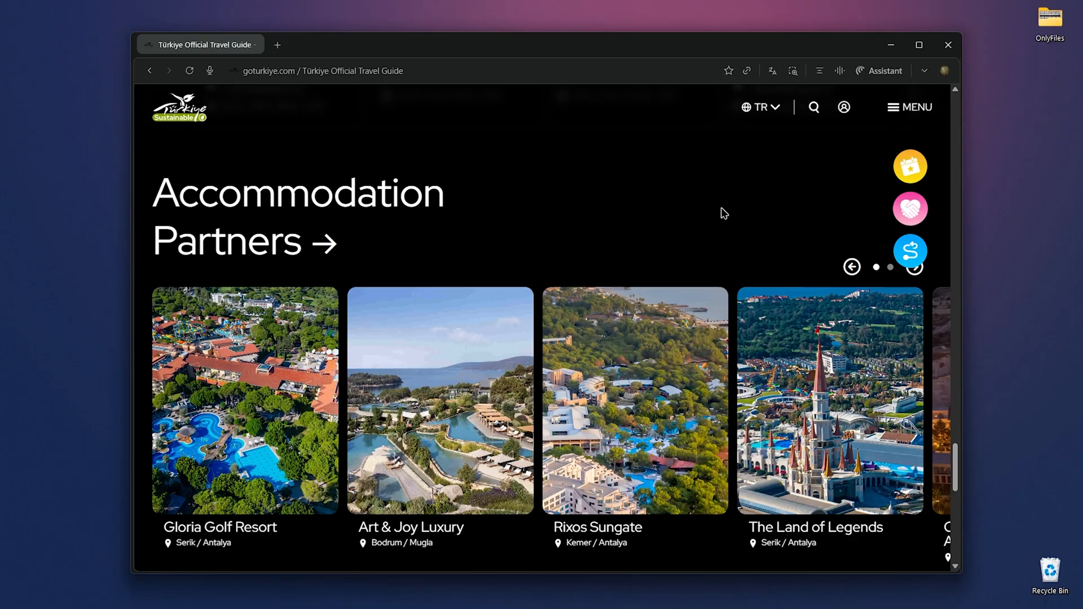
scroll(down, 3)
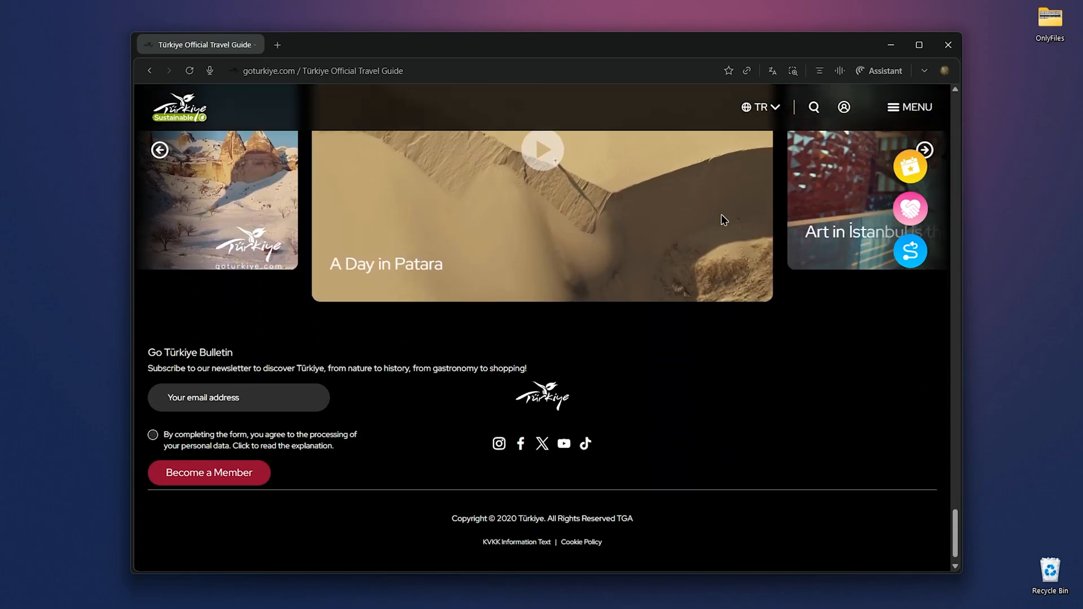